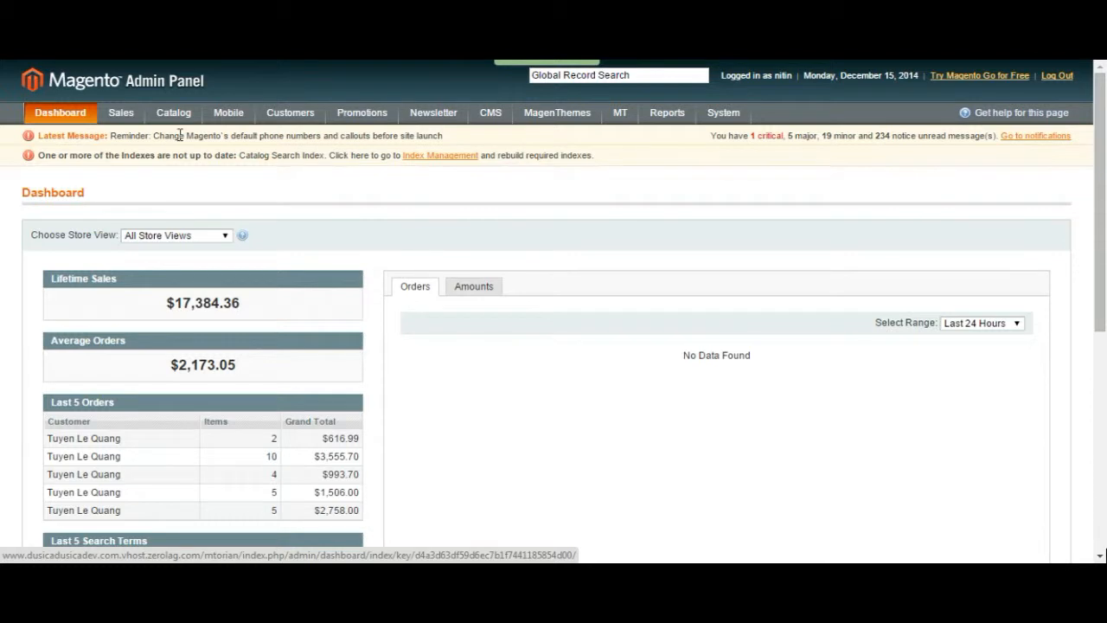
From Manage Products, add a Configurable Product using the T-Shirts attribute set
{"action": "left_click", "coordinate": [173, 112]}
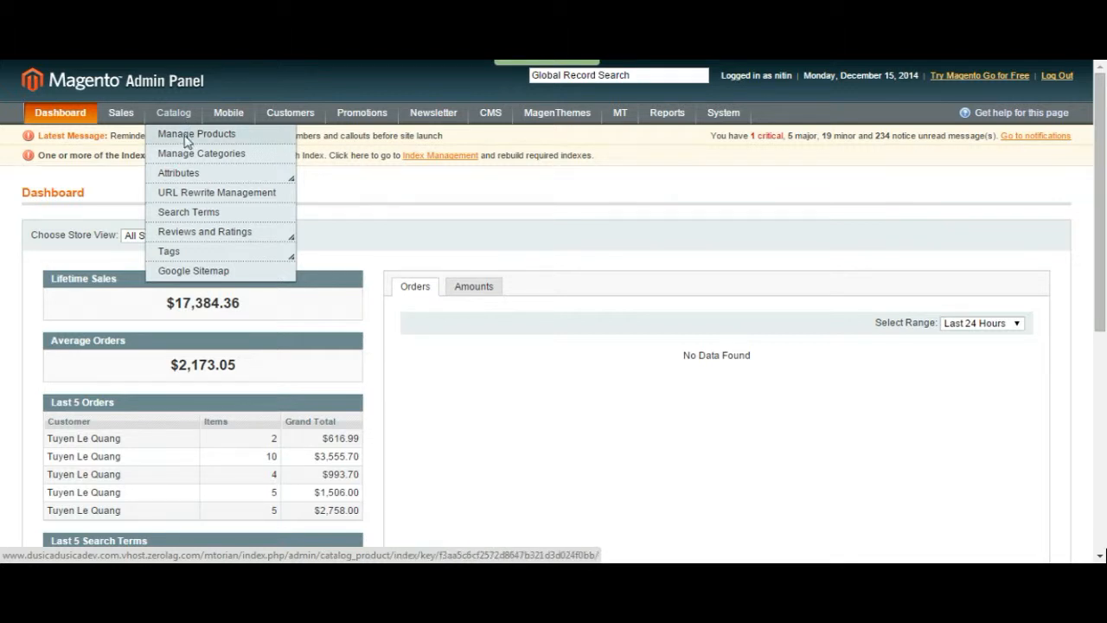
{"action": "left_click", "coordinate": [195, 133]}
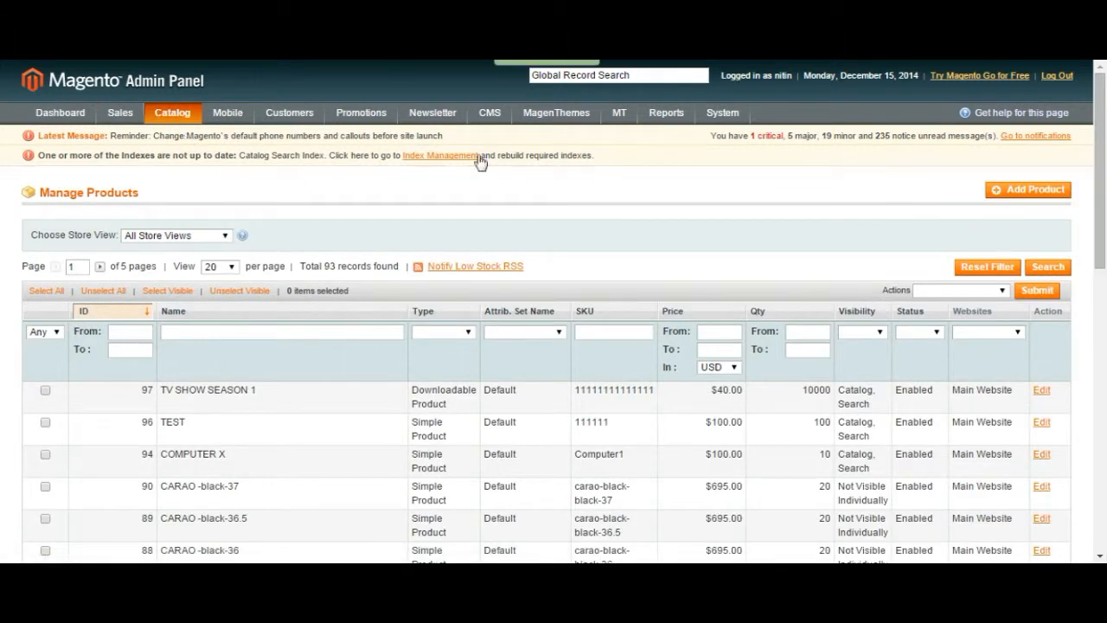
{"action": "left_click", "coordinate": [1028, 190]}
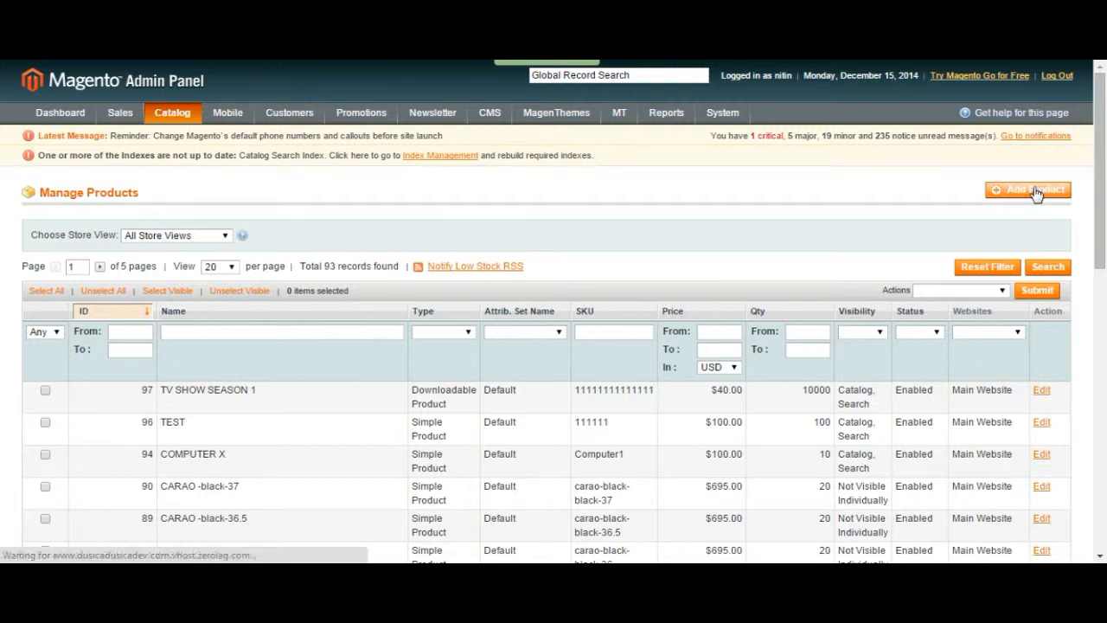
{"action": "left_click", "coordinate": [1027, 190]}
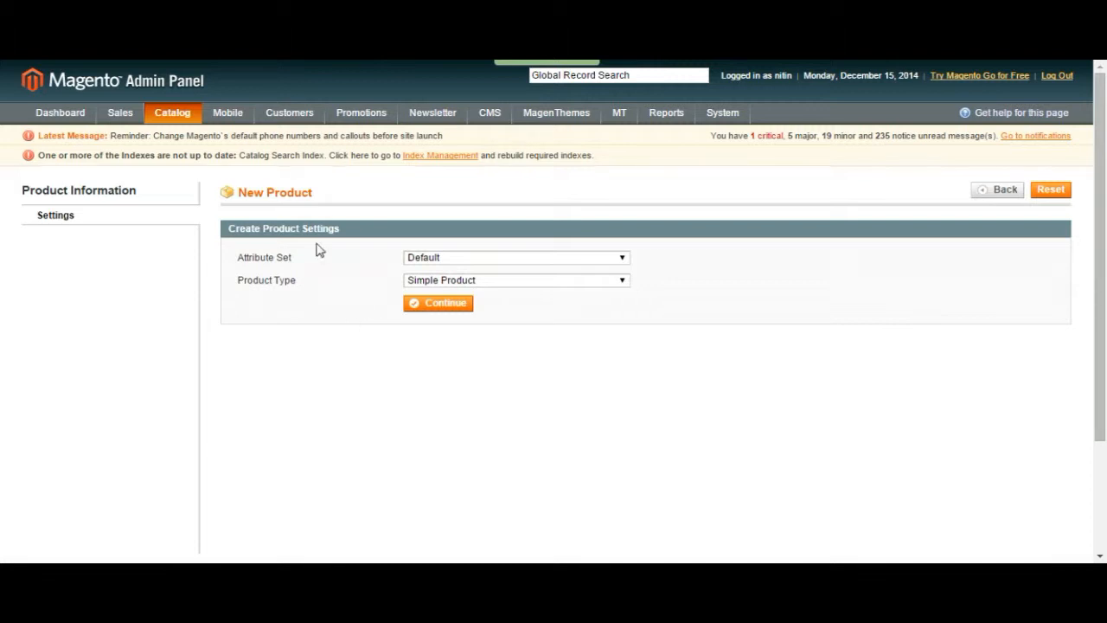
{"action": "mouse_move", "coordinate": [458, 266]}
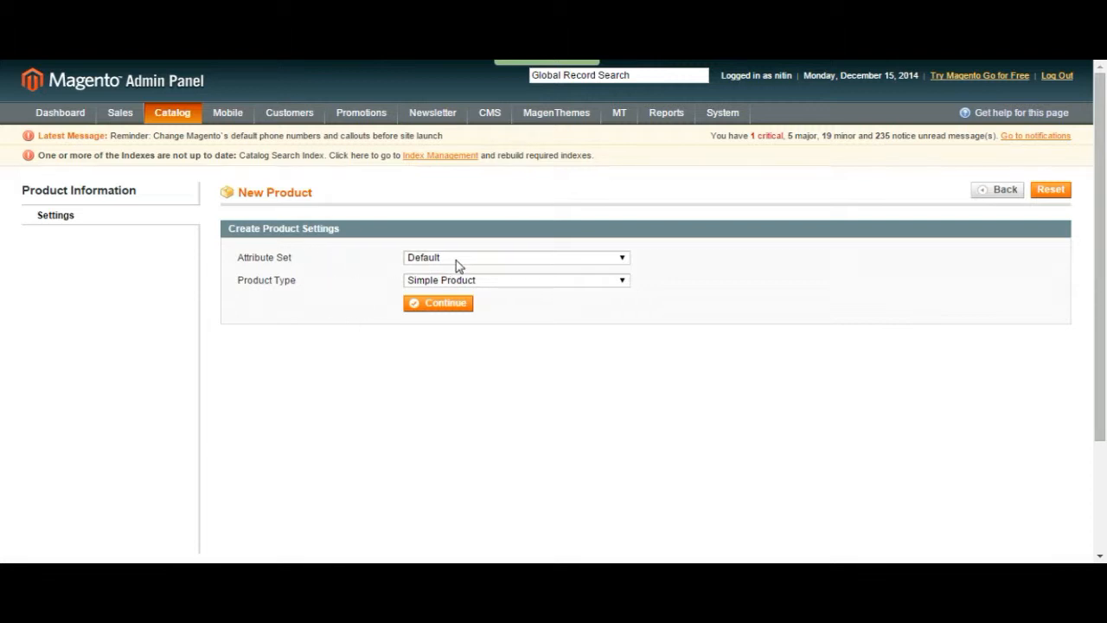
{"action": "left_click", "coordinate": [515, 280]}
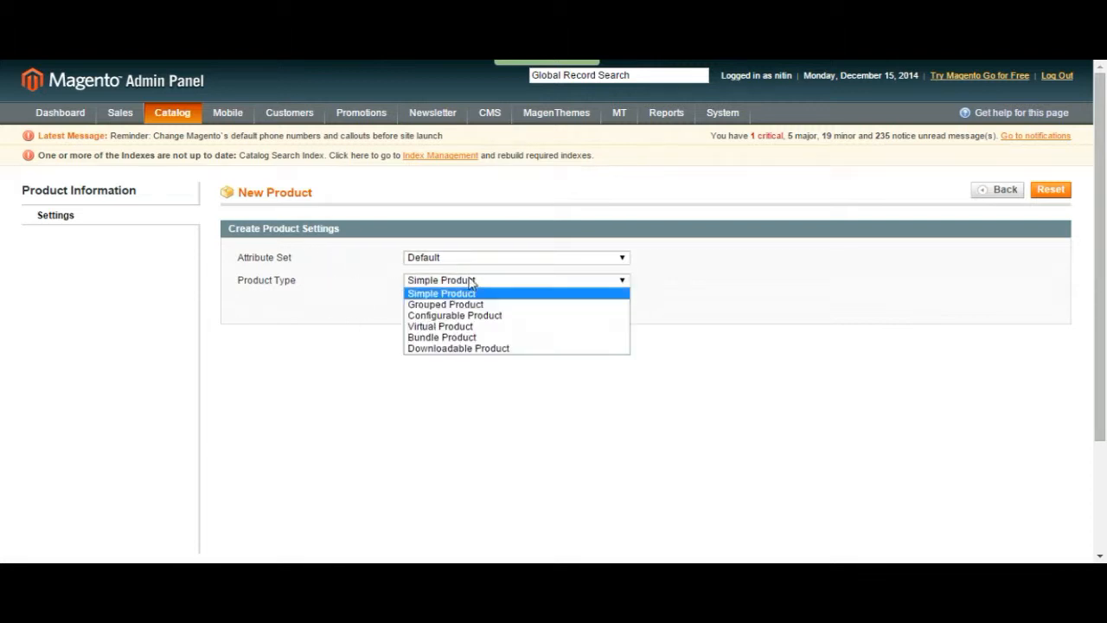
{"action": "mouse_move", "coordinate": [454, 315]}
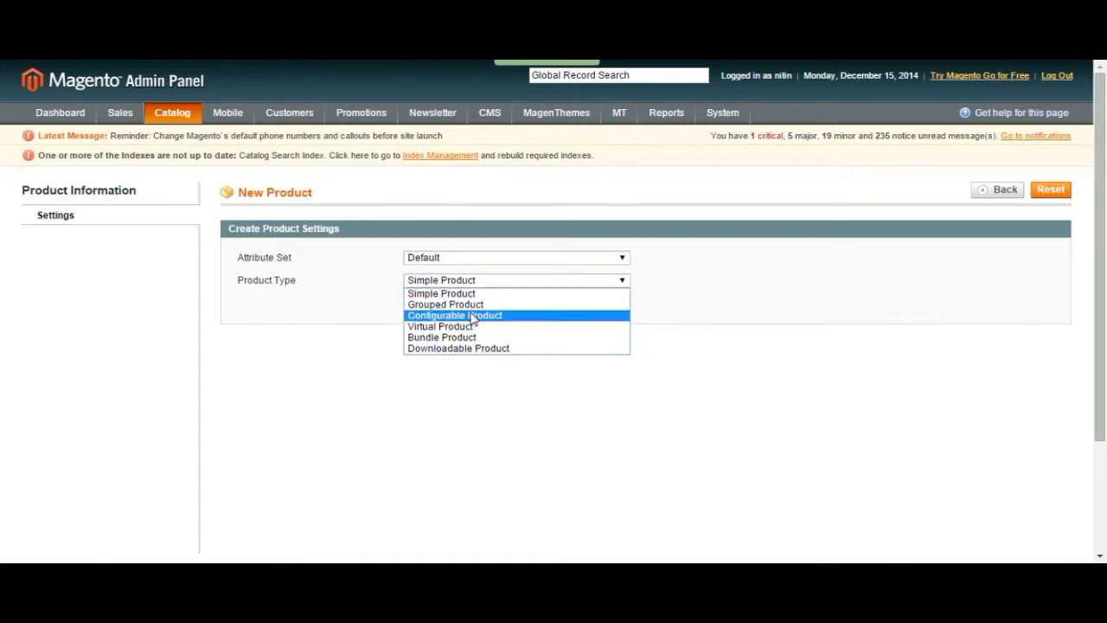
{"action": "left_click", "coordinate": [515, 257]}
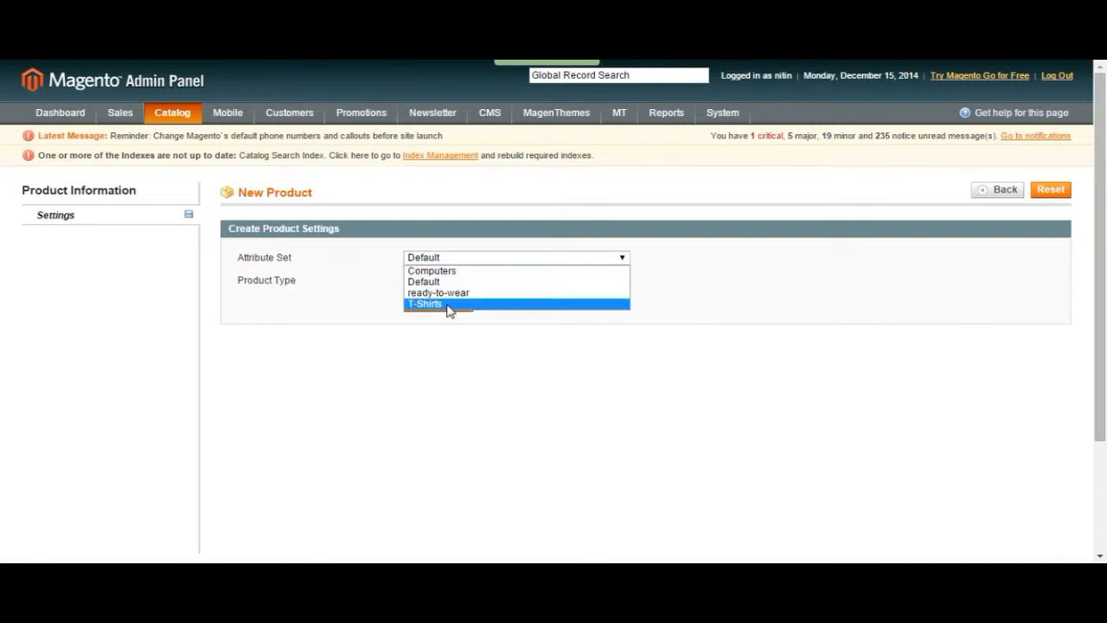
{"action": "left_click", "coordinate": [425, 304]}
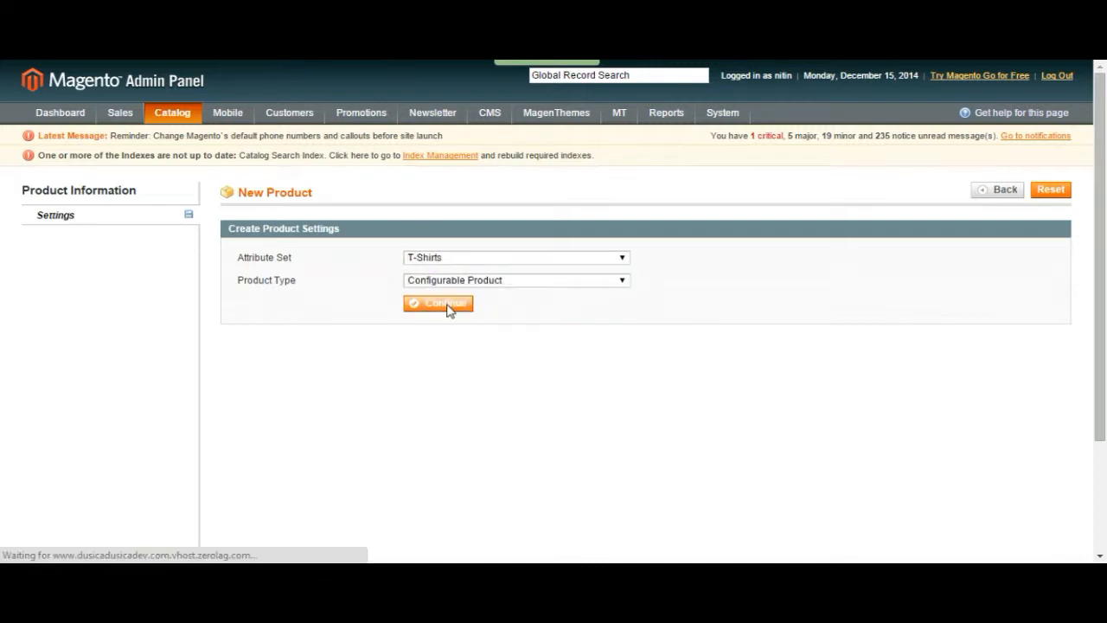
Choose Color as the only configurable attribute, leaving Manufacturer unticked, and continue
{"action": "left_click", "coordinate": [439, 303]}
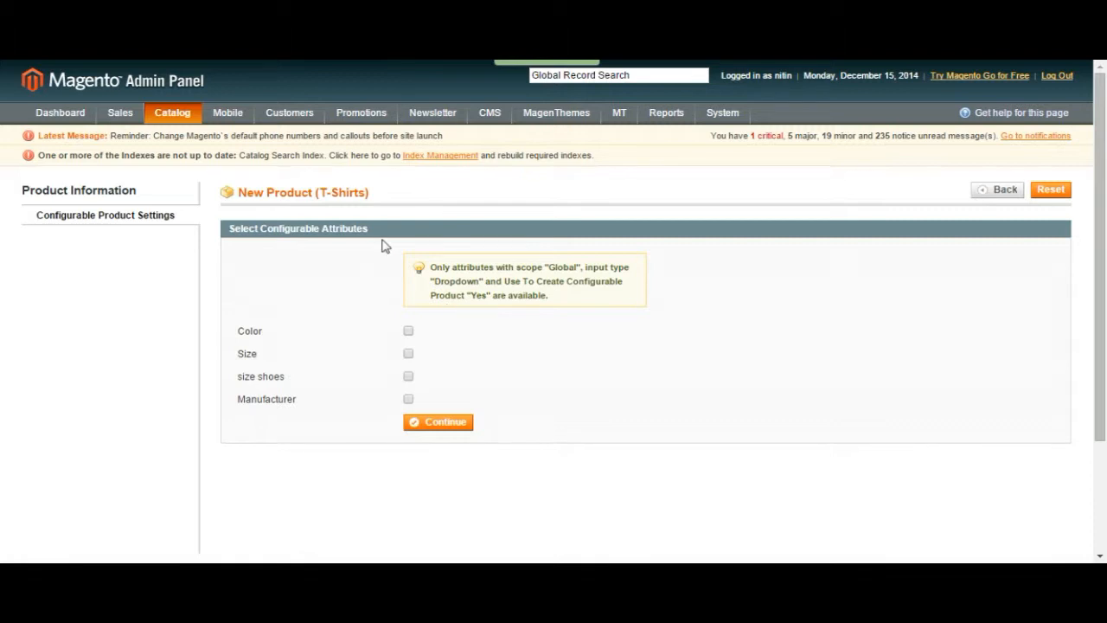
{"action": "mouse_move", "coordinate": [347, 226]}
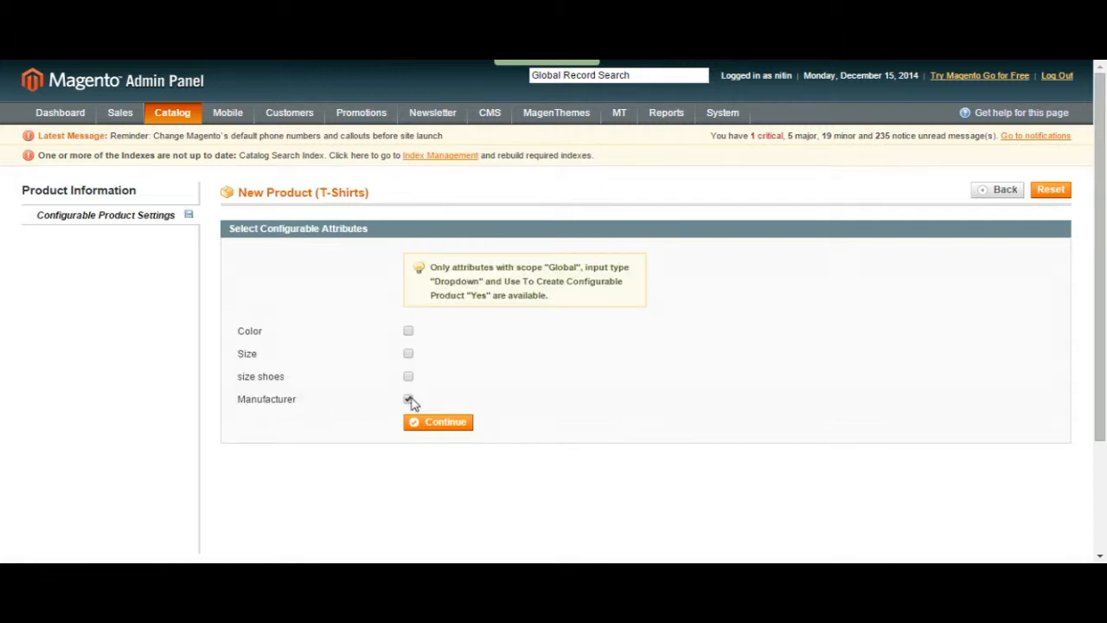
{"action": "left_click", "coordinate": [408, 399]}
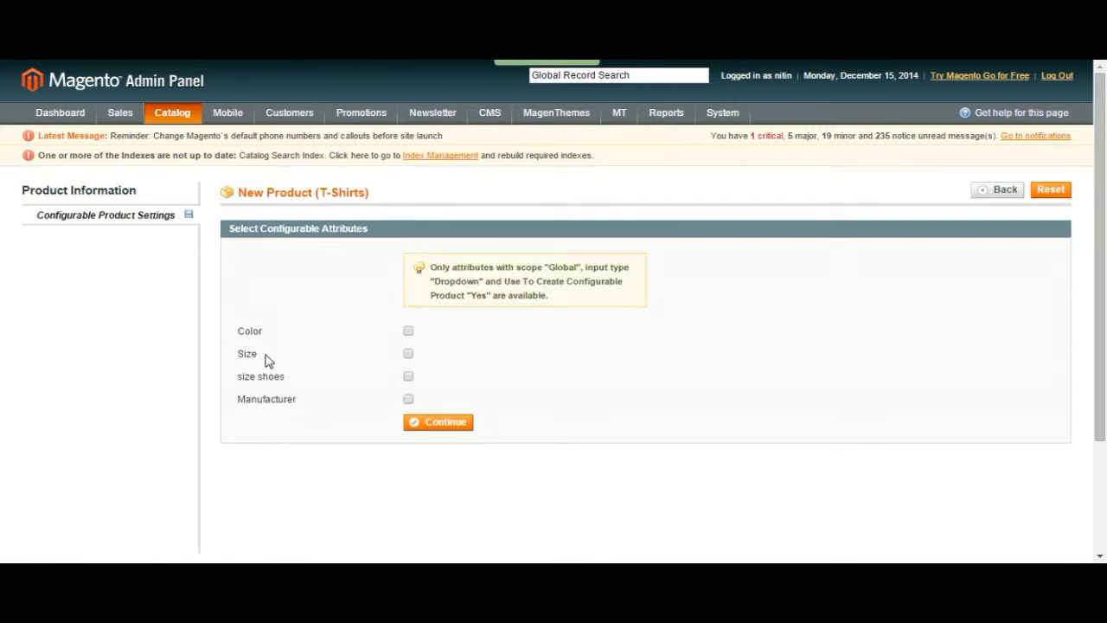
{"action": "mouse_move", "coordinate": [293, 407]}
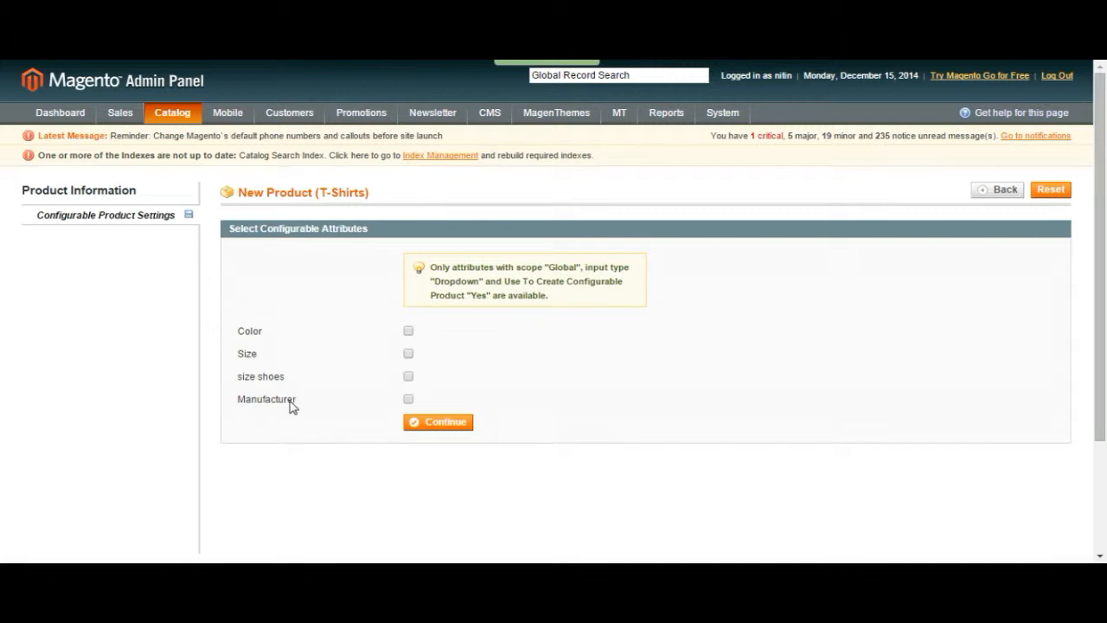
{"action": "mouse_move", "coordinate": [408, 334]}
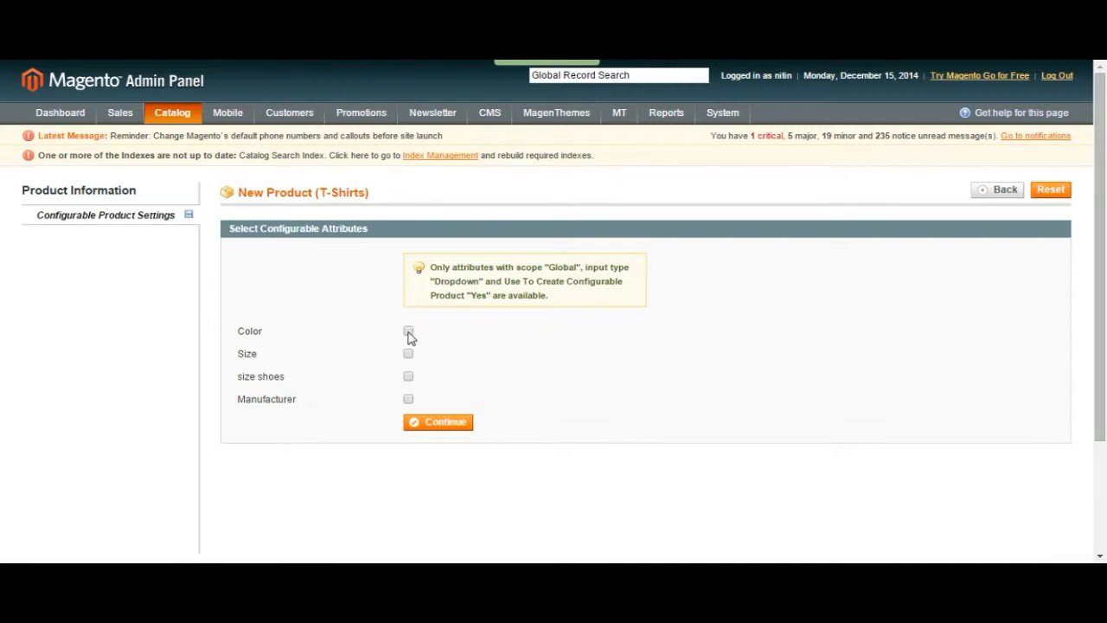
{"action": "left_click", "coordinate": [408, 332]}
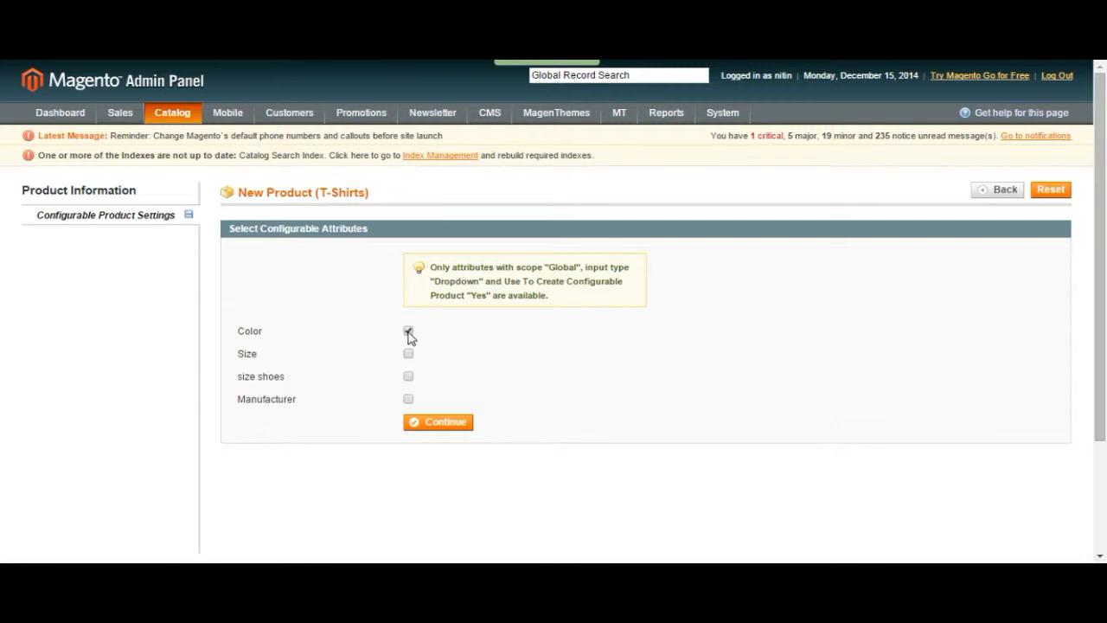
{"action": "left_click", "coordinate": [438, 422]}
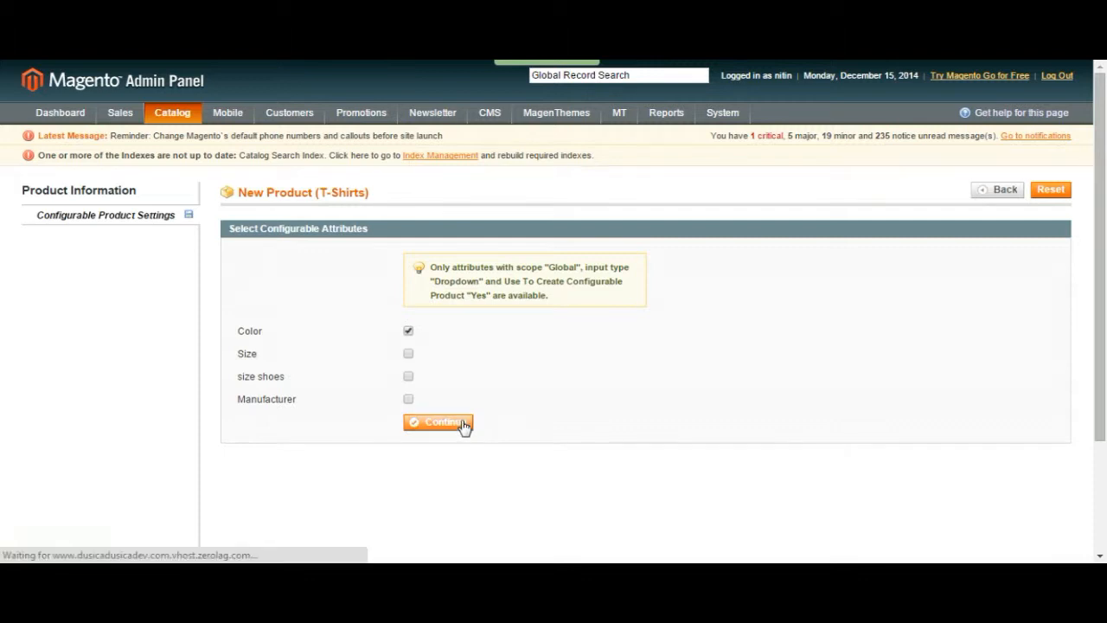
Continue to the empty New Product (T-Shirts) General details form
{"action": "left_click", "coordinate": [438, 422]}
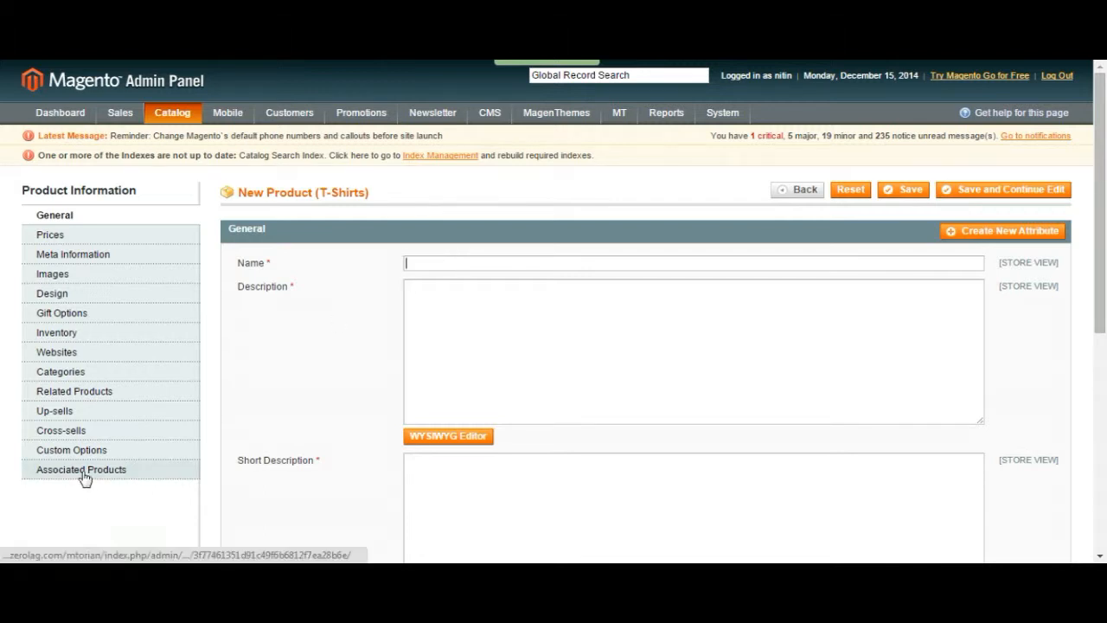
{"action": "mouse_move", "coordinate": [103, 475]}
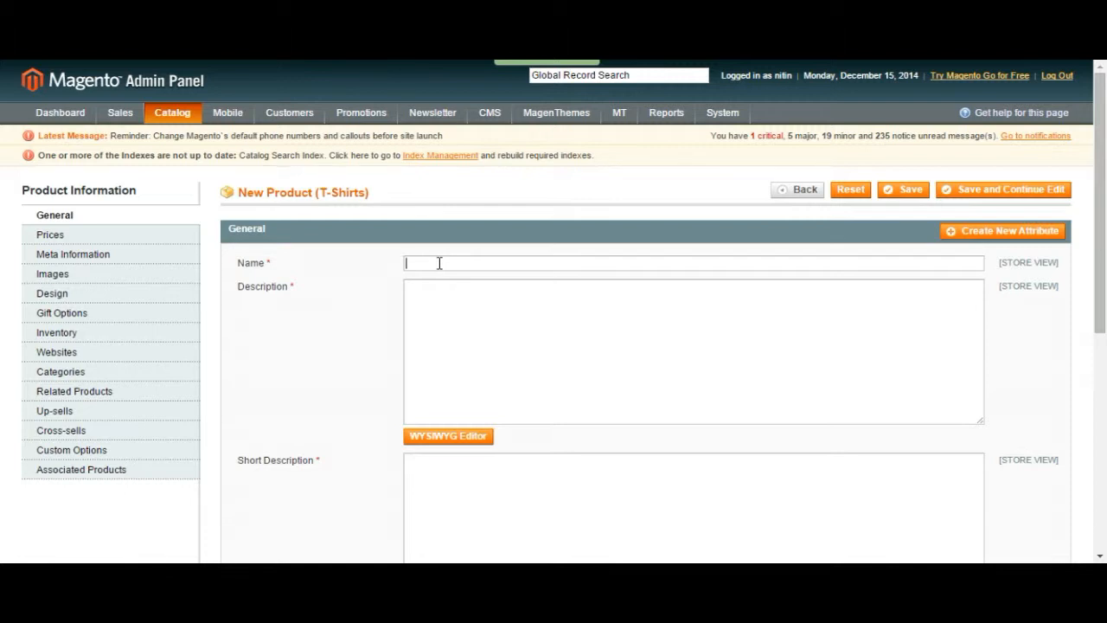
Enter 'TEST T-SHIRT' as the product name, description and short description
{"action": "type", "text": "TEST"}
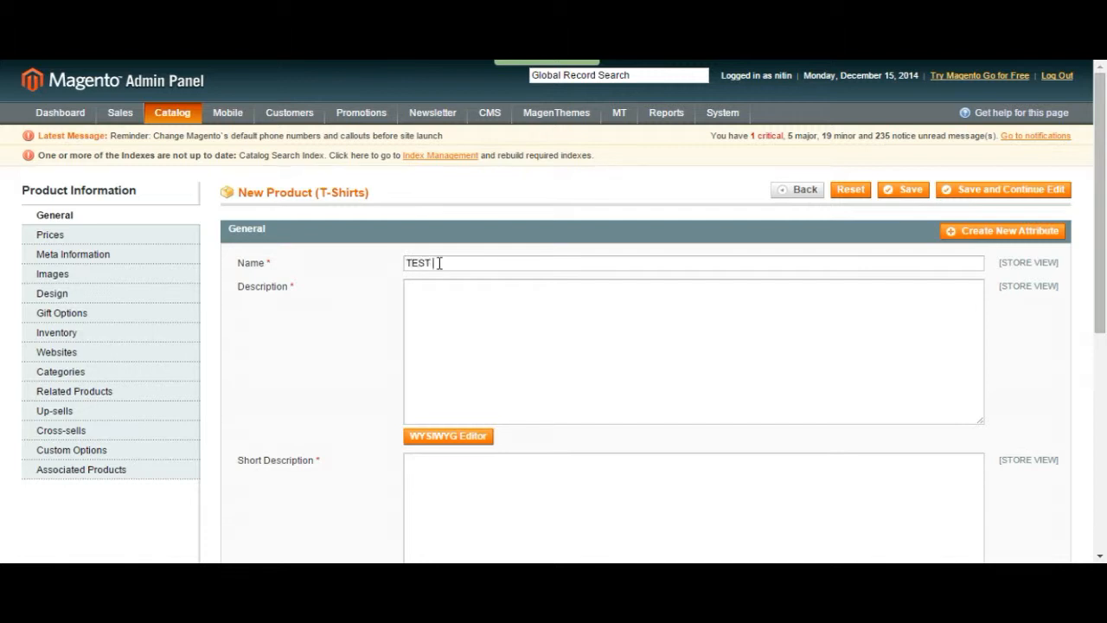
{"action": "type", "text": "TS"}
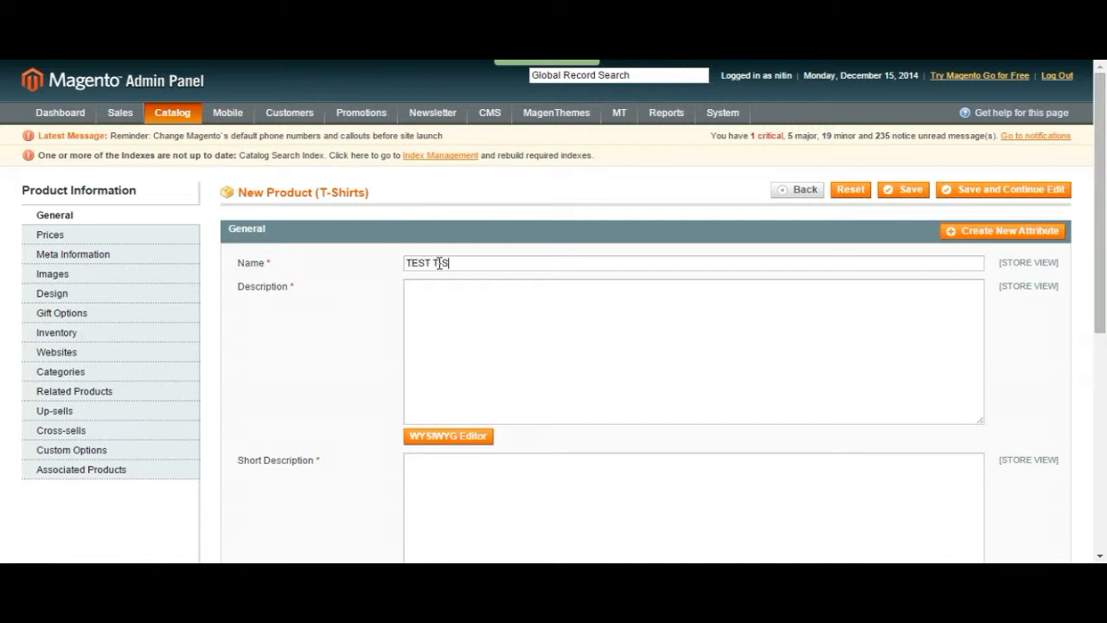
{"action": "type", "text": "HIR"}
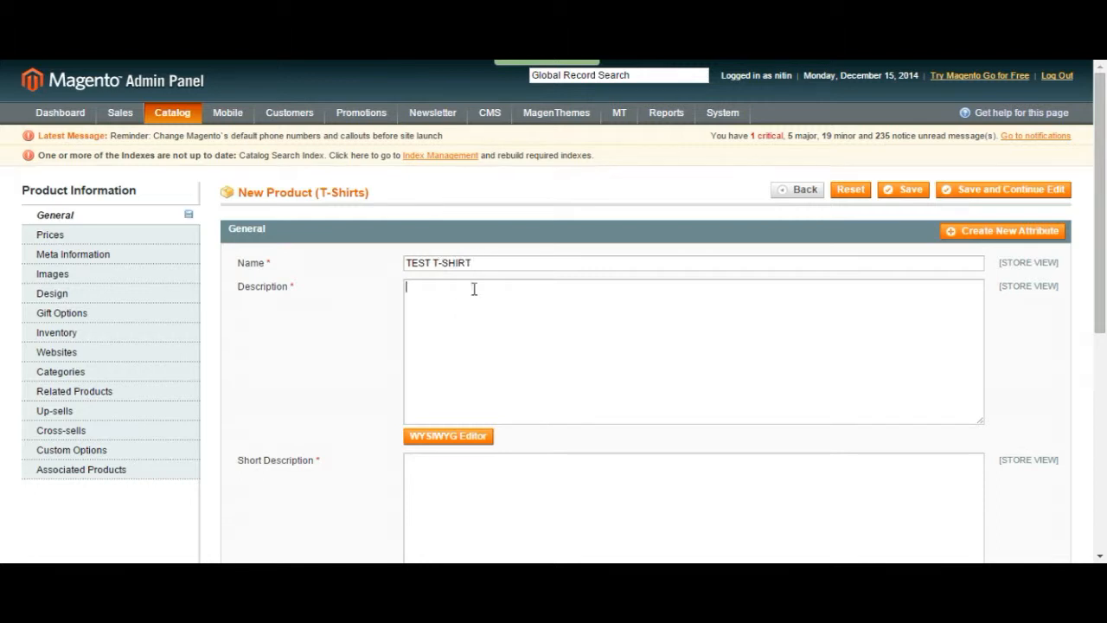
{"action": "type", "text": "TEST T-SHIRT"}
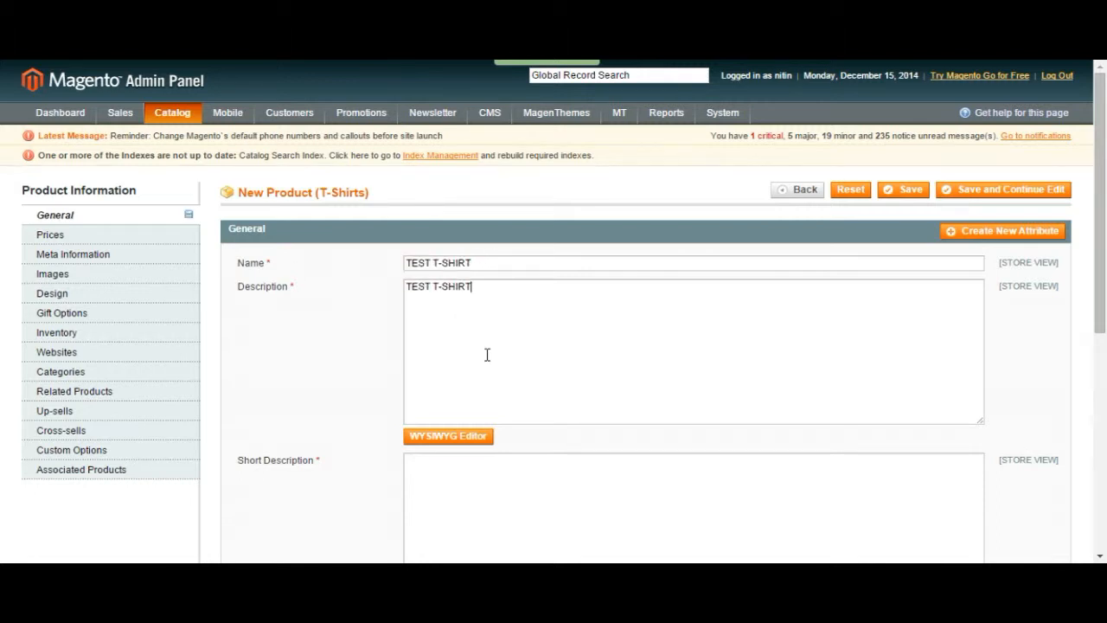
Set SKU 111111111, status Enabled and visibility Catalog, Search
{"action": "scroll", "scroll_direction": "down", "scroll_amount": 3}
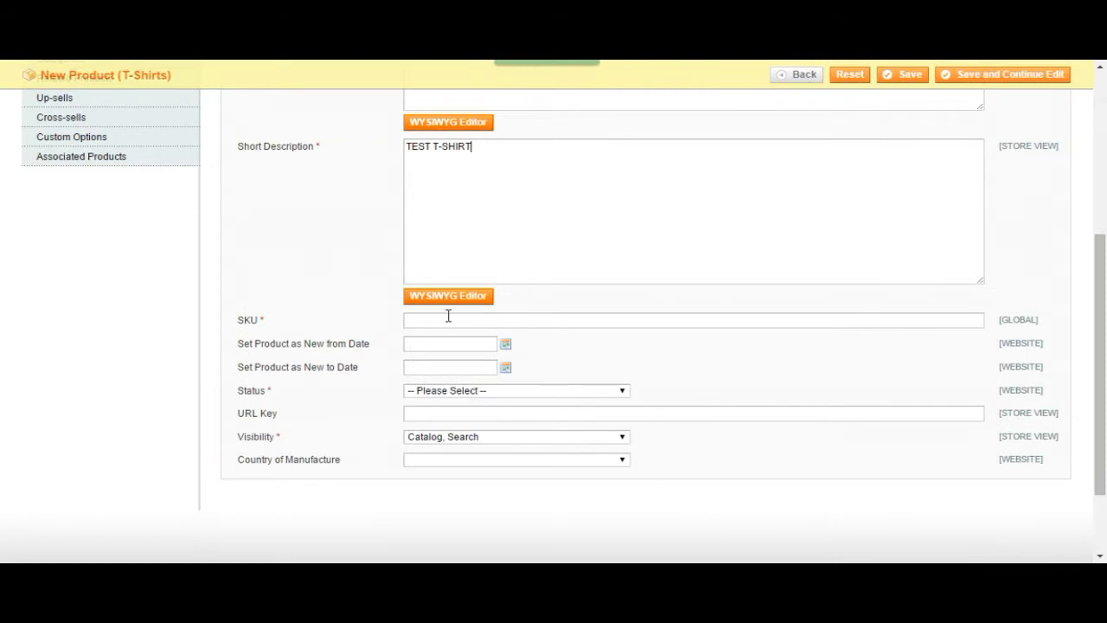
{"action": "type", "text": "111111111"}
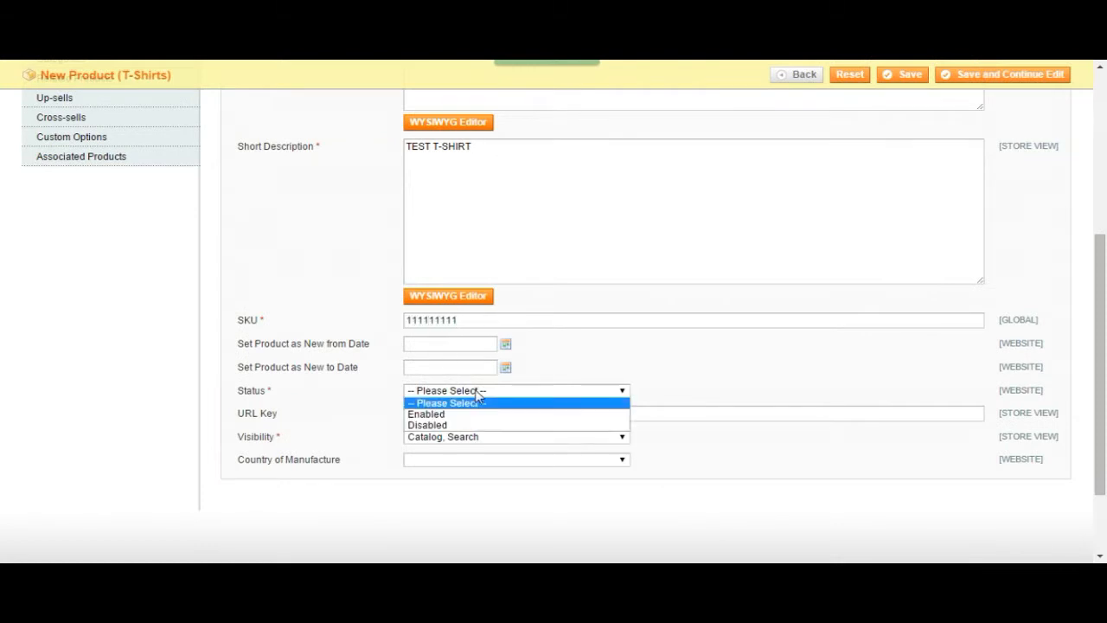
{"action": "left_click", "coordinate": [425, 413]}
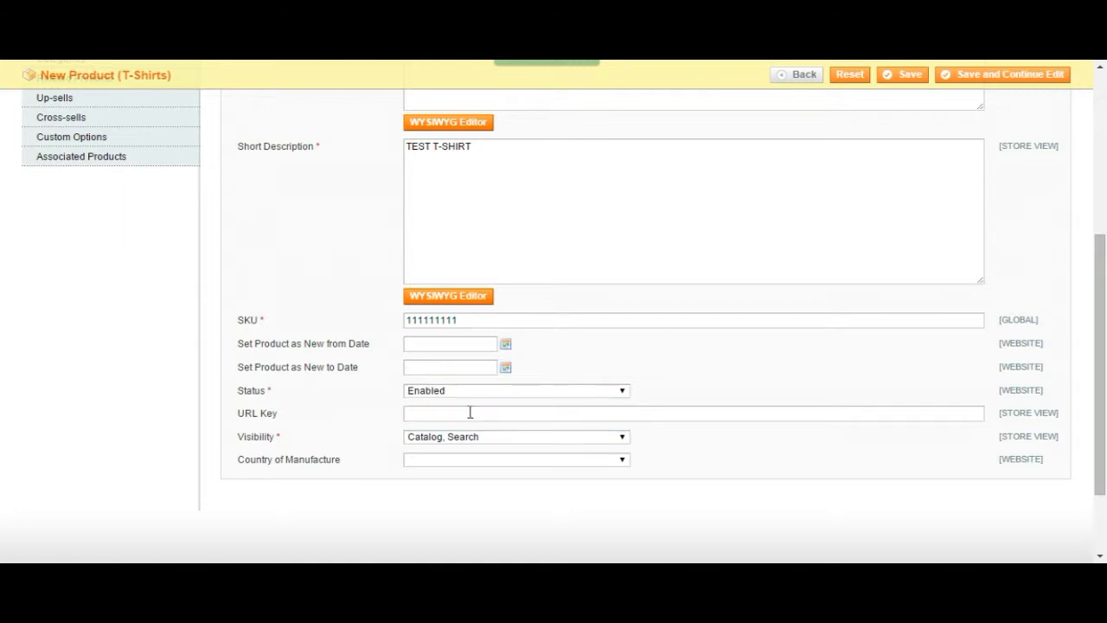
{"action": "mouse_move", "coordinate": [469, 394]}
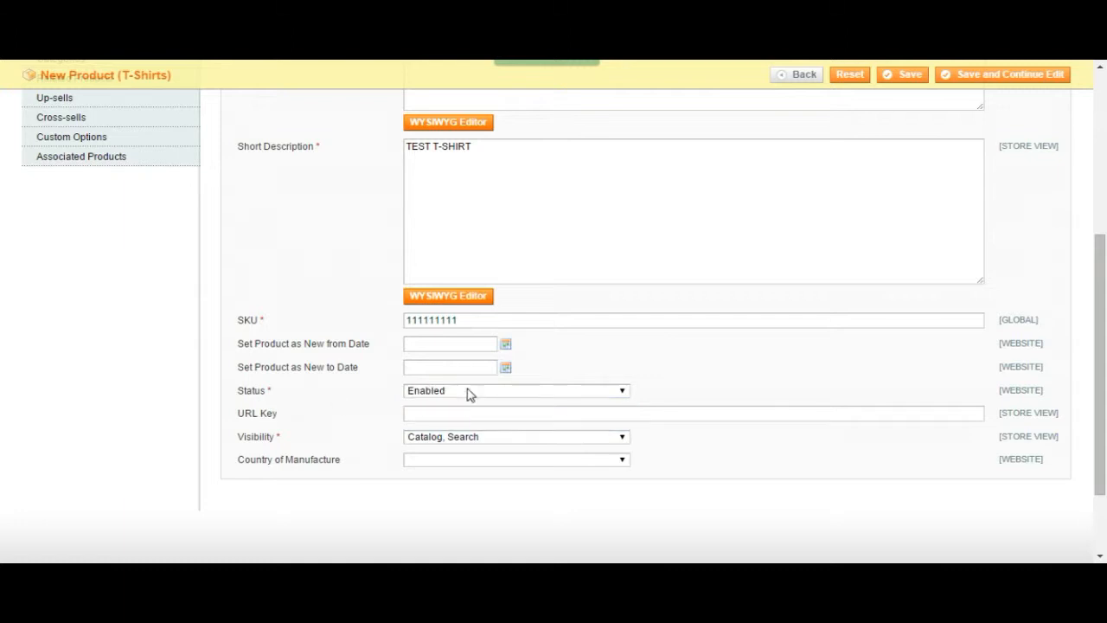
{"action": "left_click", "coordinate": [516, 436]}
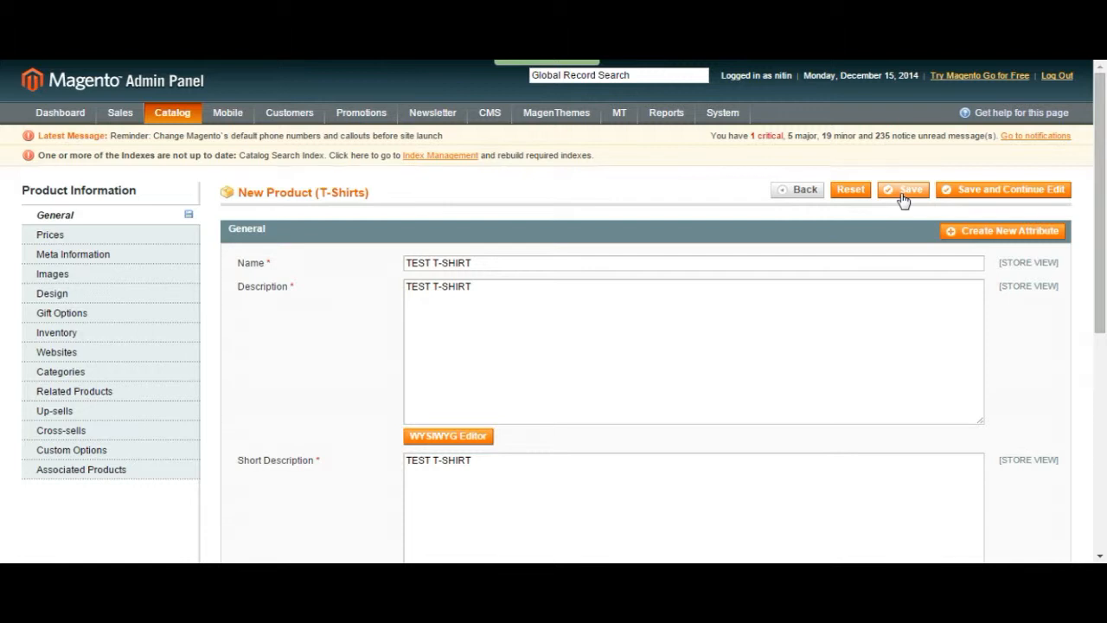
After the save flags missing fields, enter price 20 and pick a tax class
{"action": "left_click", "coordinate": [49, 234]}
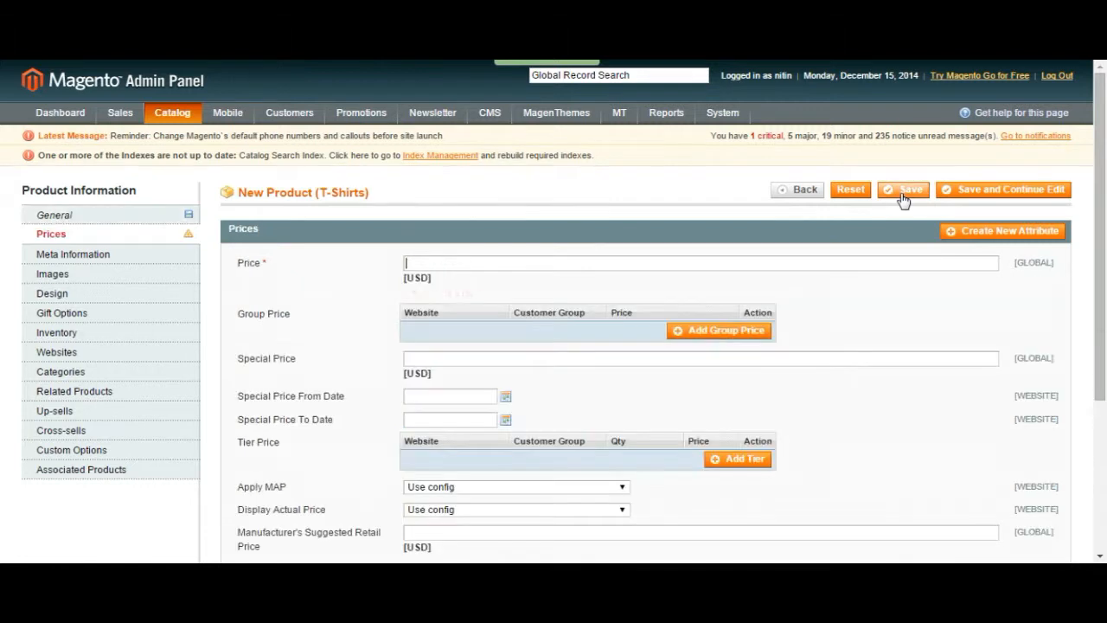
{"action": "left_click", "coordinate": [902, 190]}
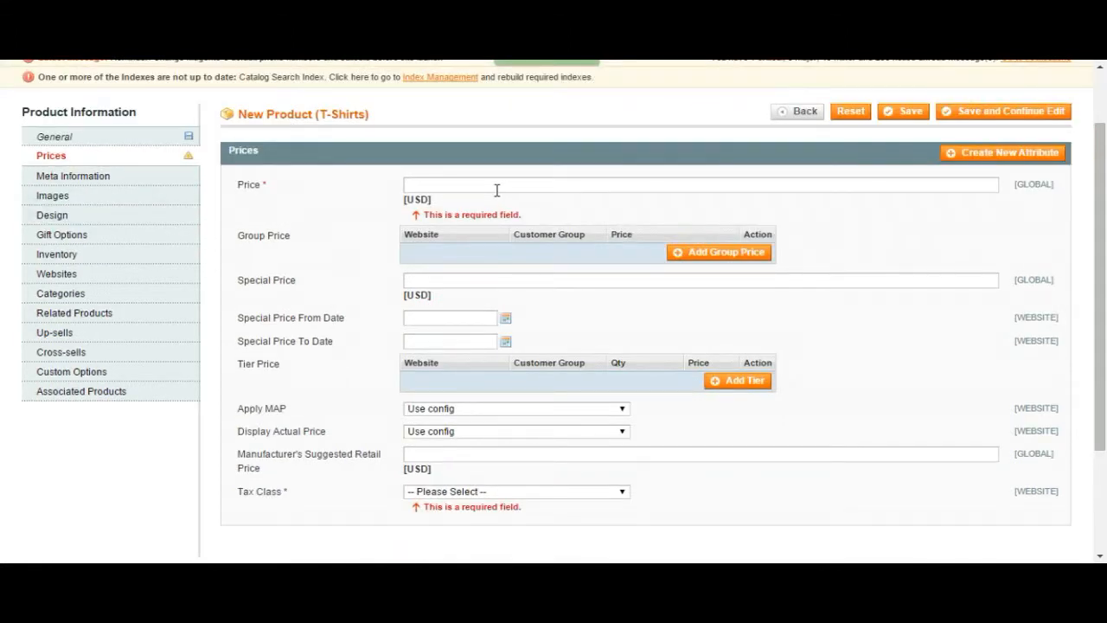
{"action": "type", "text": "20"}
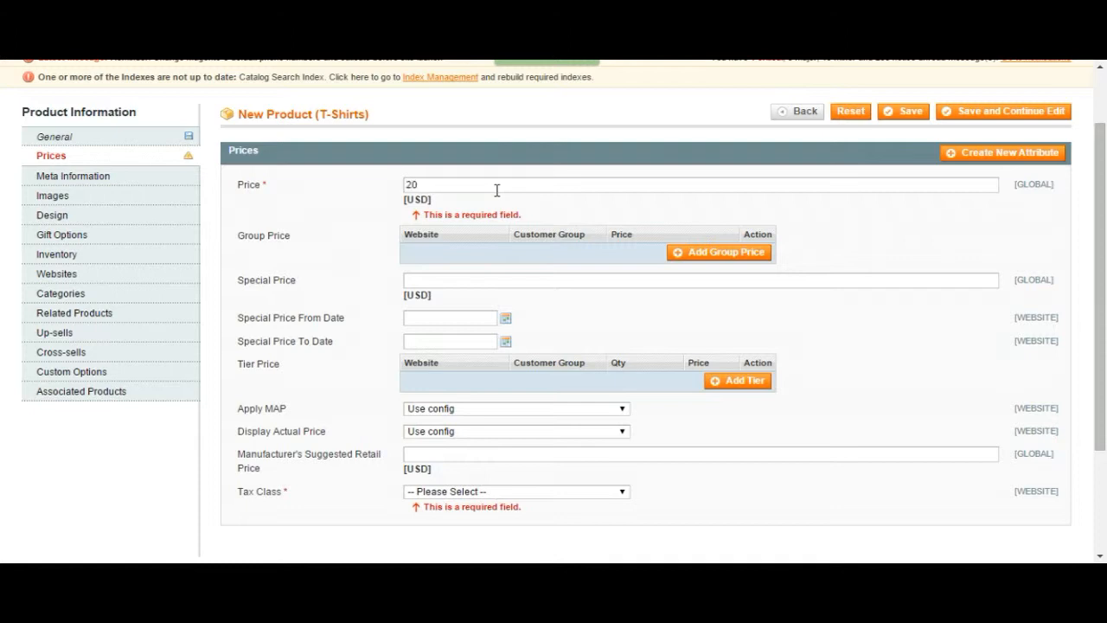
{"action": "scroll", "scroll_direction": "down", "scroll_amount": 3}
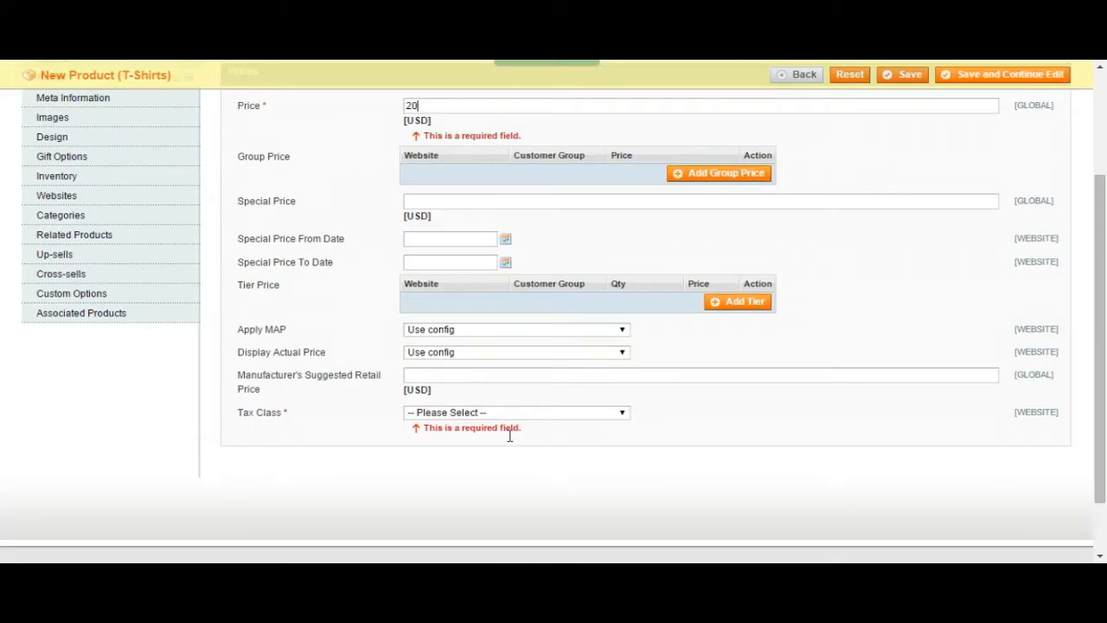
{"action": "left_click", "coordinate": [517, 412]}
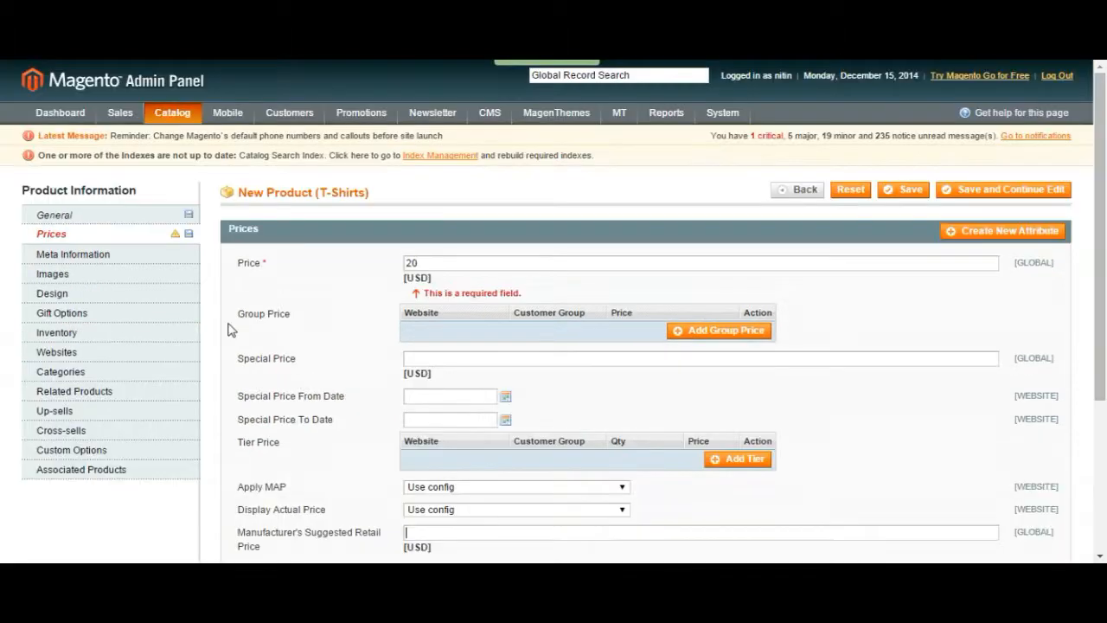
{"action": "scroll", "scroll_direction": "down", "scroll_amount": 3}
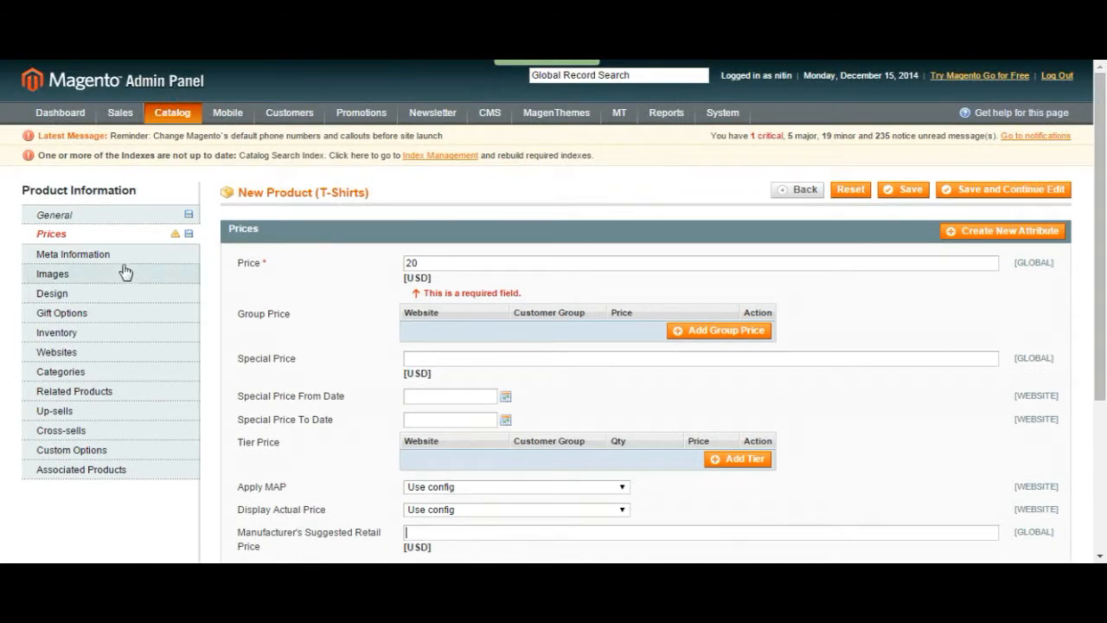
Retry saving and review the Meta Information and Images settings
{"action": "left_click", "coordinate": [902, 189]}
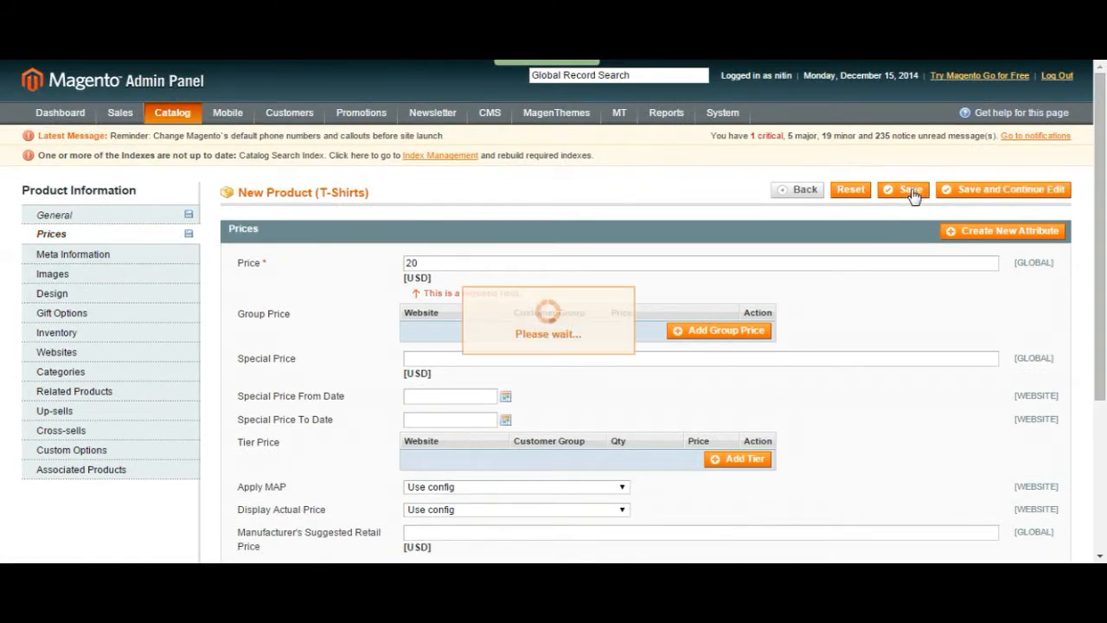
{"action": "left_click", "coordinate": [903, 189]}
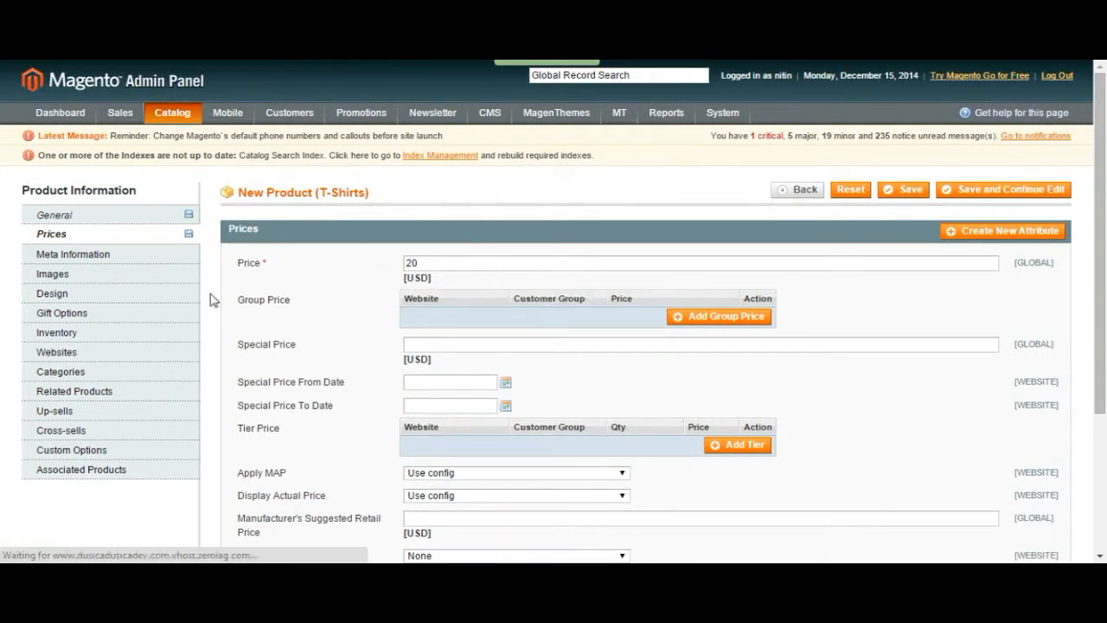
{"action": "left_click", "coordinate": [73, 254]}
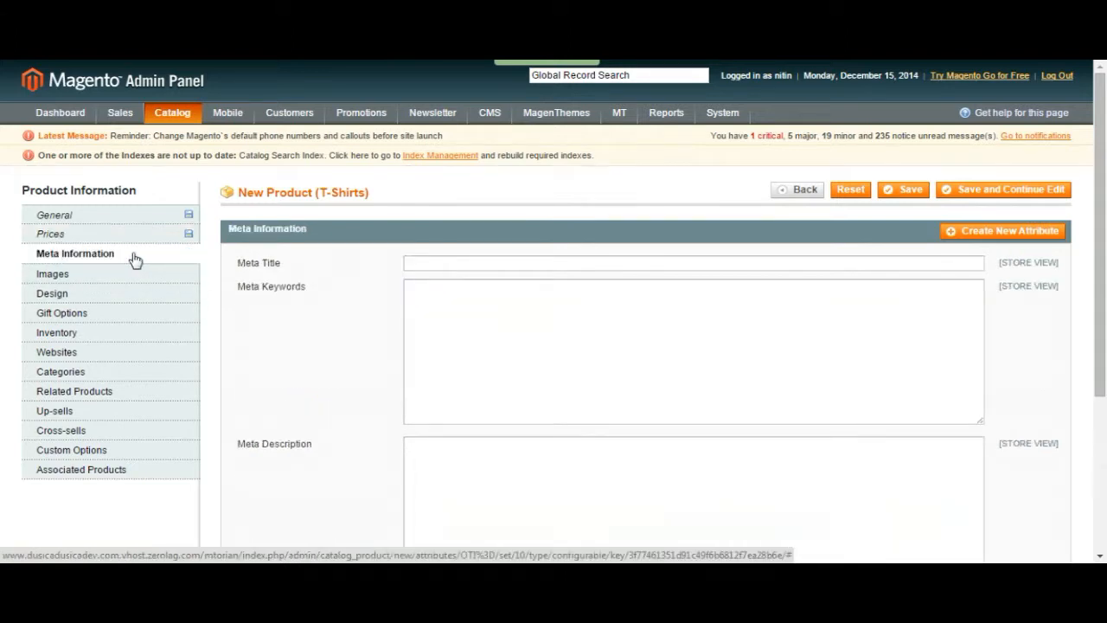
{"action": "left_click", "coordinate": [53, 273]}
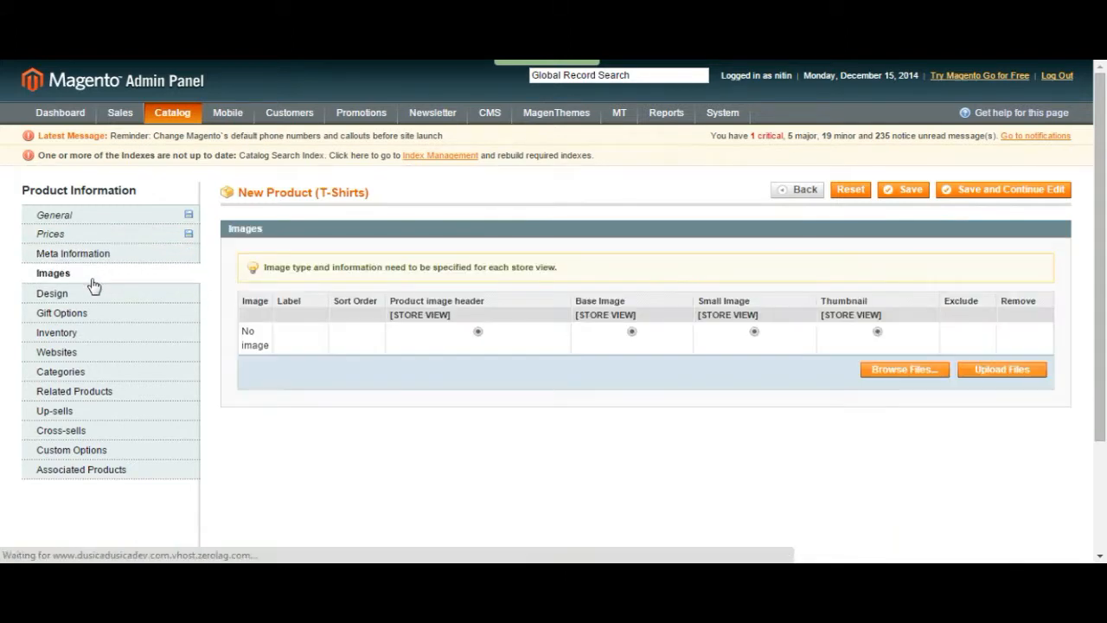
{"action": "left_click", "coordinate": [903, 189]}
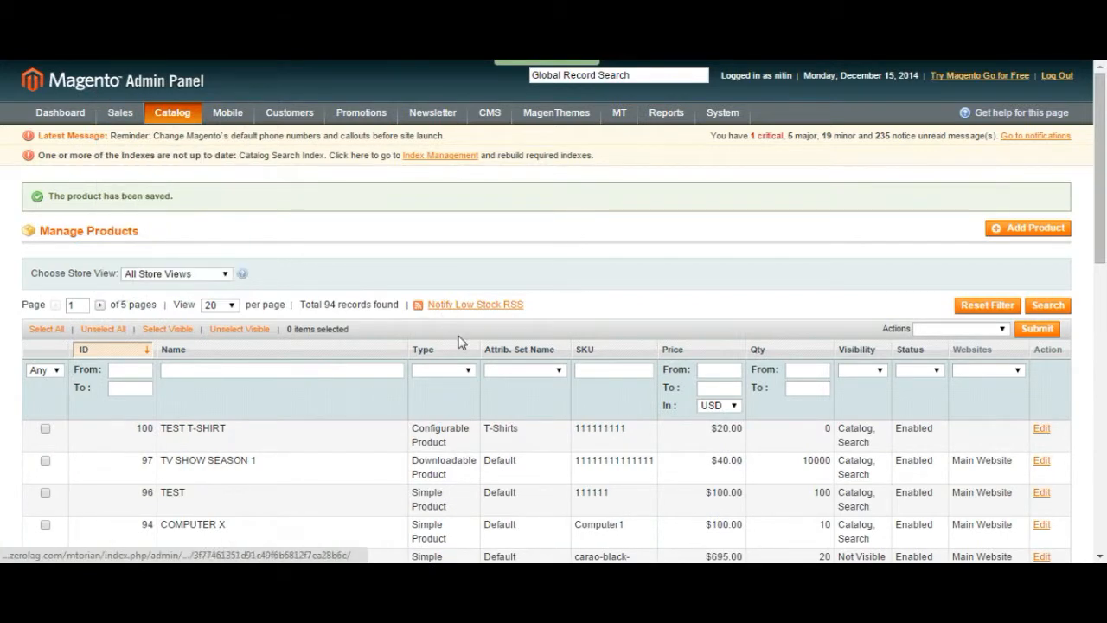
Check Inventory, assign the product to Main Website, and save it
{"action": "left_click", "coordinate": [1027, 227]}
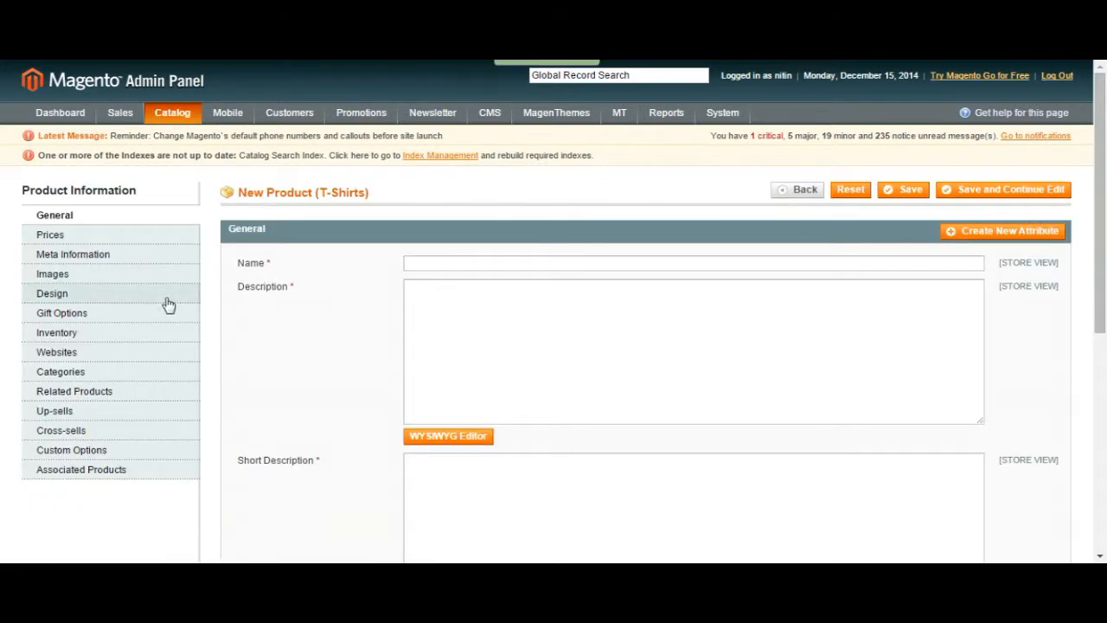
{"action": "mouse_move", "coordinate": [96, 354]}
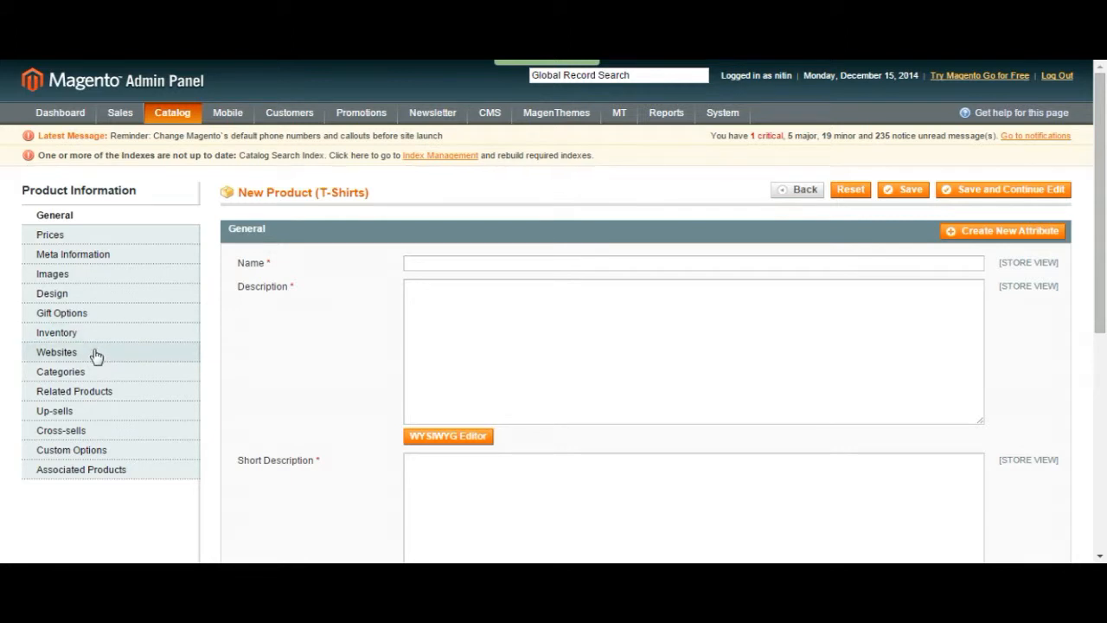
{"action": "left_click", "coordinate": [56, 332]}
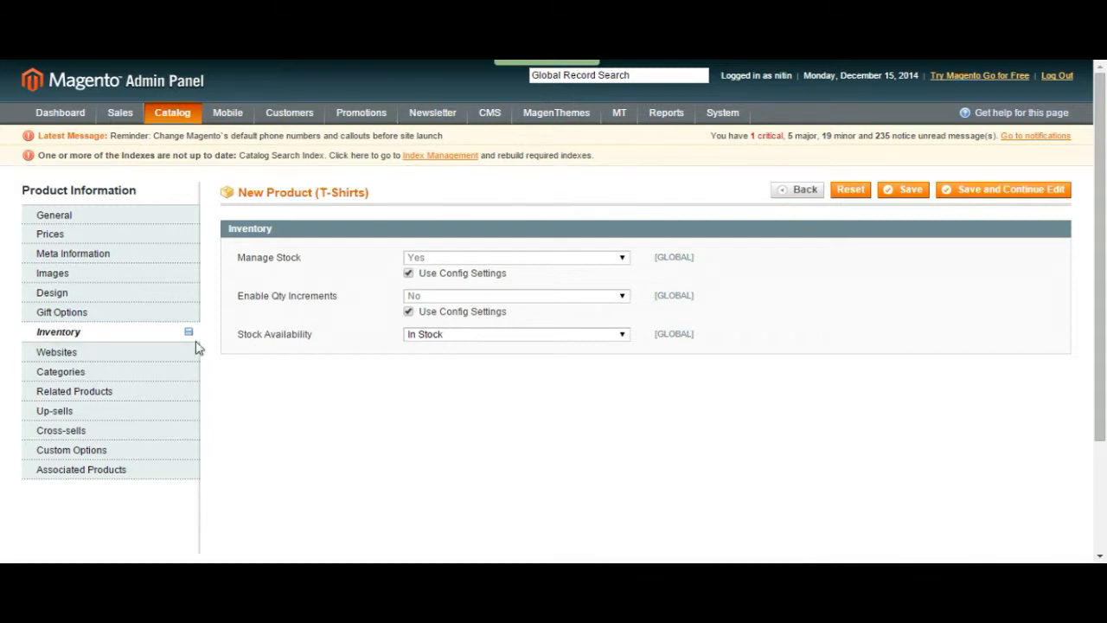
{"action": "left_click", "coordinate": [56, 352]}
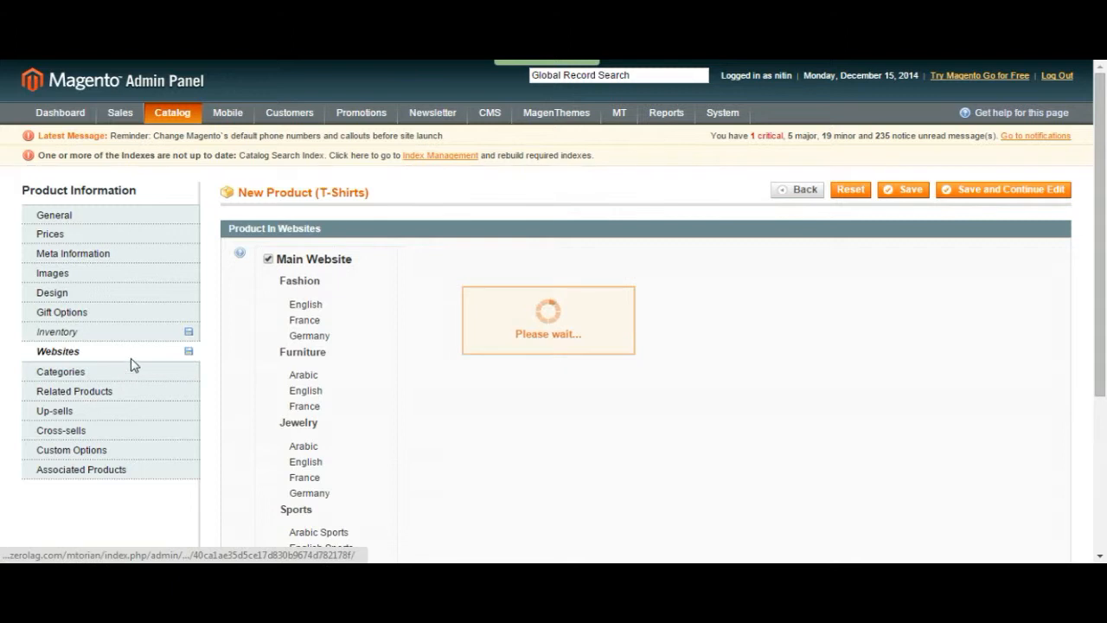
{"action": "left_click", "coordinate": [61, 370]}
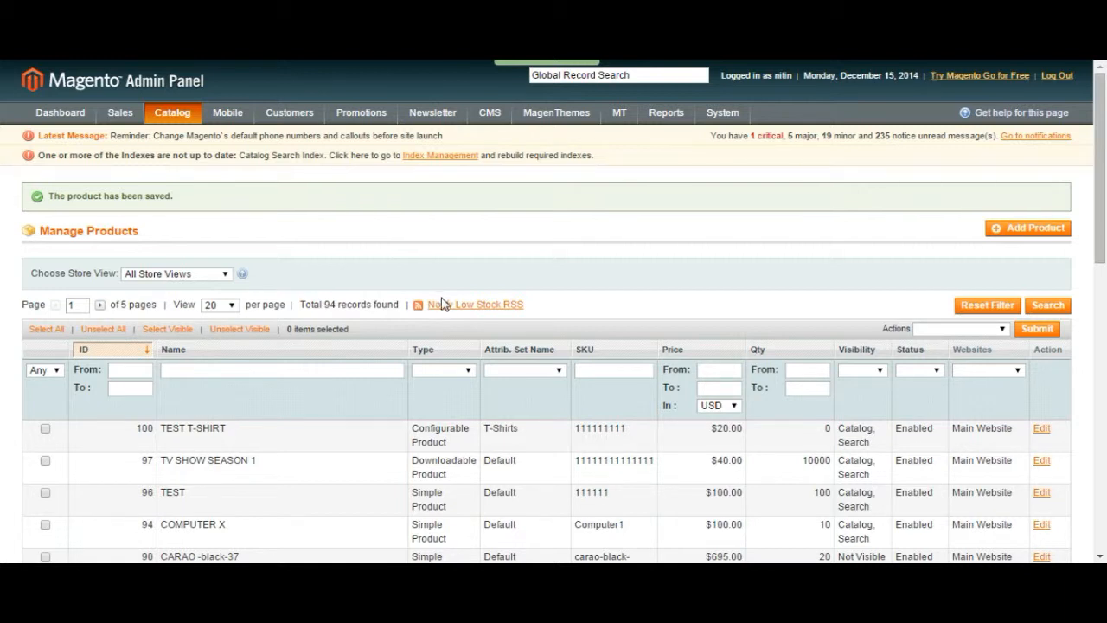
{"action": "mouse_move", "coordinate": [206, 447]}
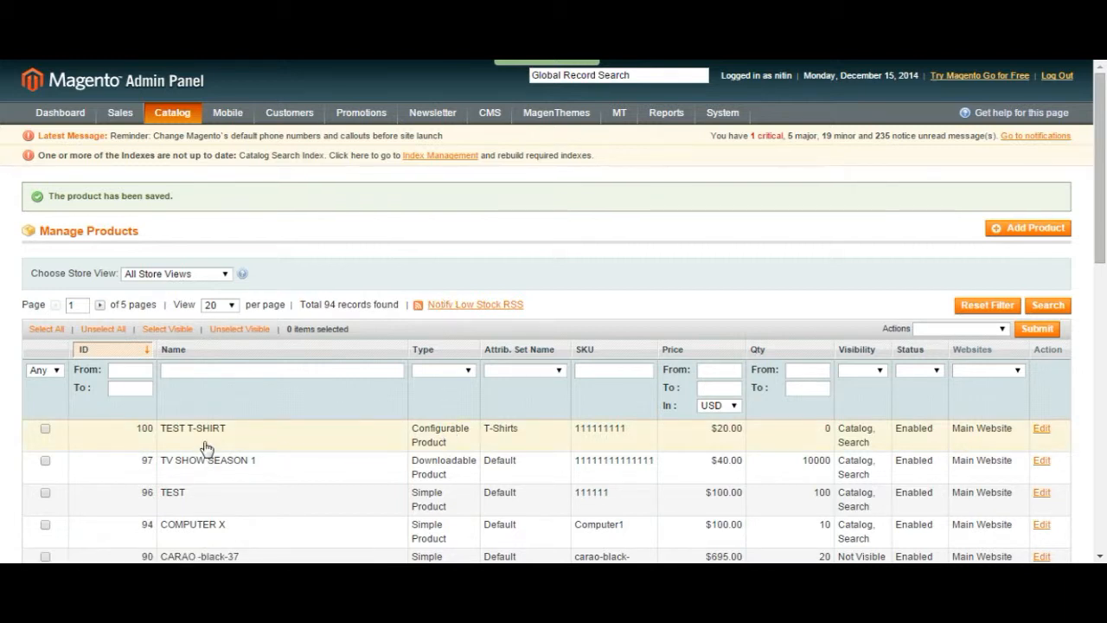
{"action": "mouse_move", "coordinate": [516, 457]}
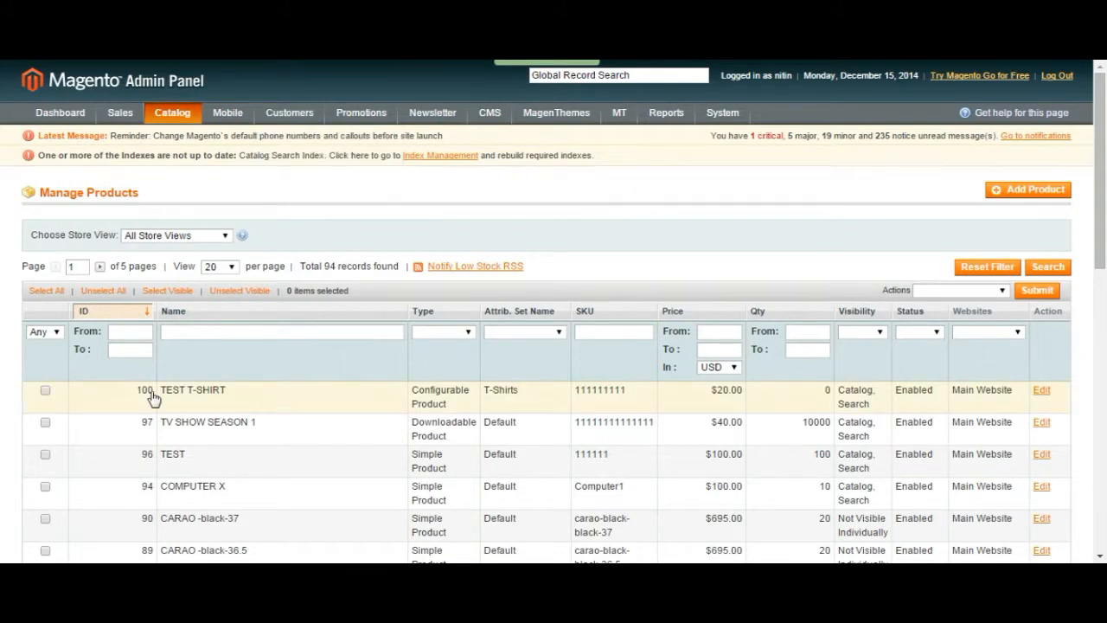
{"action": "mouse_move", "coordinate": [406, 397]}
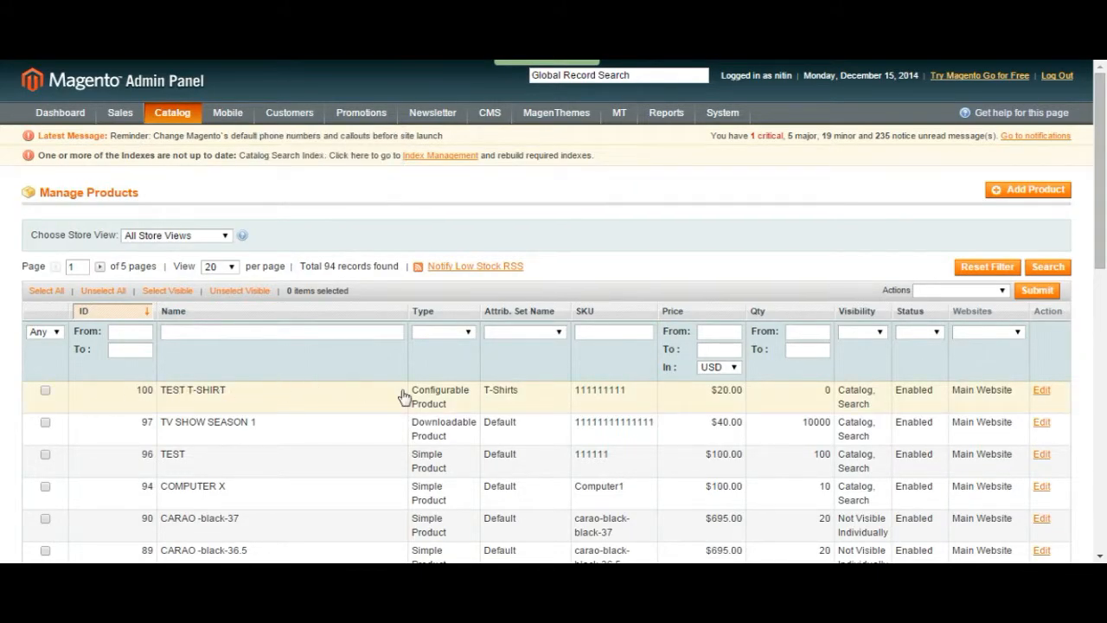
{"action": "mouse_move", "coordinate": [456, 400]}
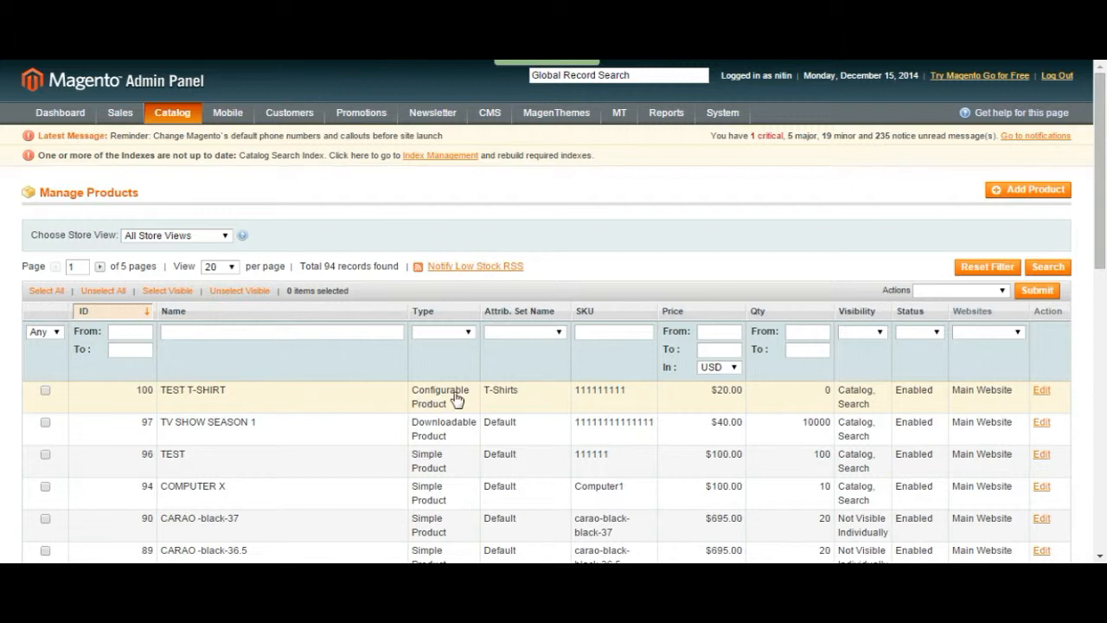
{"action": "mouse_move", "coordinate": [433, 407]}
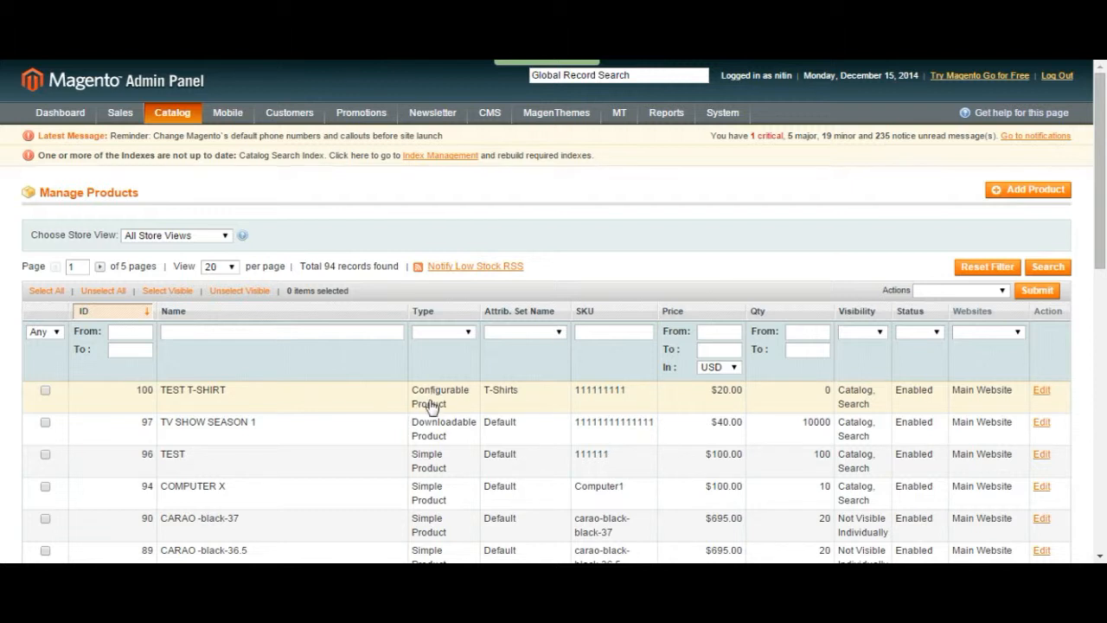
{"action": "mouse_move", "coordinate": [434, 400]}
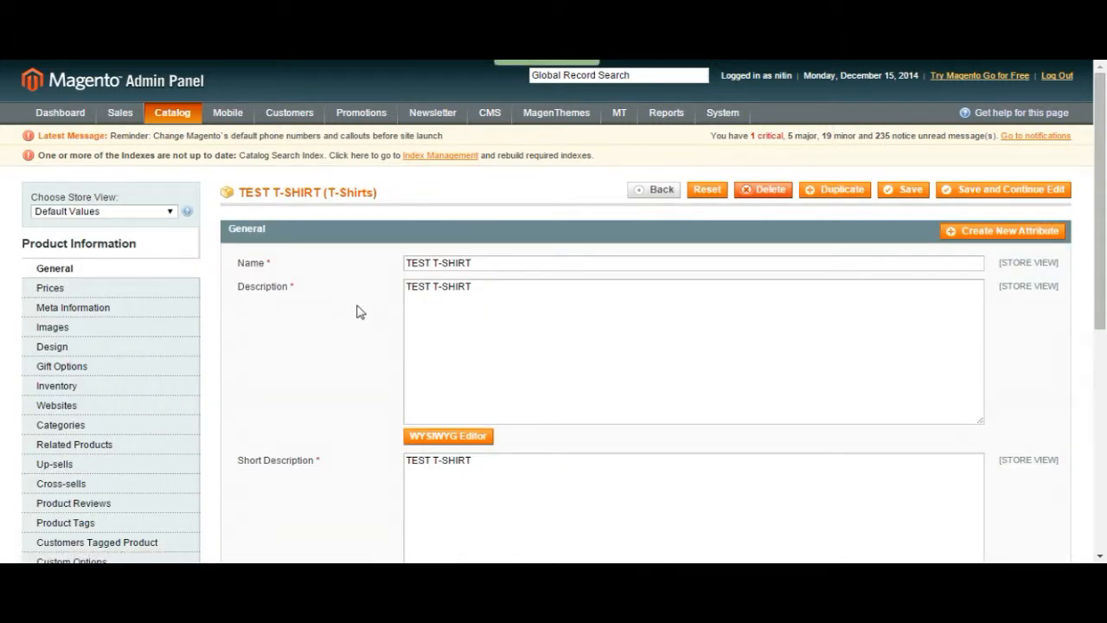
Show TEST T-SHIRT's Associated Products section with its quick simple product form
{"action": "scroll", "scroll_direction": "down", "scroll_amount": 3}
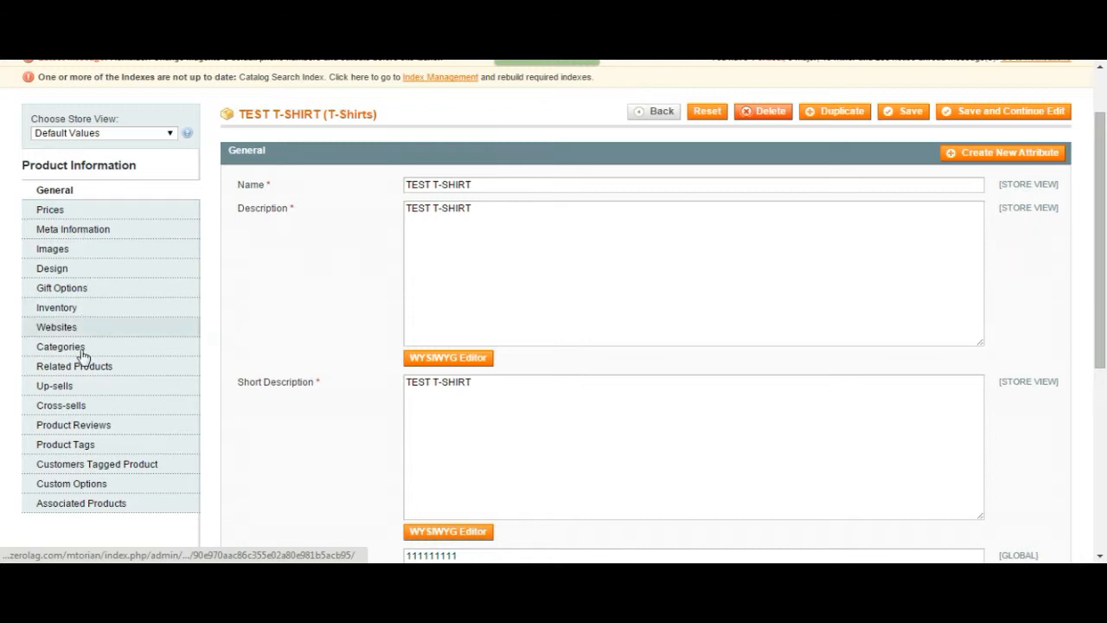
{"action": "mouse_move", "coordinate": [82, 509]}
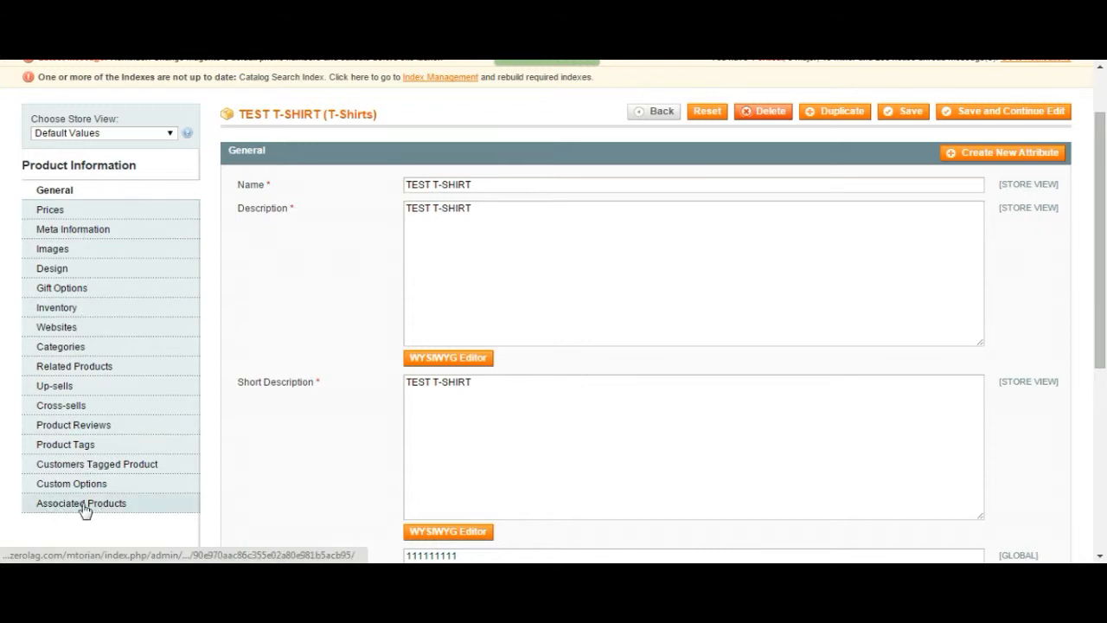
{"action": "left_click", "coordinate": [80, 502]}
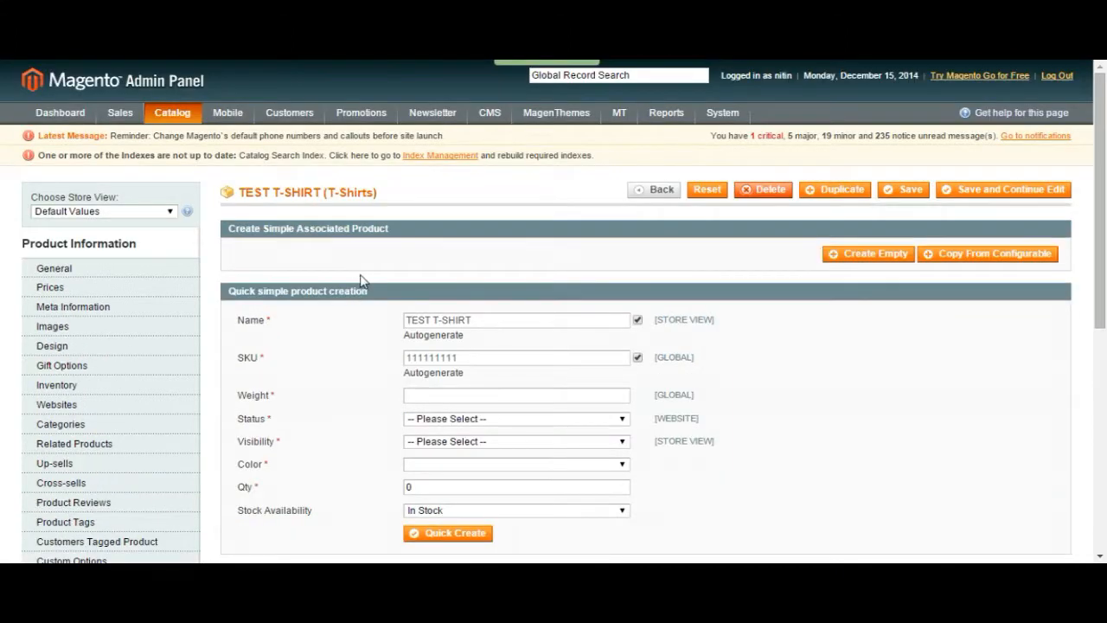
Give the new variant weight 10, status Enabled and visibility Catalog, Search
{"action": "scroll", "scroll_direction": "down", "scroll_amount": 3}
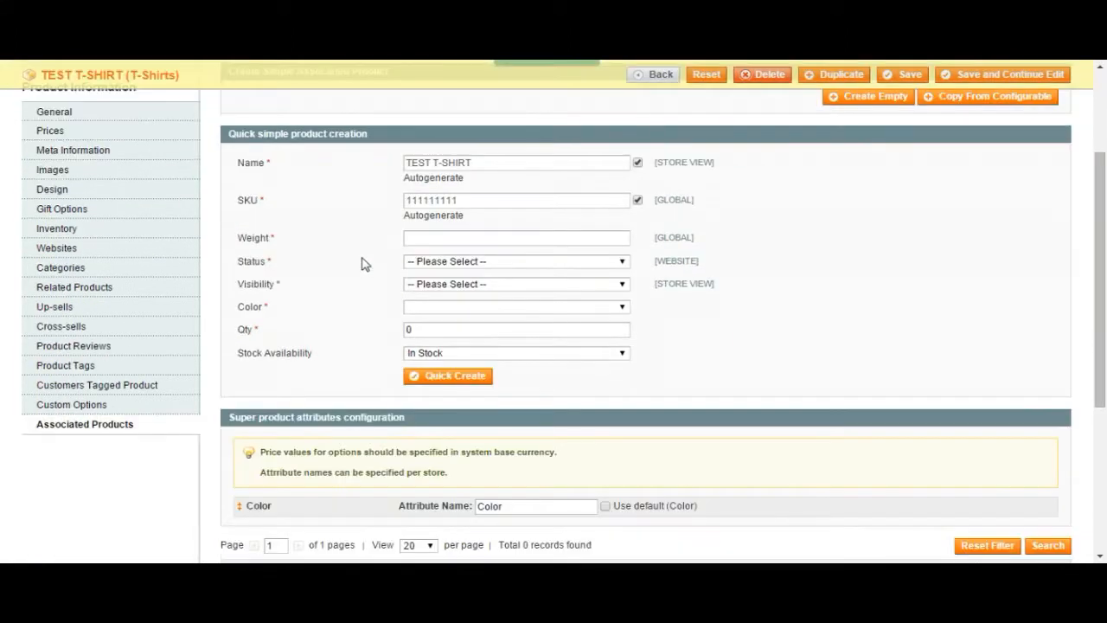
{"action": "scroll", "scroll_direction": "down", "scroll_amount": 3}
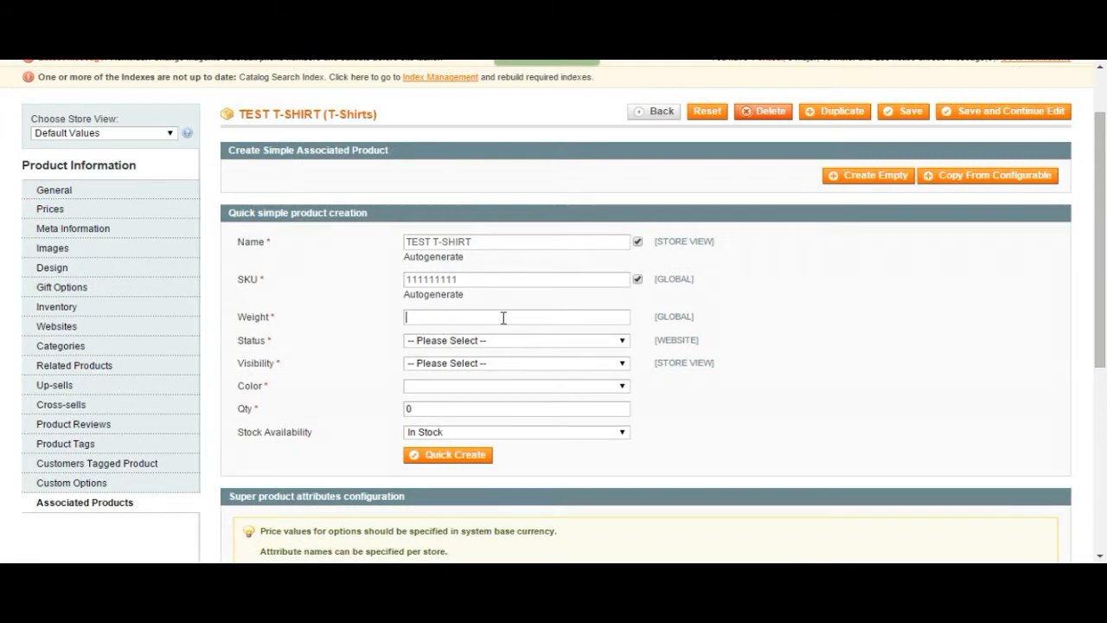
{"action": "type", "text": "10"}
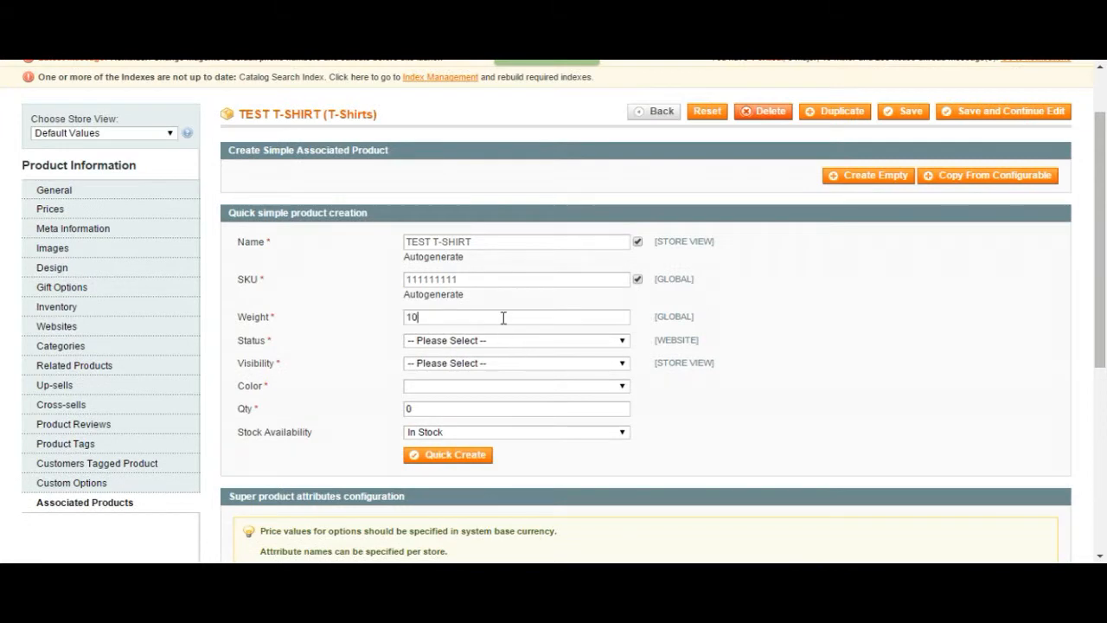
{"action": "left_click", "coordinate": [515, 339]}
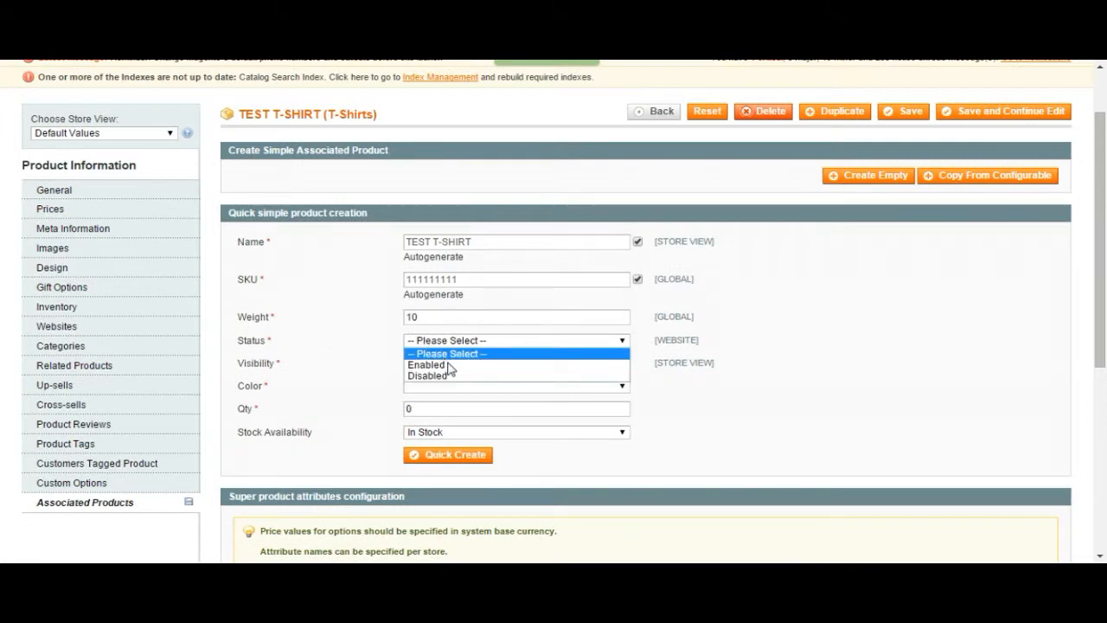
{"action": "left_click", "coordinate": [424, 364]}
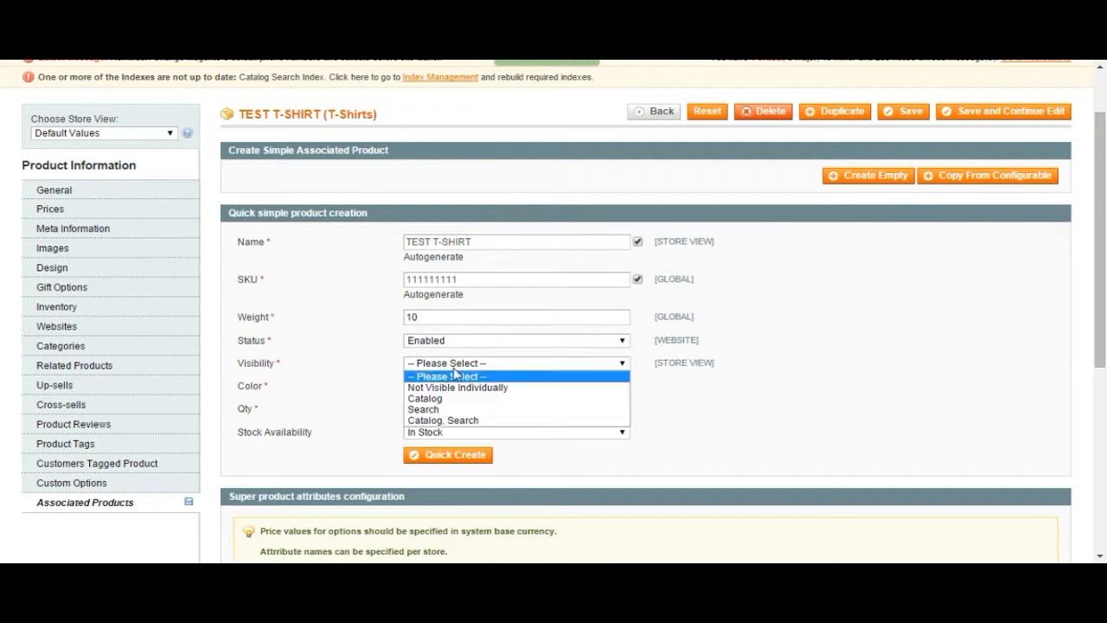
{"action": "left_click", "coordinate": [443, 420]}
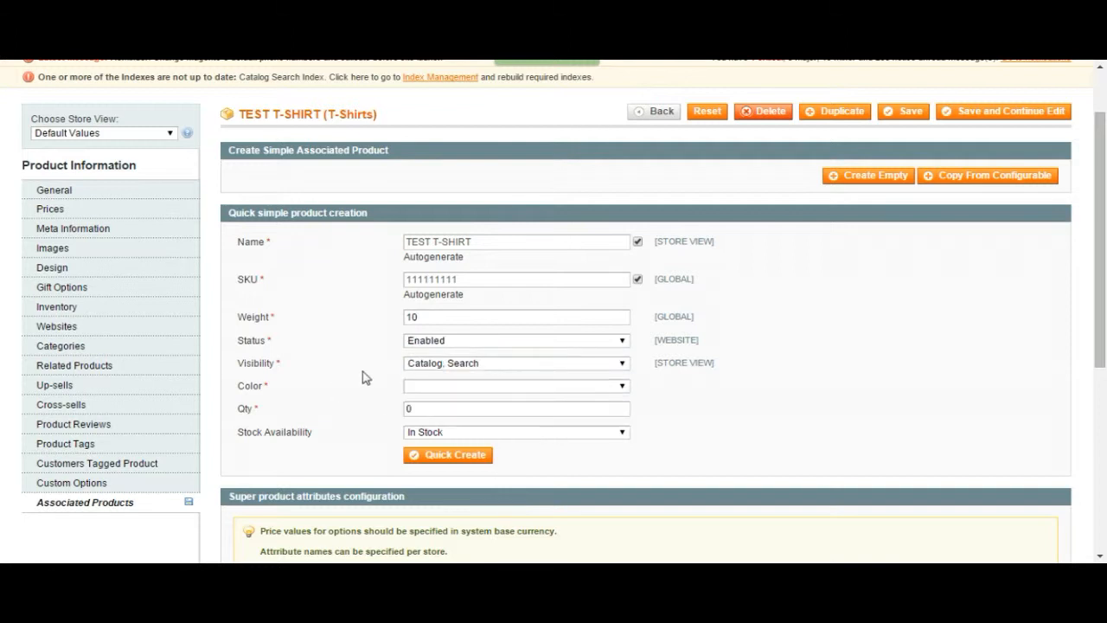
{"action": "mouse_move", "coordinate": [293, 384]}
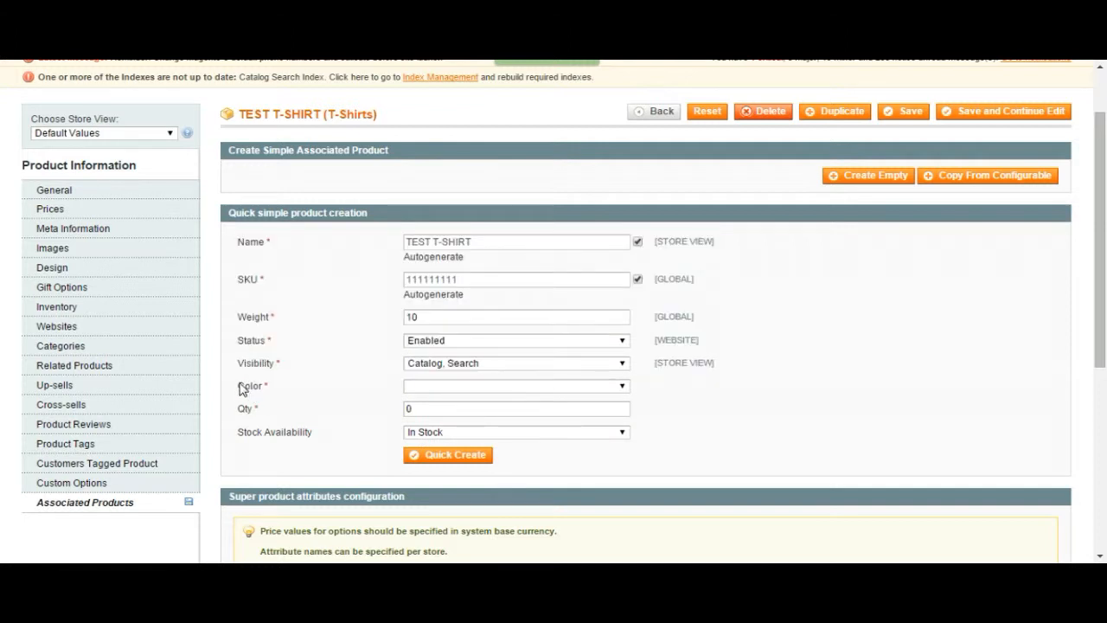
{"action": "mouse_move", "coordinate": [367, 389]}
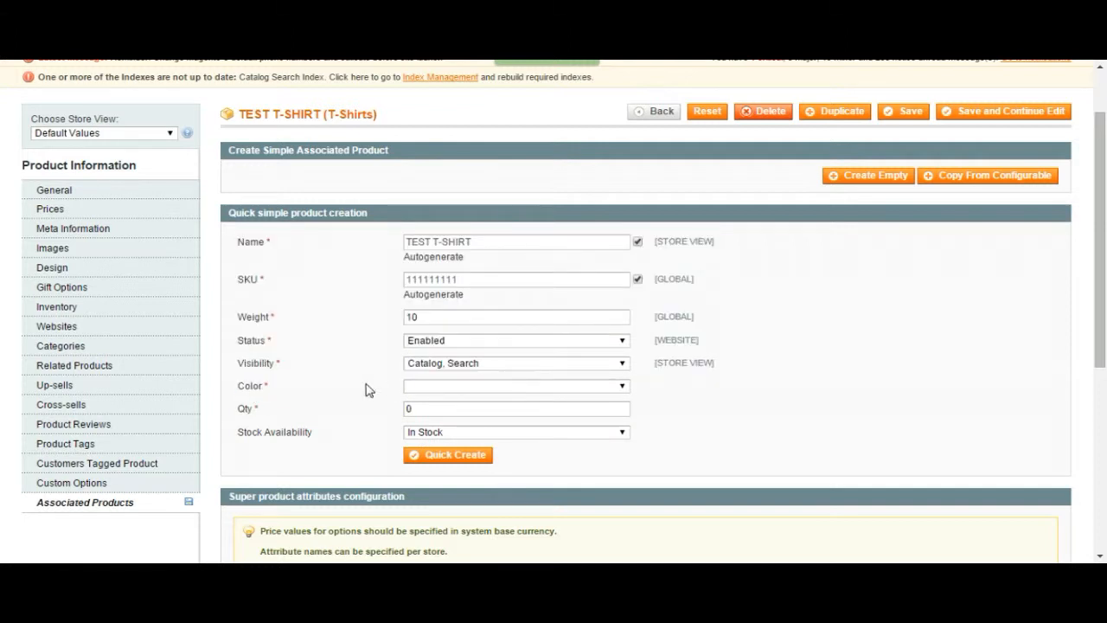
{"action": "mouse_move", "coordinate": [241, 394]}
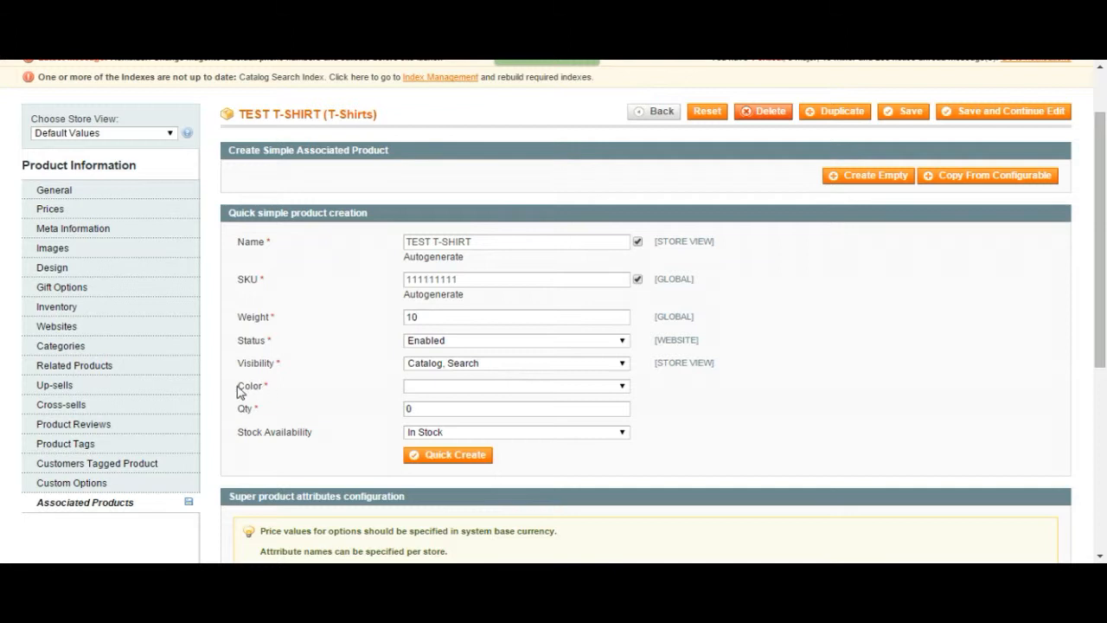
Set color Black, quantity 20 and price addition 2, then quick-create the variant
{"action": "left_click", "coordinate": [515, 386]}
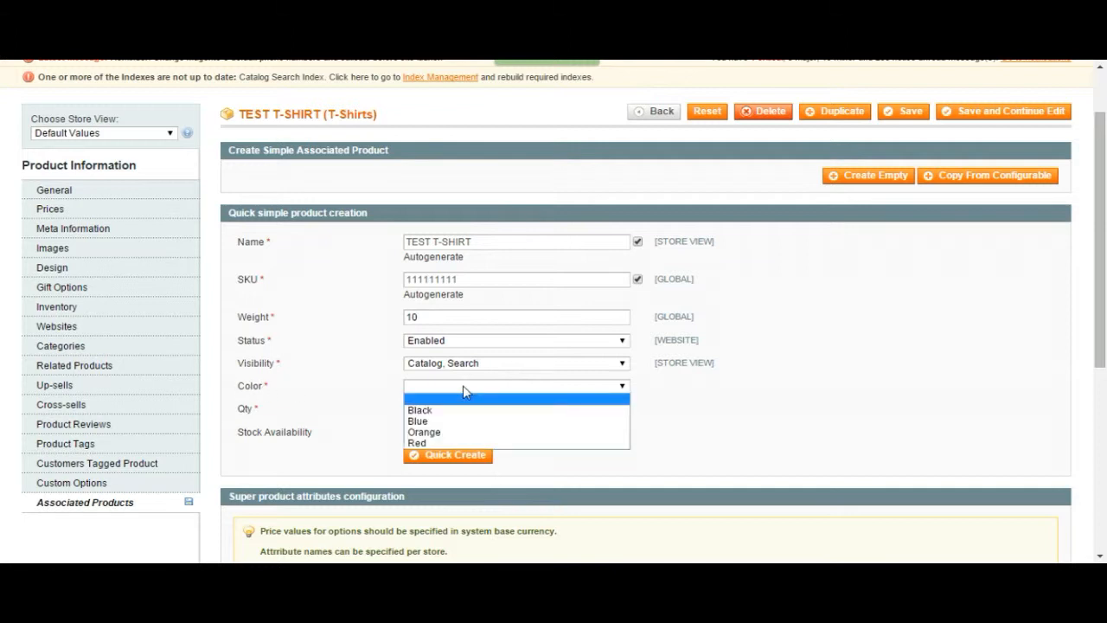
{"action": "mouse_move", "coordinate": [439, 395]}
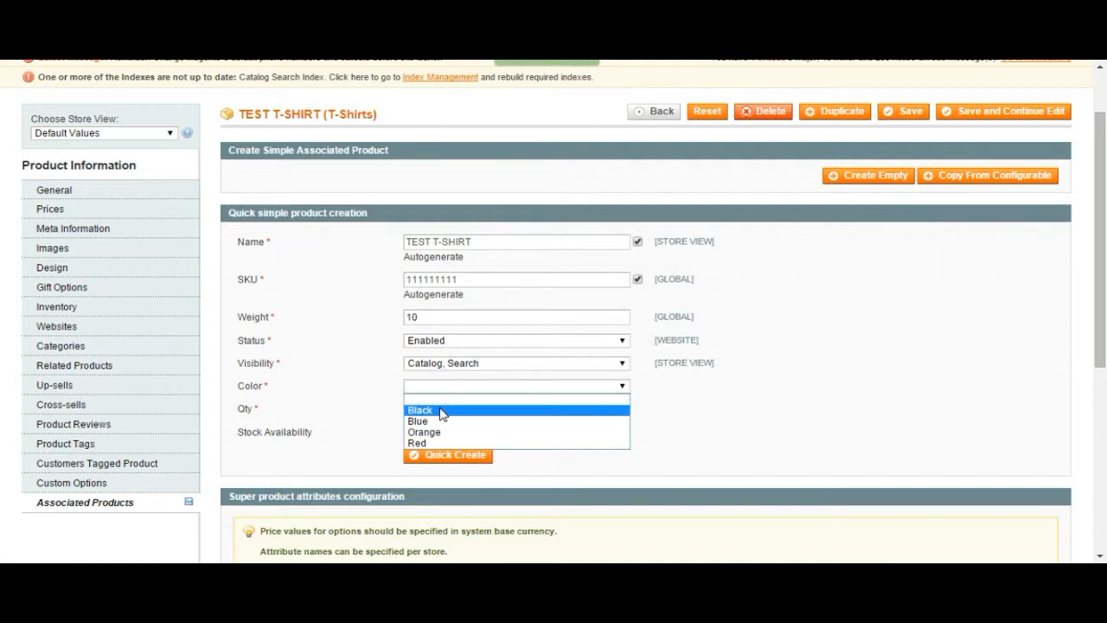
{"action": "left_click", "coordinate": [420, 409]}
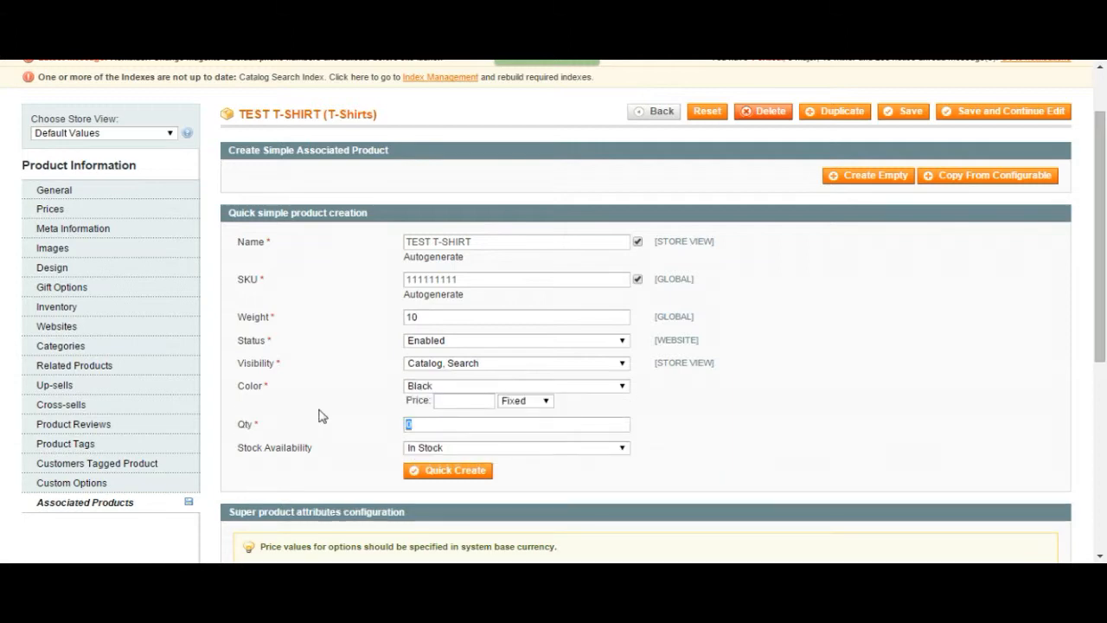
{"action": "type", "text": "20"}
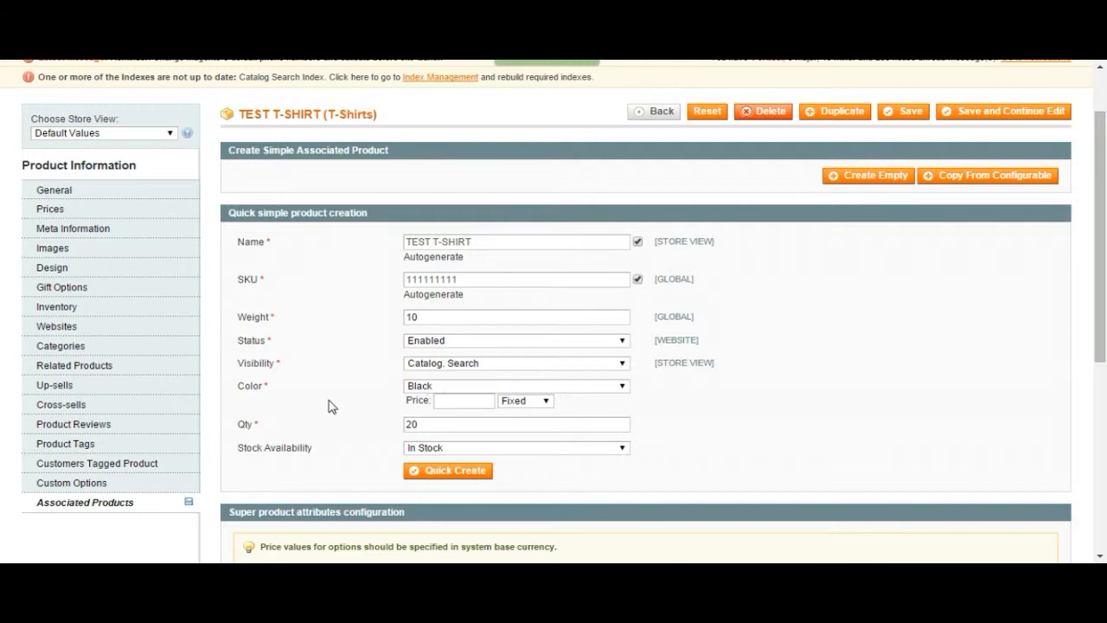
{"action": "mouse_move", "coordinate": [375, 412]}
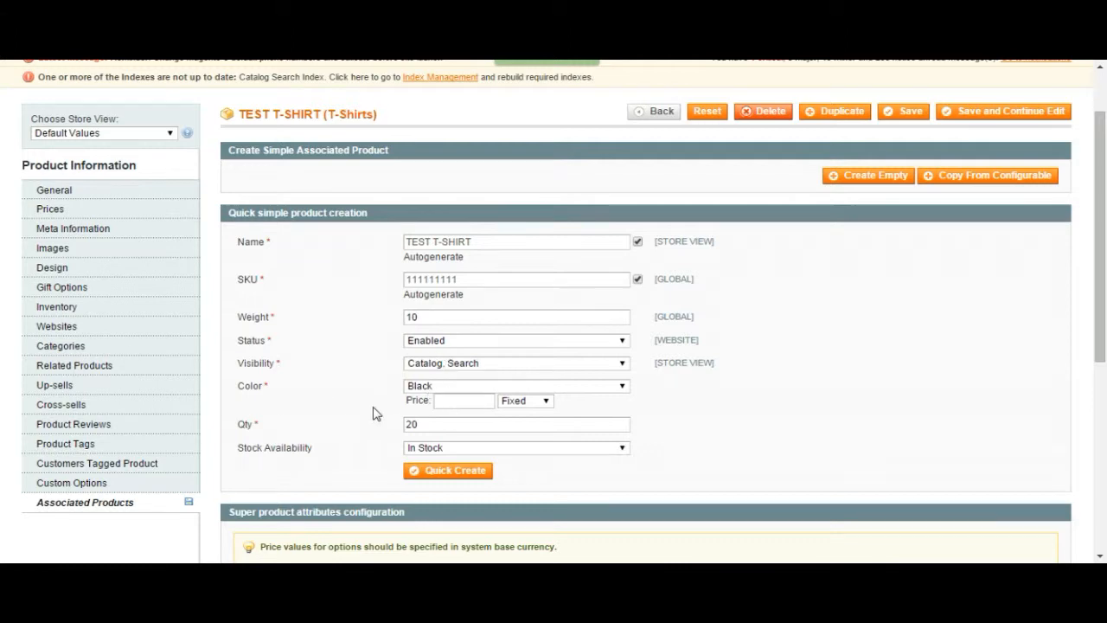
{"action": "scroll", "scroll_direction": "down", "scroll_amount": 3}
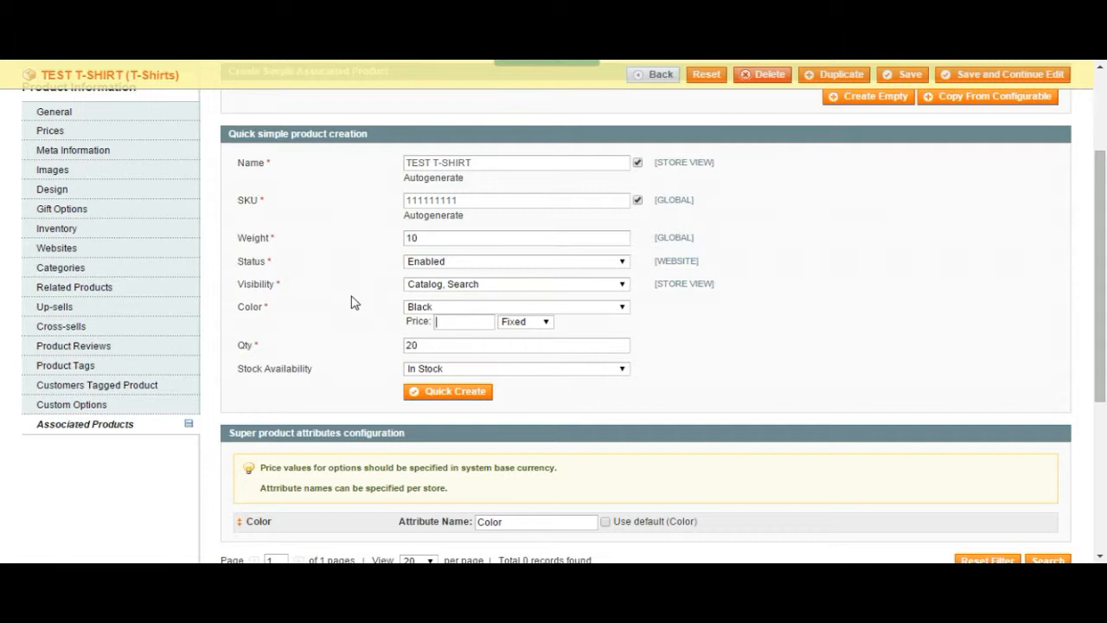
{"action": "type", "text": "2"}
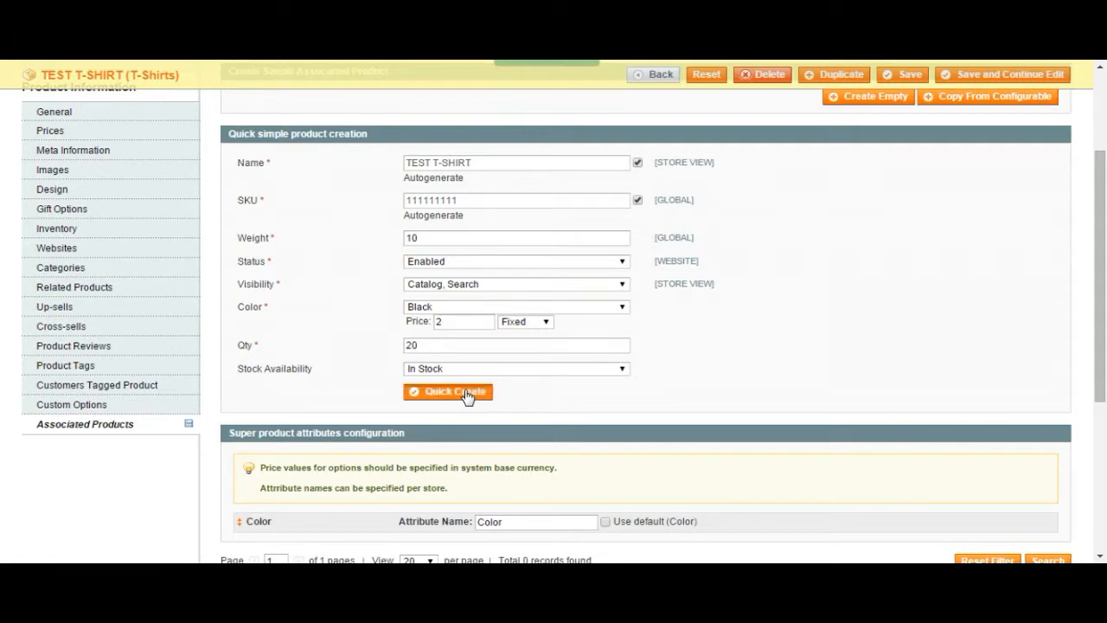
{"action": "left_click", "coordinate": [448, 391]}
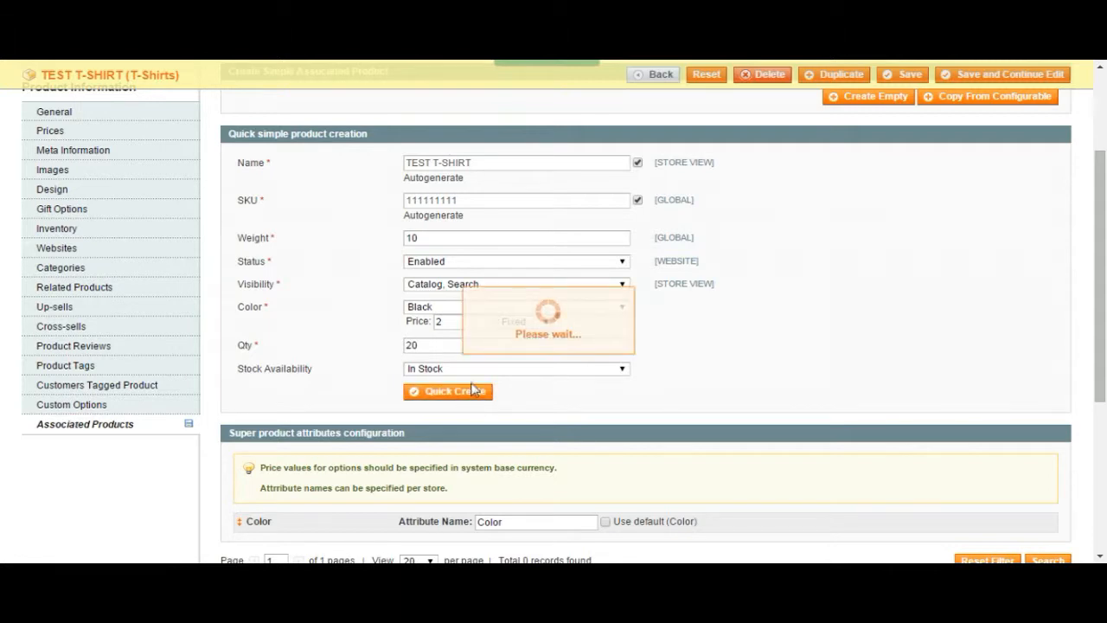
{"action": "left_click", "coordinate": [448, 391]}
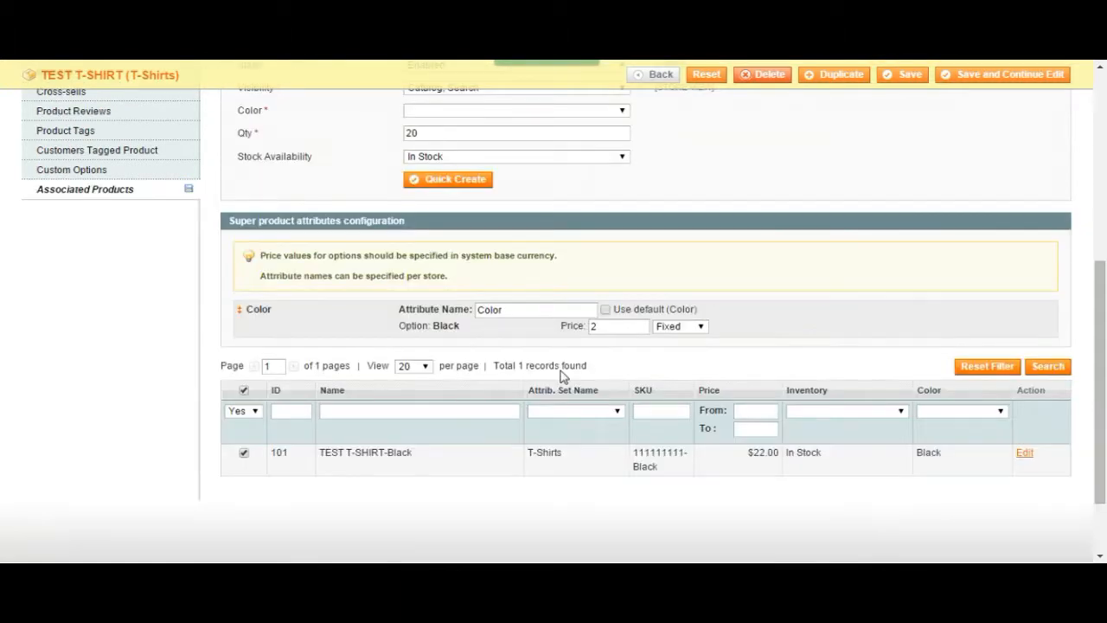
{"action": "scroll", "scroll_direction": "down", "scroll_amount": 3}
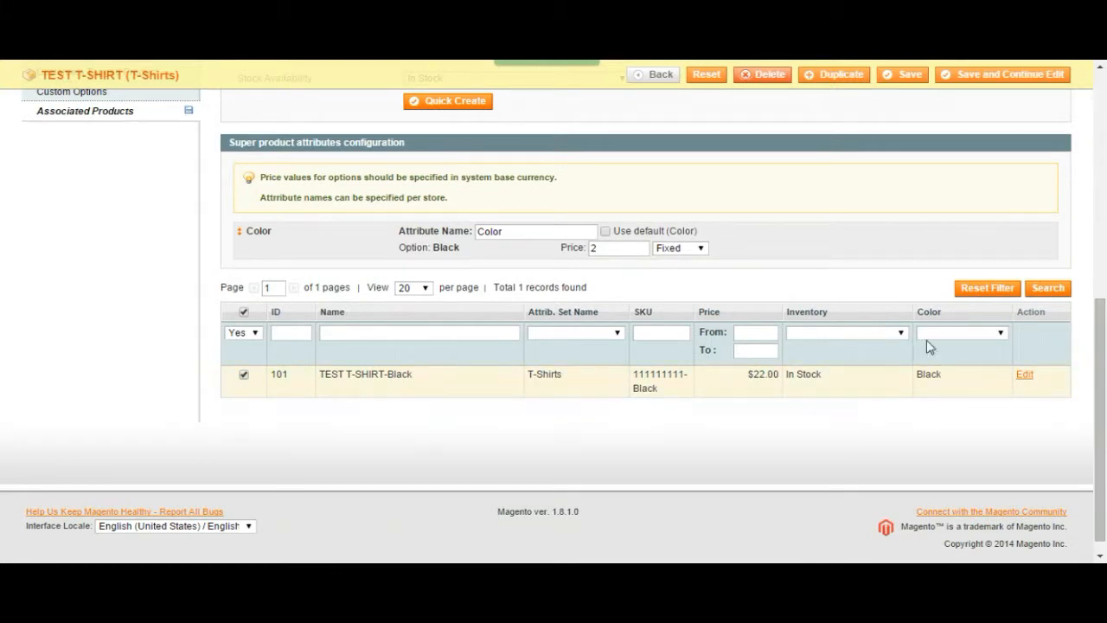
{"action": "mouse_move", "coordinate": [401, 405]}
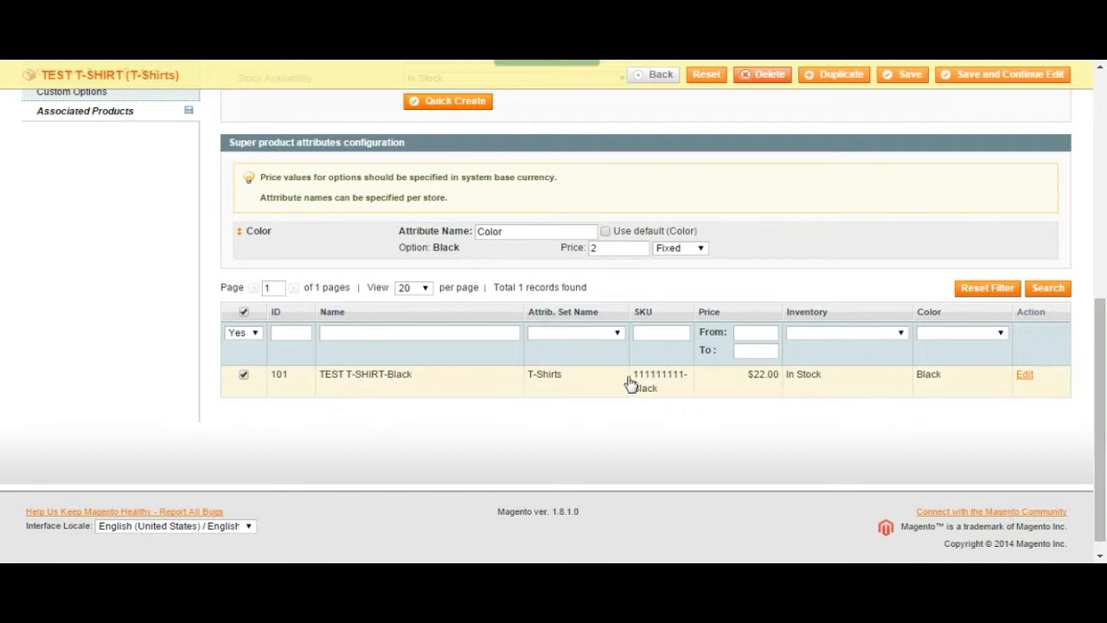
{"action": "mouse_move", "coordinate": [681, 408]}
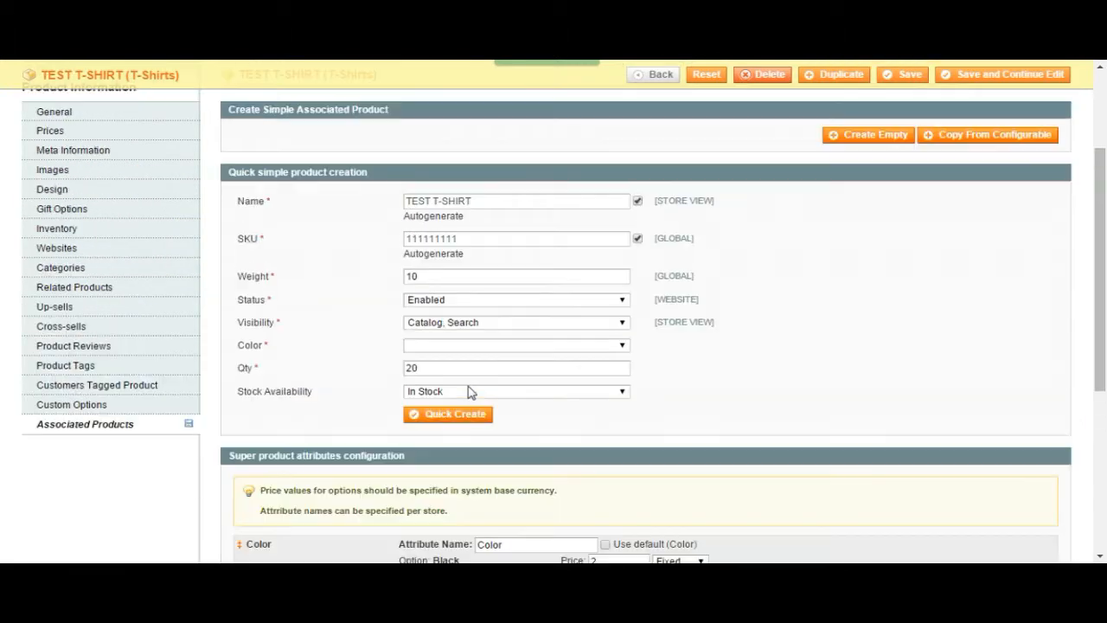
{"action": "mouse_move", "coordinate": [474, 306]}
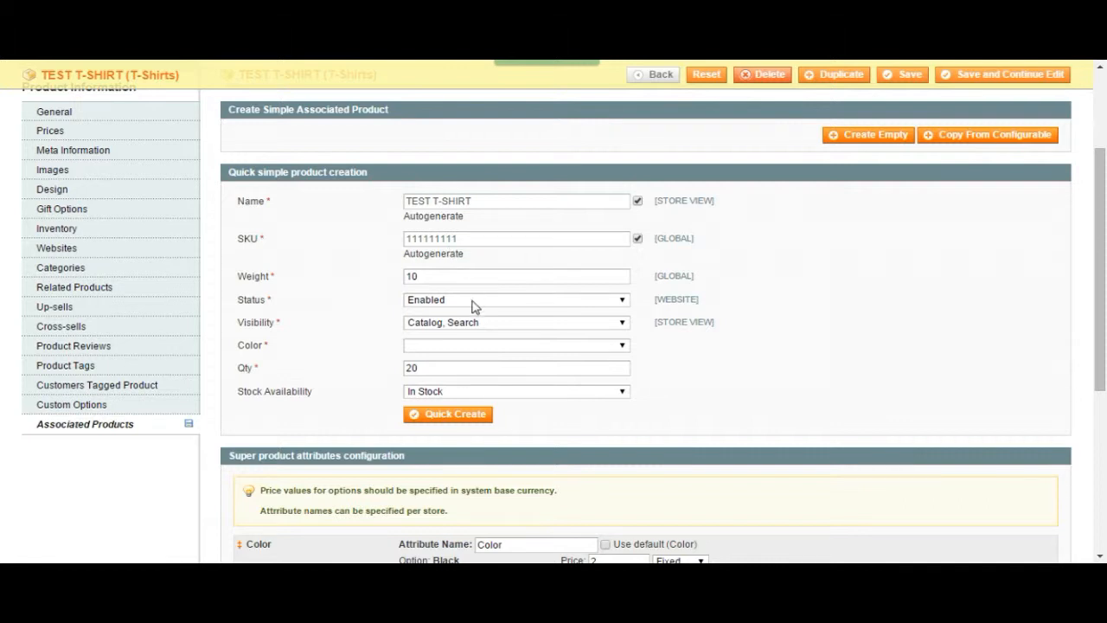
{"action": "left_click", "coordinate": [516, 345]}
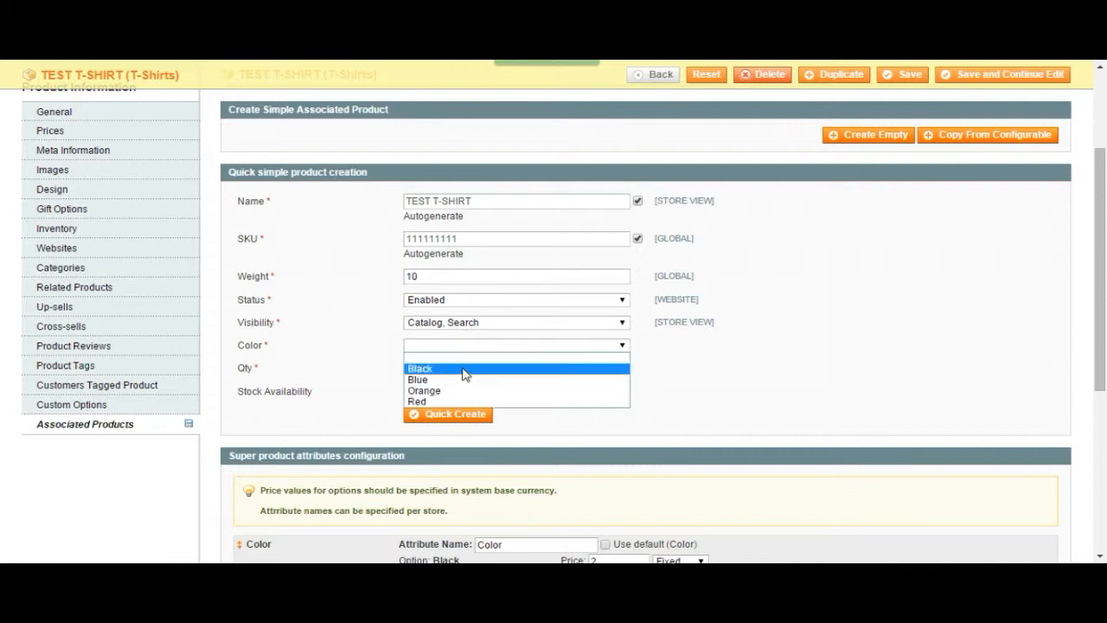
{"action": "left_click", "coordinate": [418, 379]}
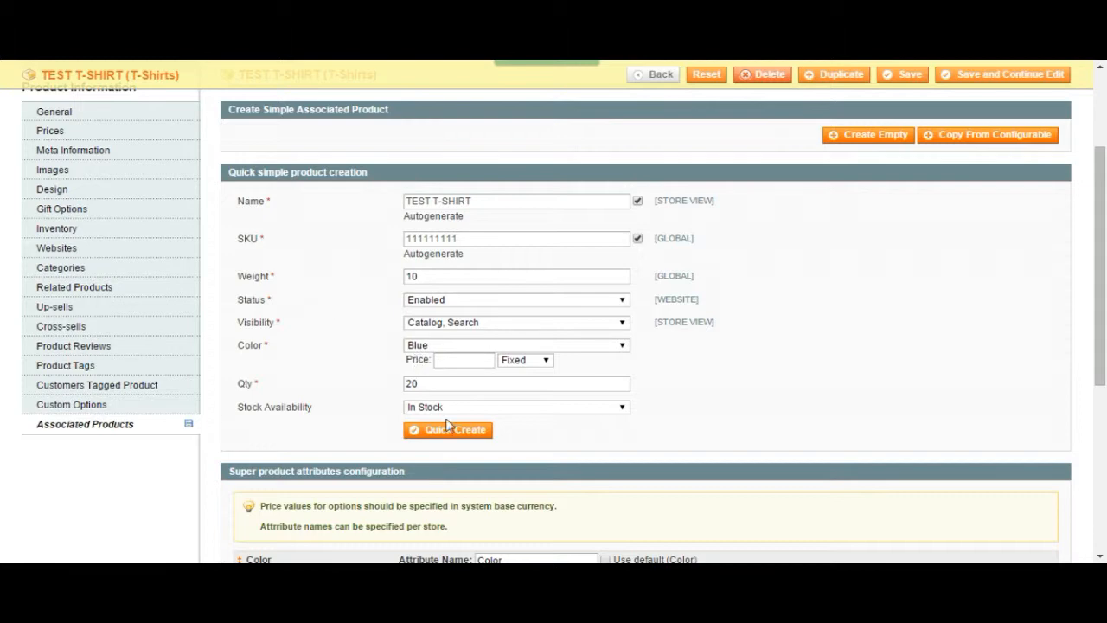
{"action": "left_click", "coordinate": [448, 430]}
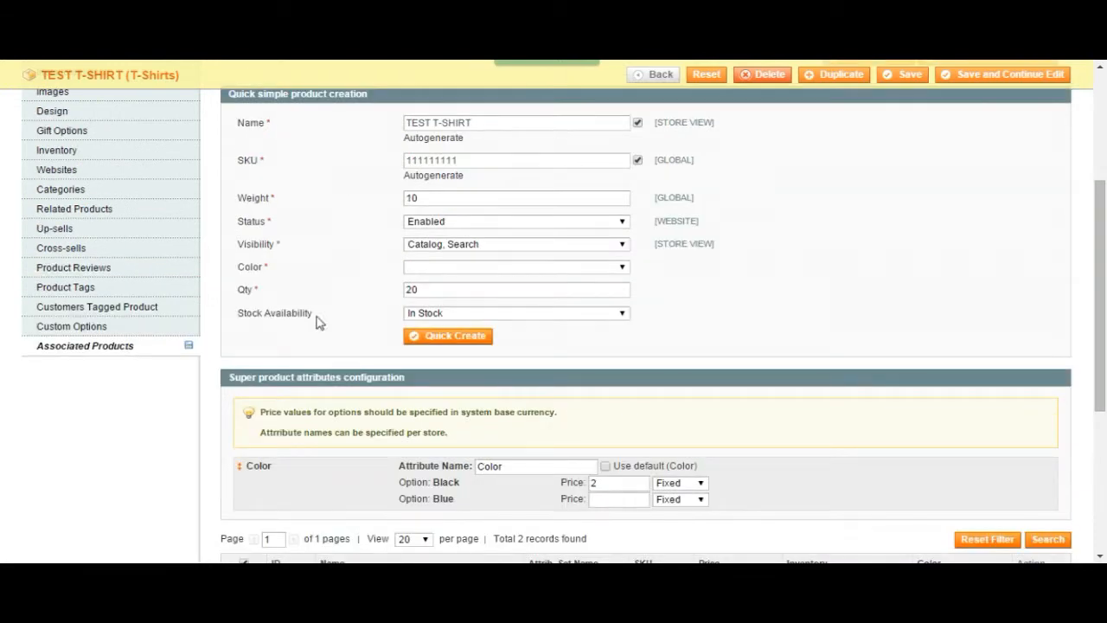
{"action": "left_click", "coordinate": [447, 336]}
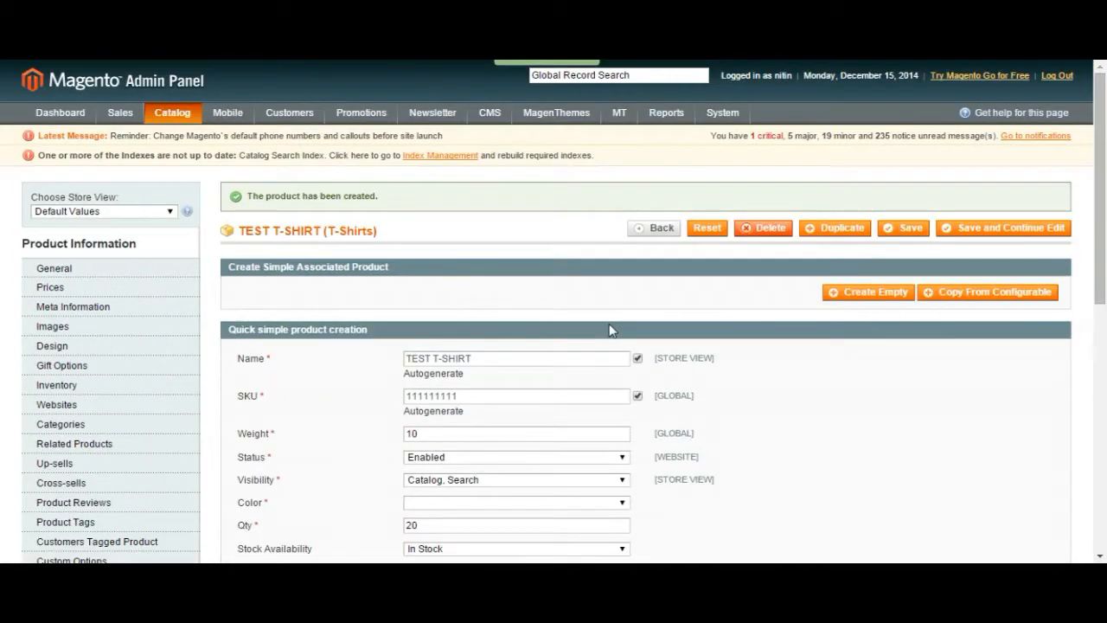
{"action": "scroll", "scroll_direction": "down", "scroll_amount": 3}
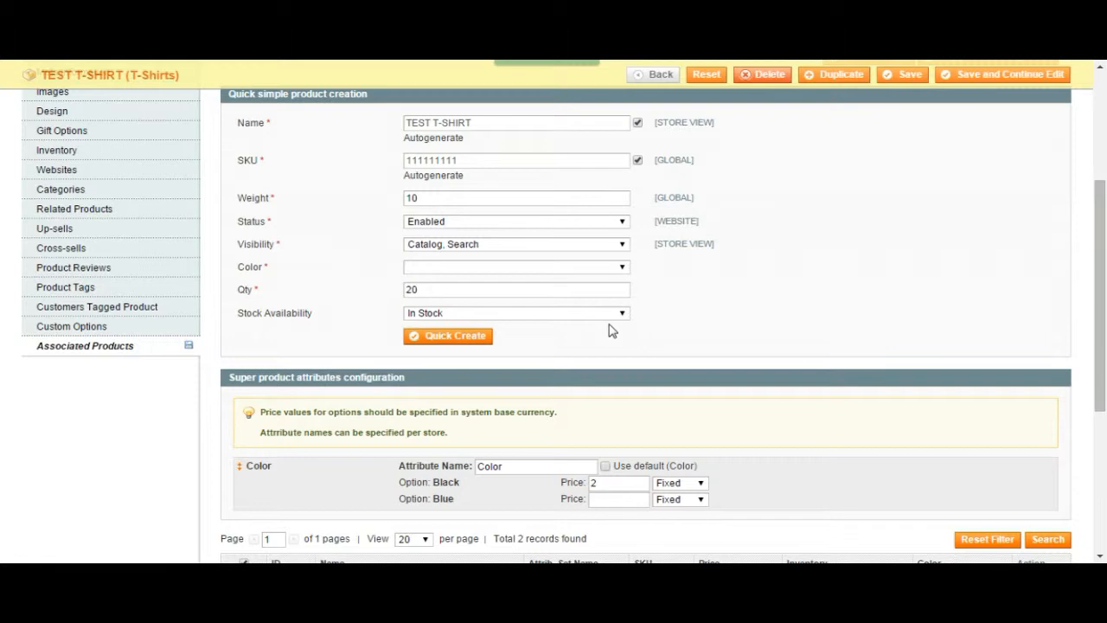
{"action": "scroll", "scroll_direction": "down", "scroll_amount": 3}
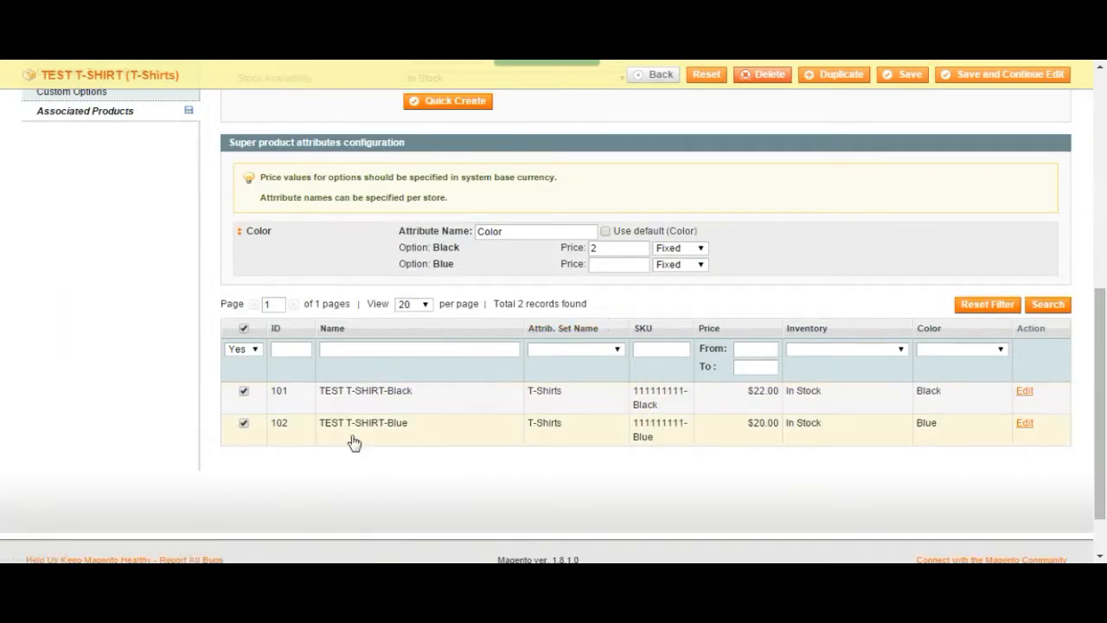
{"action": "mouse_move", "coordinate": [677, 451]}
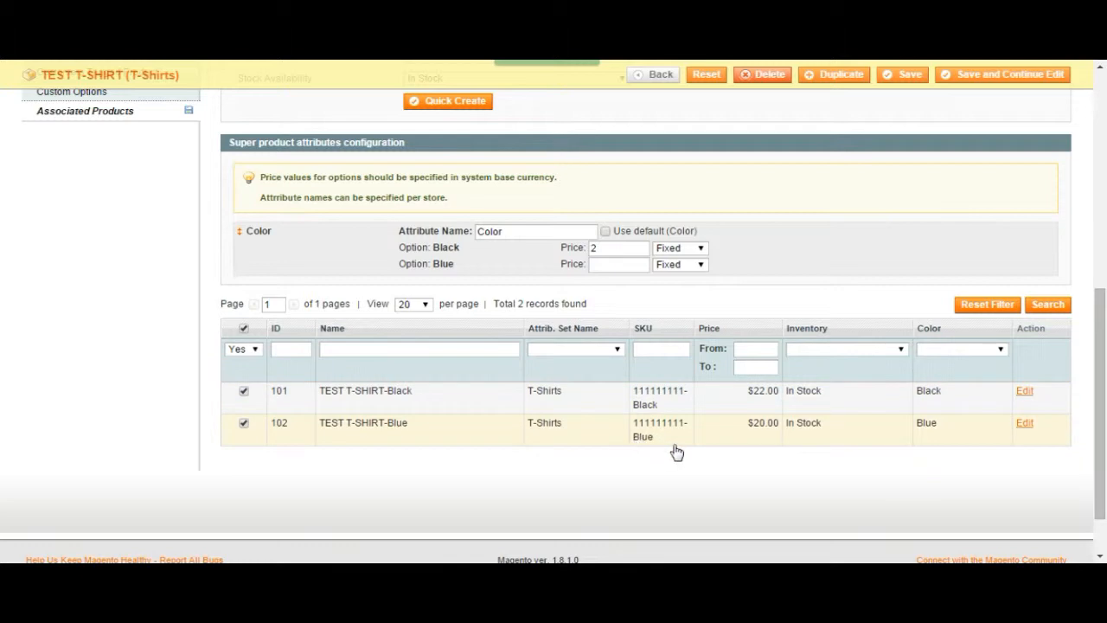
{"action": "mouse_move", "coordinate": [683, 427]}
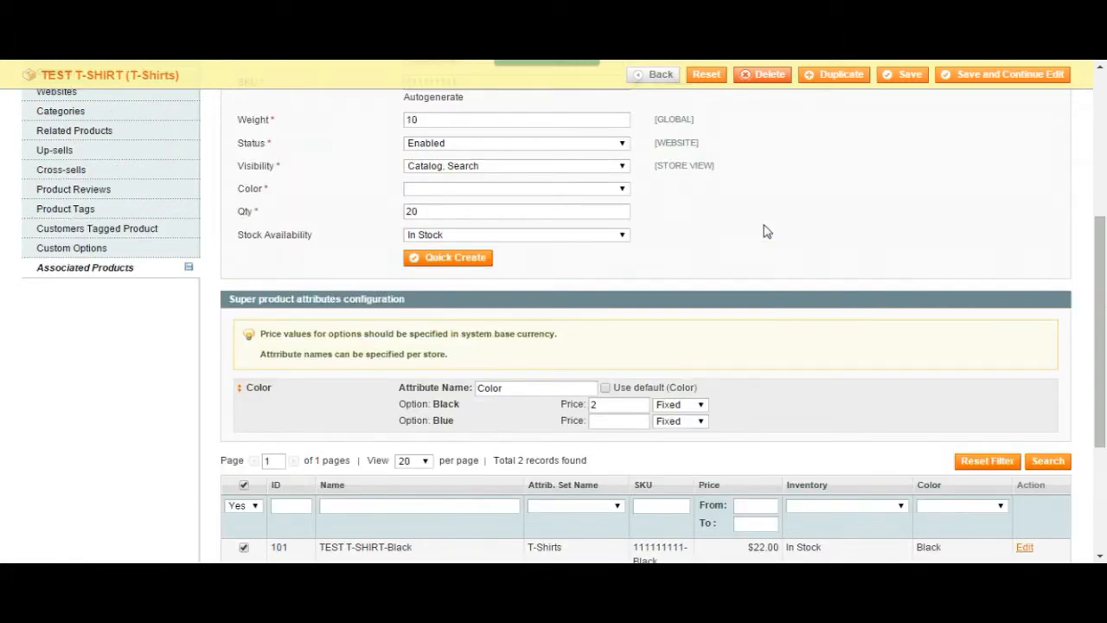
Save TEST T-SHIRT with Blue ($20.00) and Black ($22.00) variants, then edit TEST T-SHIRT-Black
{"action": "left_click", "coordinate": [902, 74]}
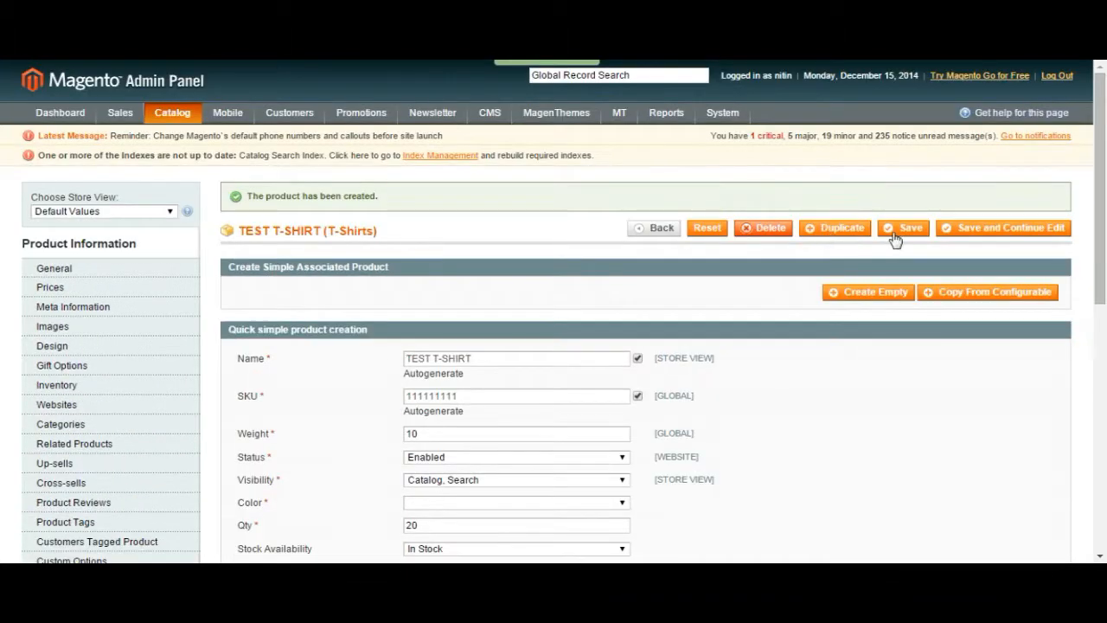
{"action": "left_click", "coordinate": [903, 227]}
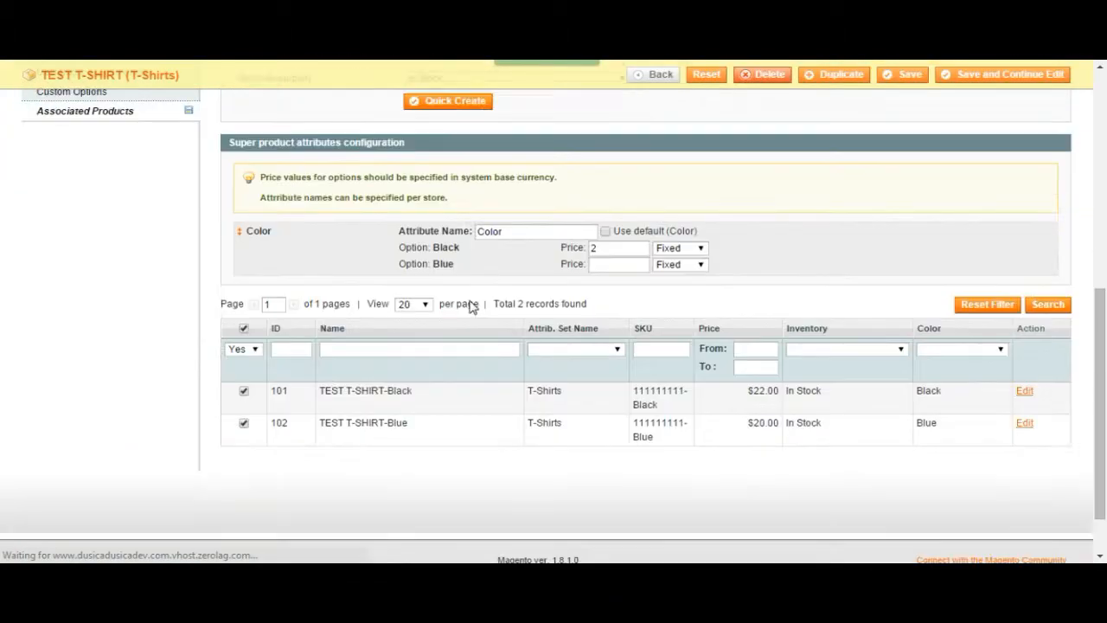
{"action": "left_click", "coordinate": [902, 74]}
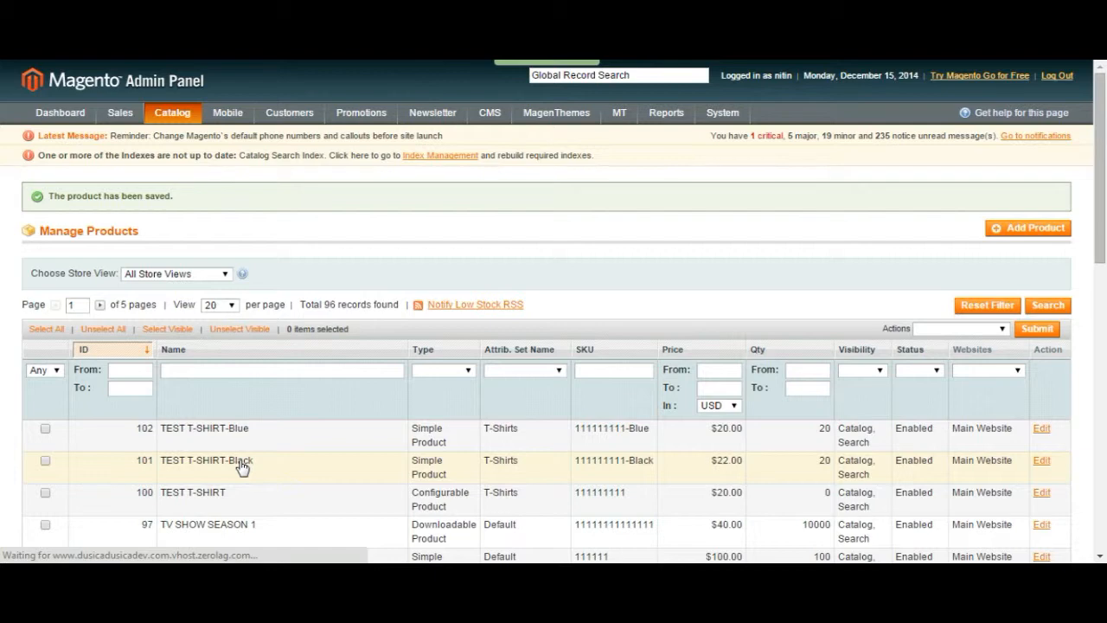
{"action": "left_click", "coordinate": [1042, 459]}
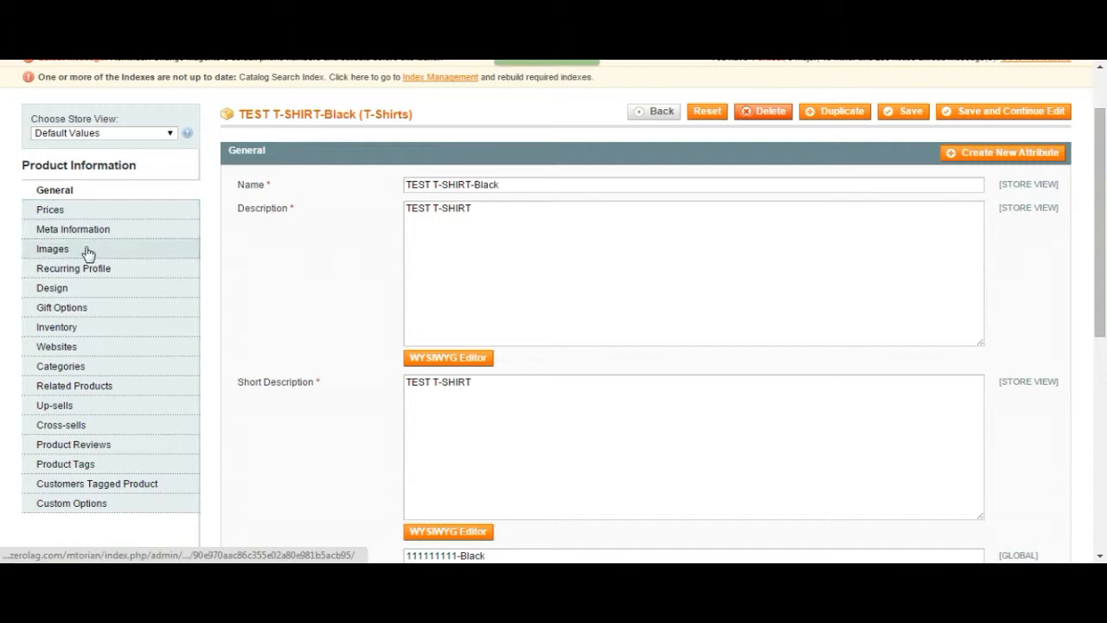
Check TEST T-SHIRT-Black's Images section, which has no image yet
{"action": "left_click", "coordinate": [52, 249]}
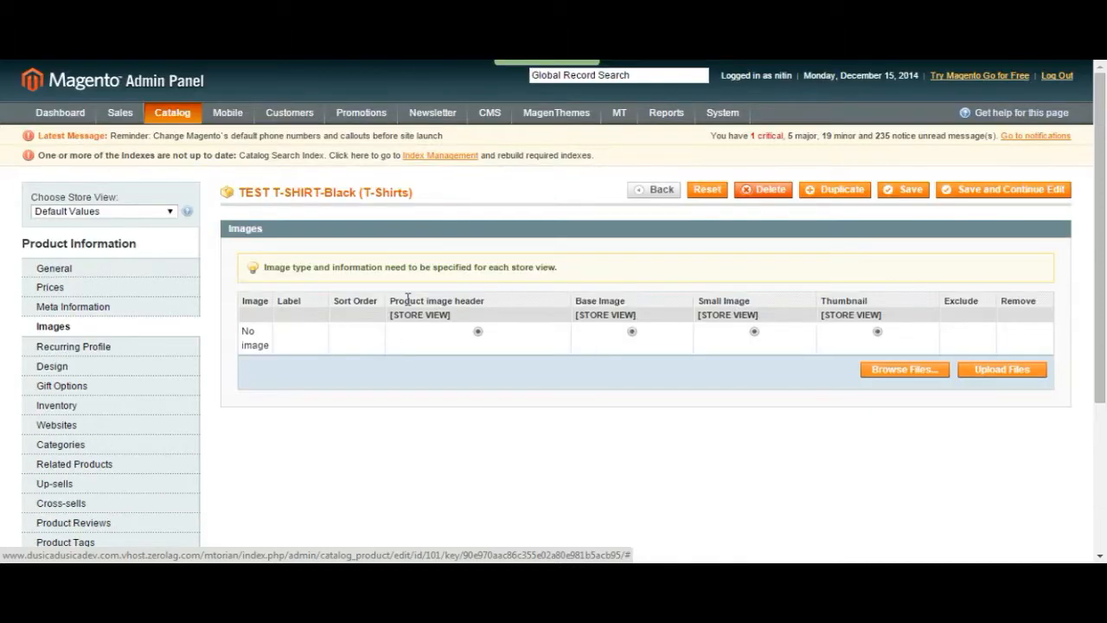
{"action": "left_click", "coordinate": [171, 112]}
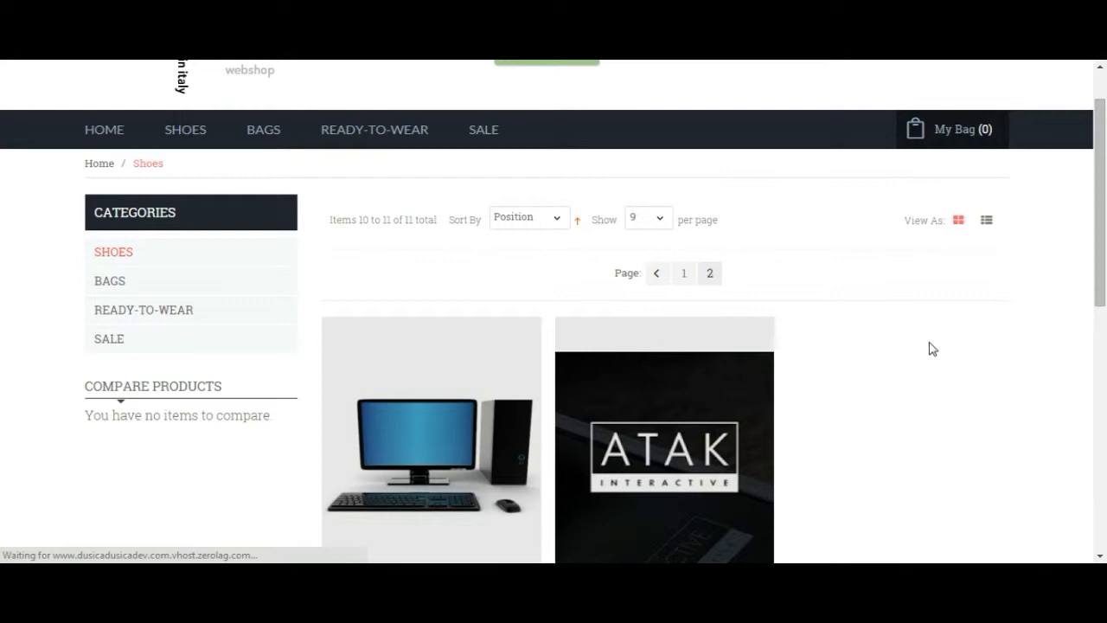
Review TEST T-SHIRT's Black and Blue color options and try adding it to the cart unselected
{"action": "scroll", "scroll_direction": "down", "scroll_amount": 3}
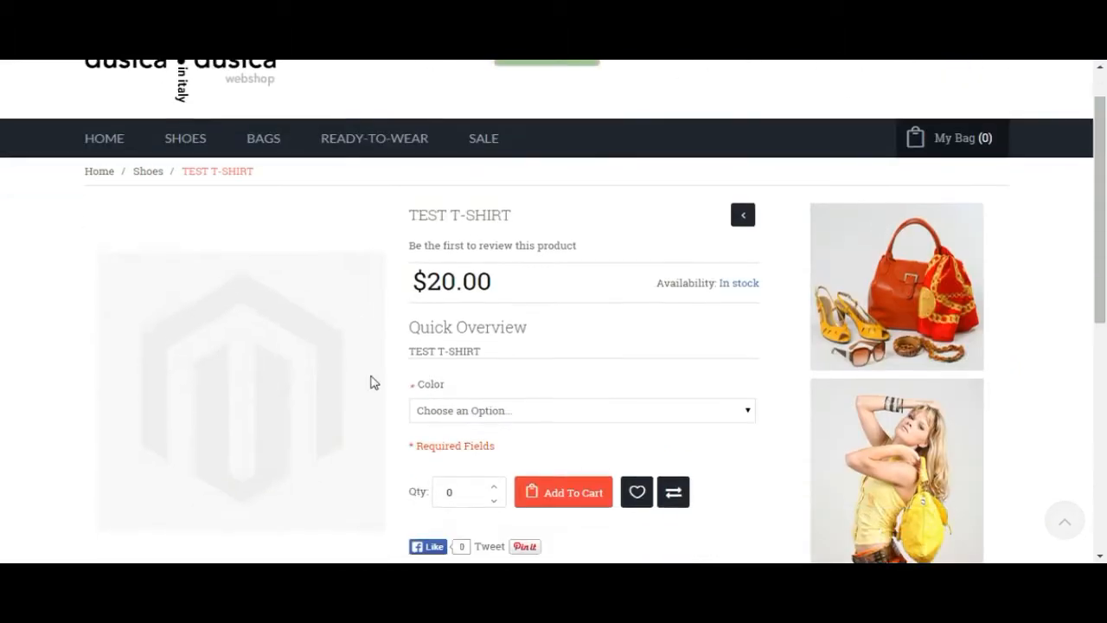
{"action": "scroll", "scroll_direction": "down", "scroll_amount": 3}
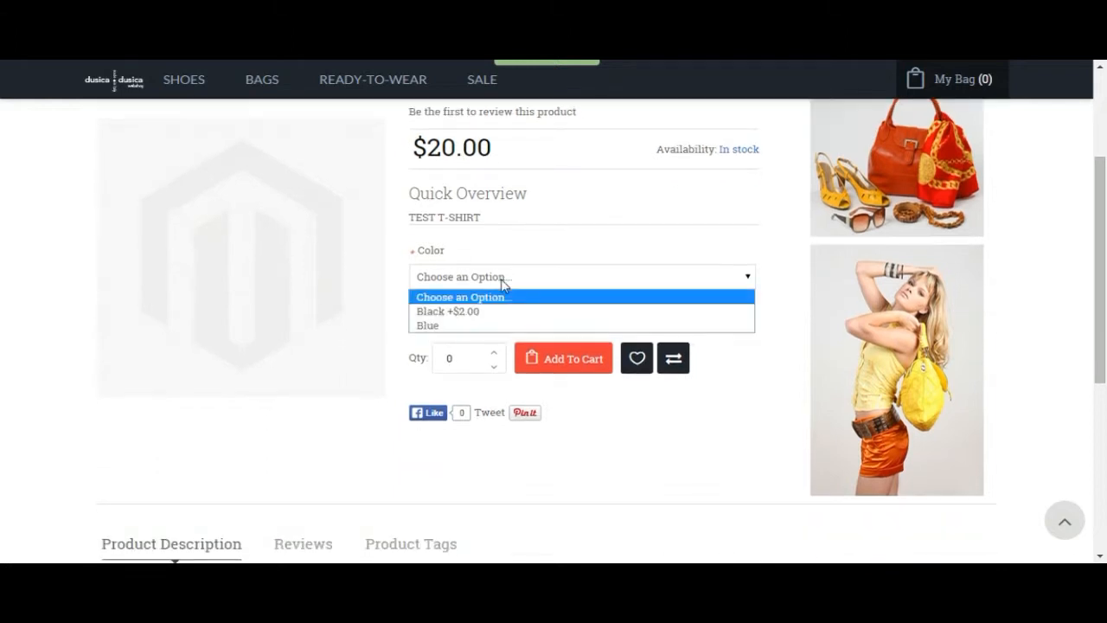
{"action": "left_click", "coordinate": [447, 311]}
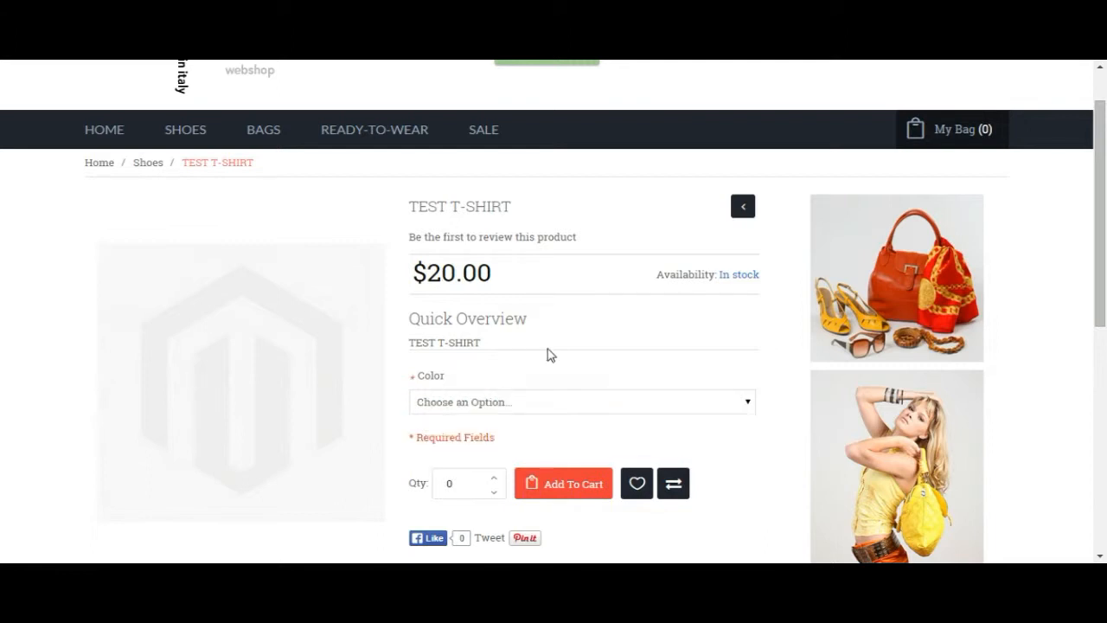
{"action": "scroll", "scroll_direction": "down", "scroll_amount": 3}
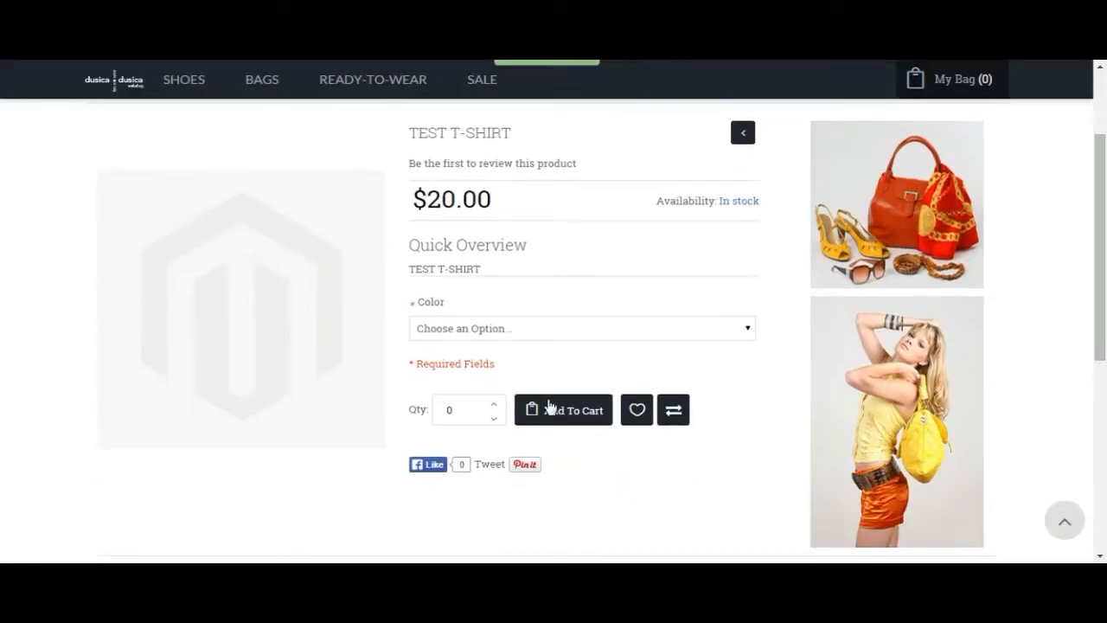
{"action": "left_click", "coordinate": [563, 410]}
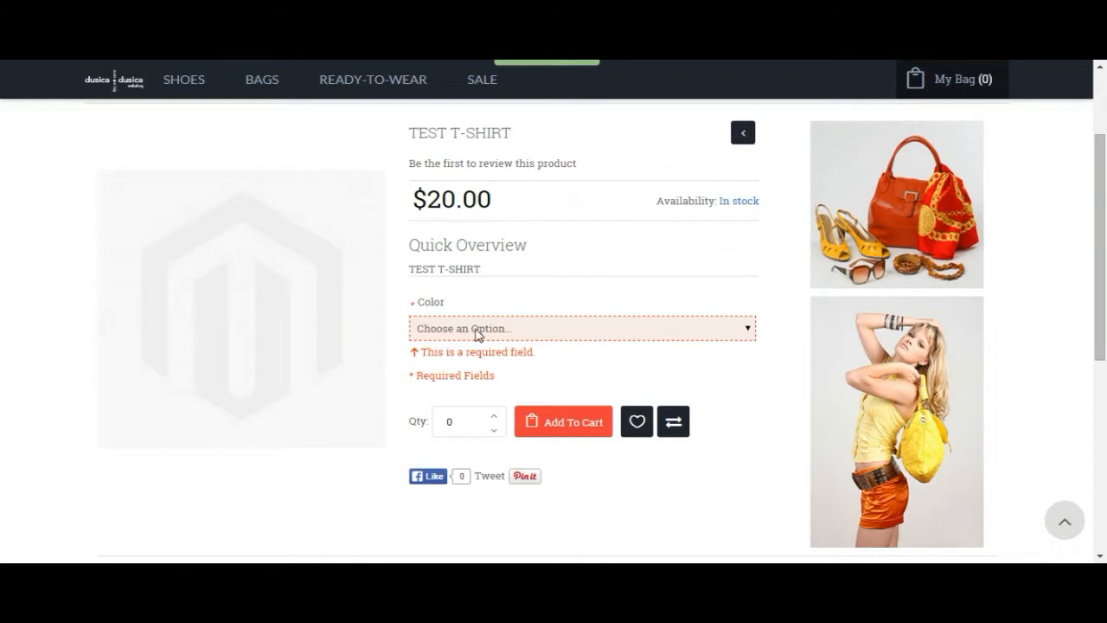
Select Black at $22.00, retry Add To Cart, and recheck the colors keeping Black chosen
{"action": "left_click", "coordinate": [582, 328]}
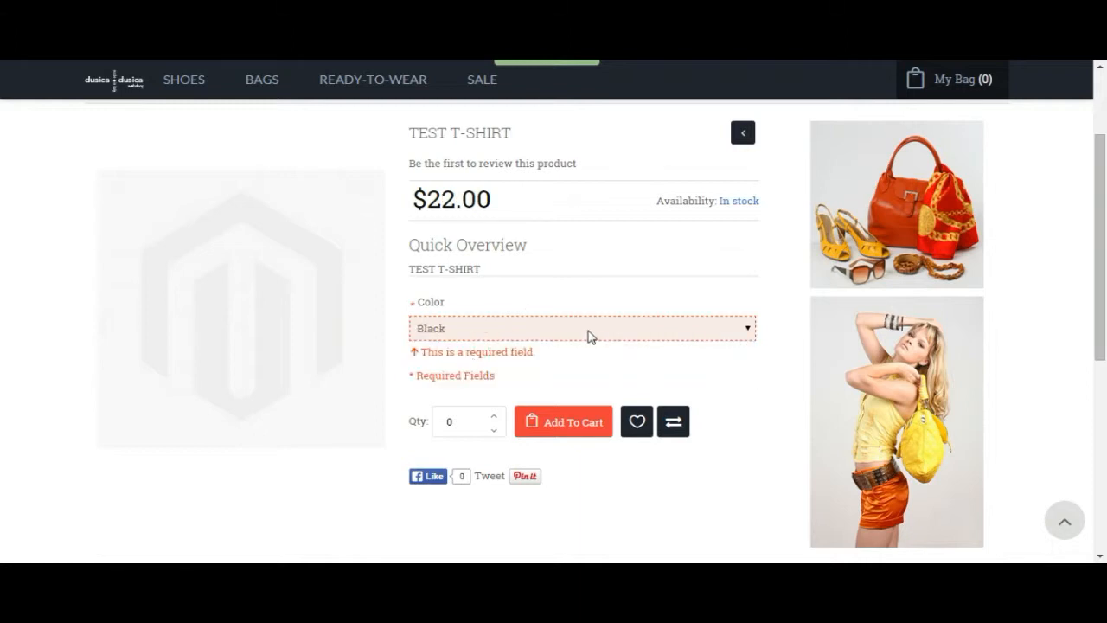
{"action": "left_click", "coordinate": [563, 421]}
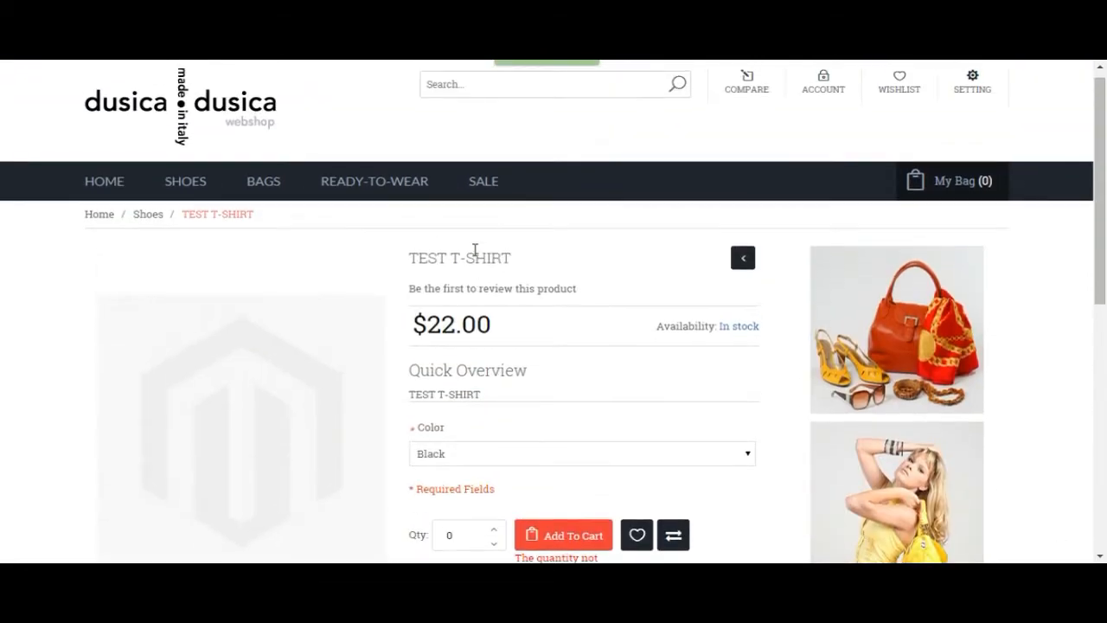
{"action": "scroll", "scroll_direction": "down", "scroll_amount": 3}
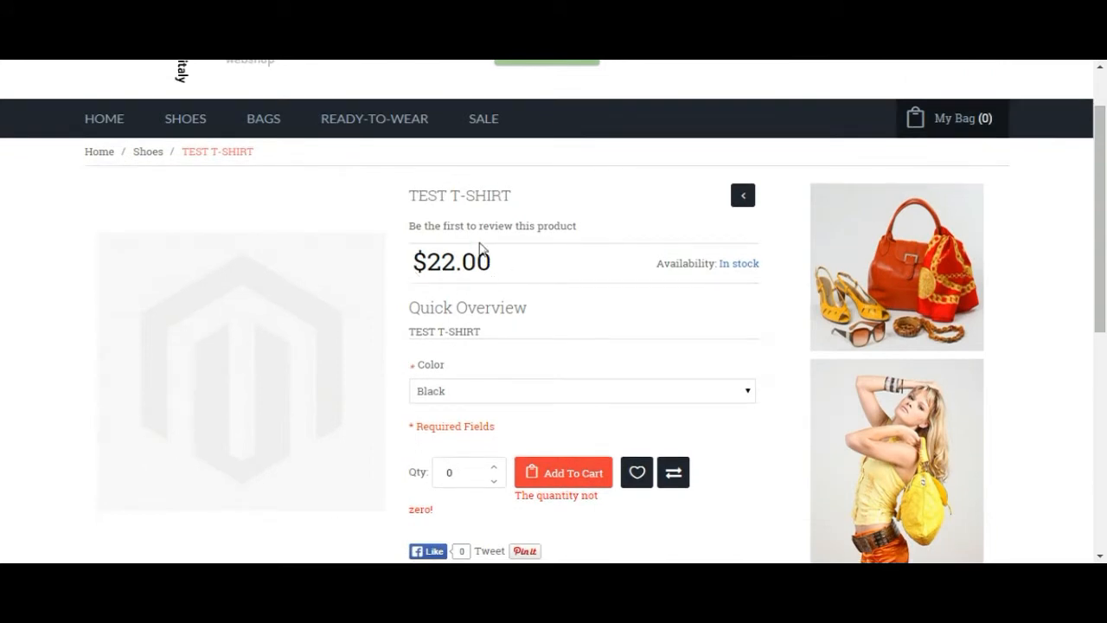
{"action": "mouse_move", "coordinate": [430, 374]}
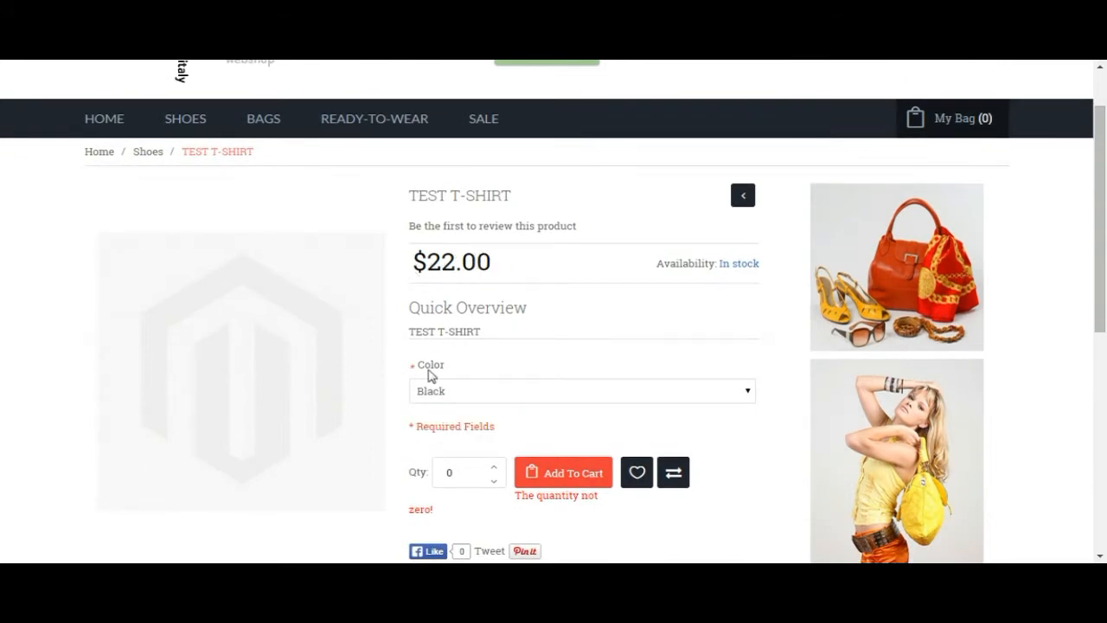
{"action": "left_click", "coordinate": [581, 391]}
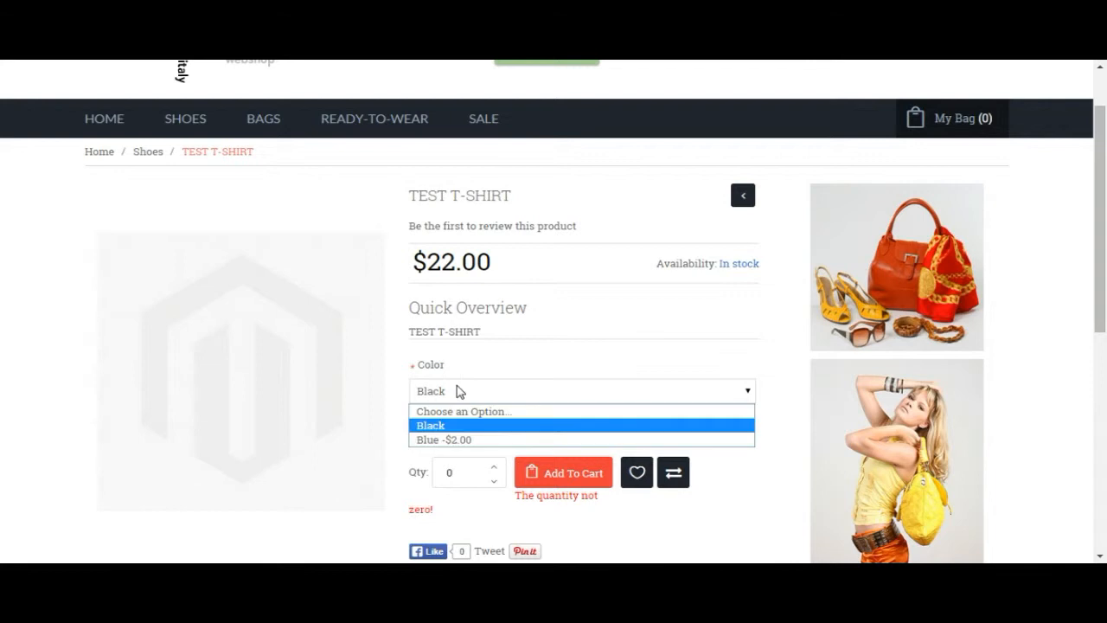
{"action": "left_click", "coordinate": [431, 425]}
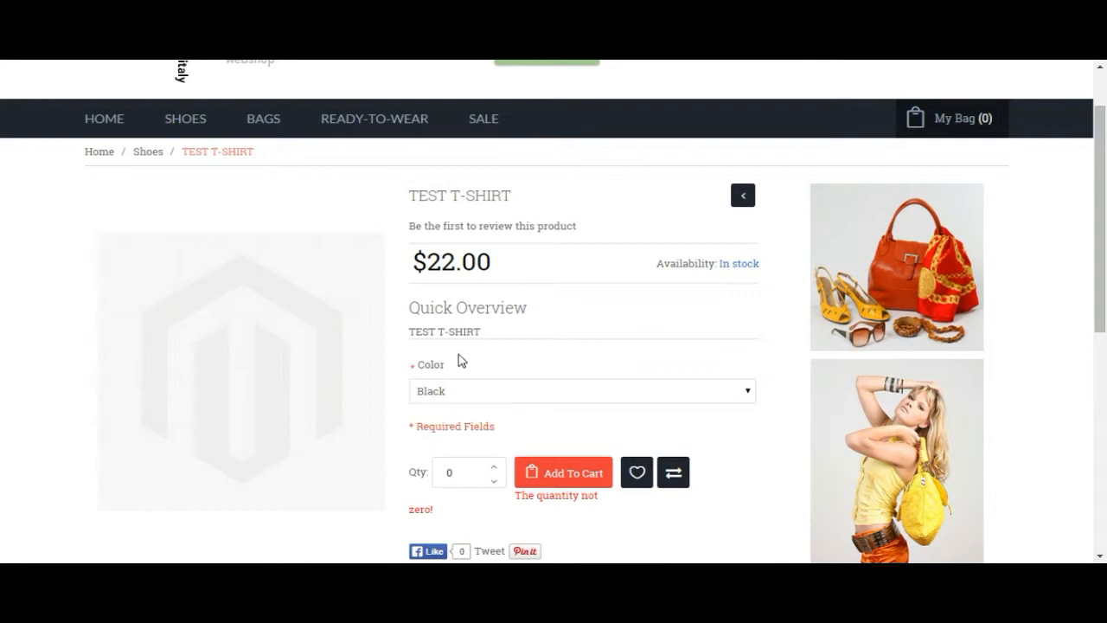
{"action": "mouse_move", "coordinate": [468, 312]}
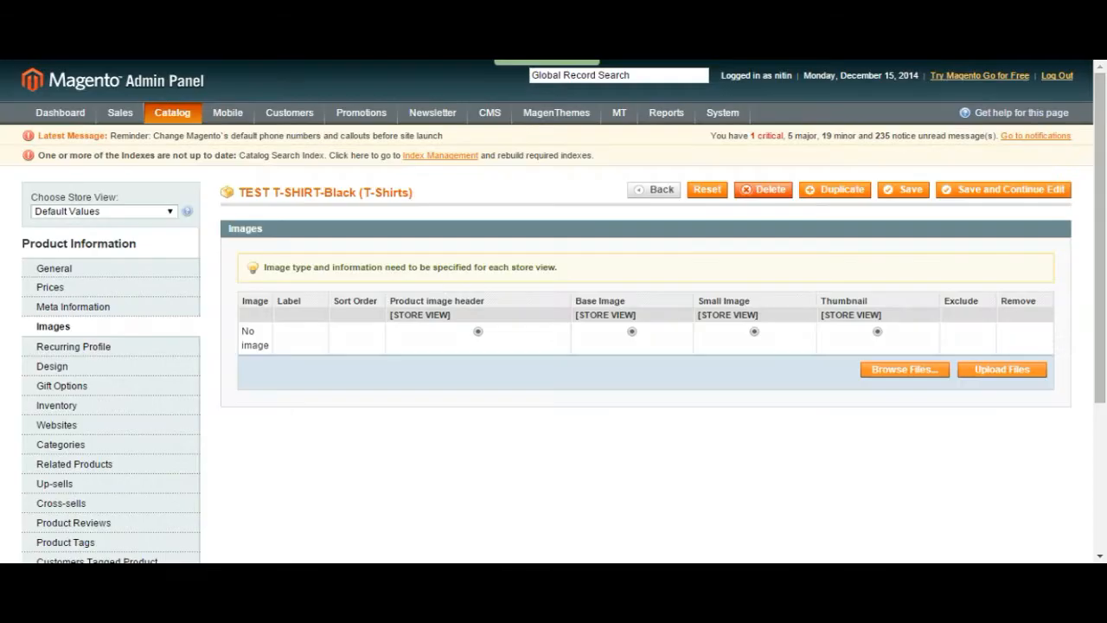
{"action": "mouse_move", "coordinate": [569, 204]}
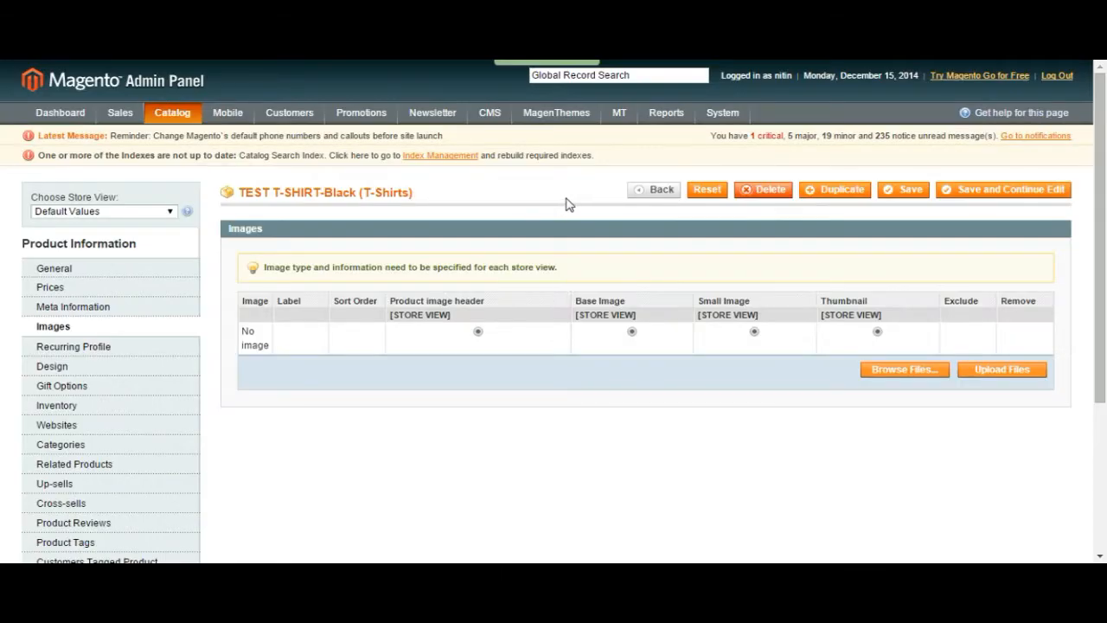